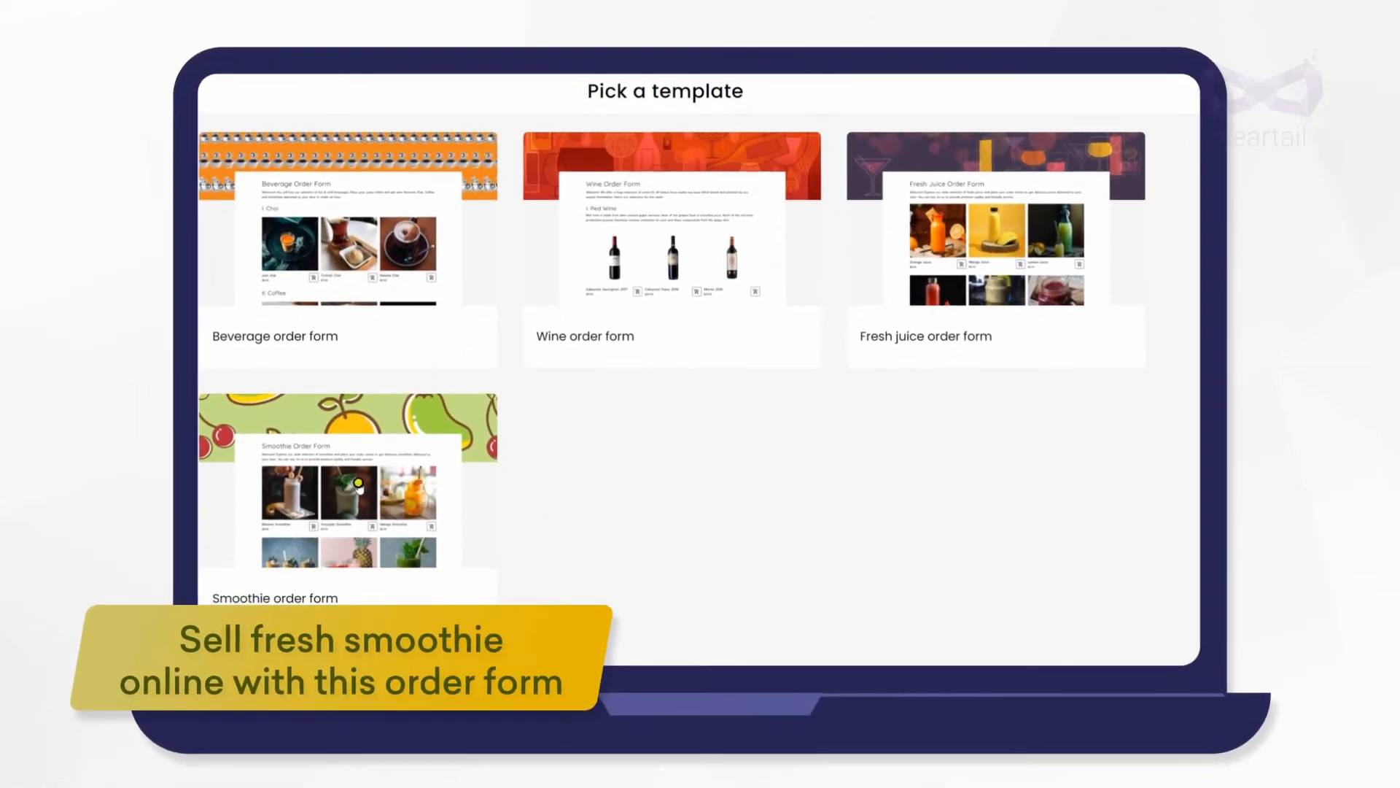
Start a form from the Smoothie template, view Mango Smoothie's advanced settings, then check out the 23,50€ cart
click(347, 482)
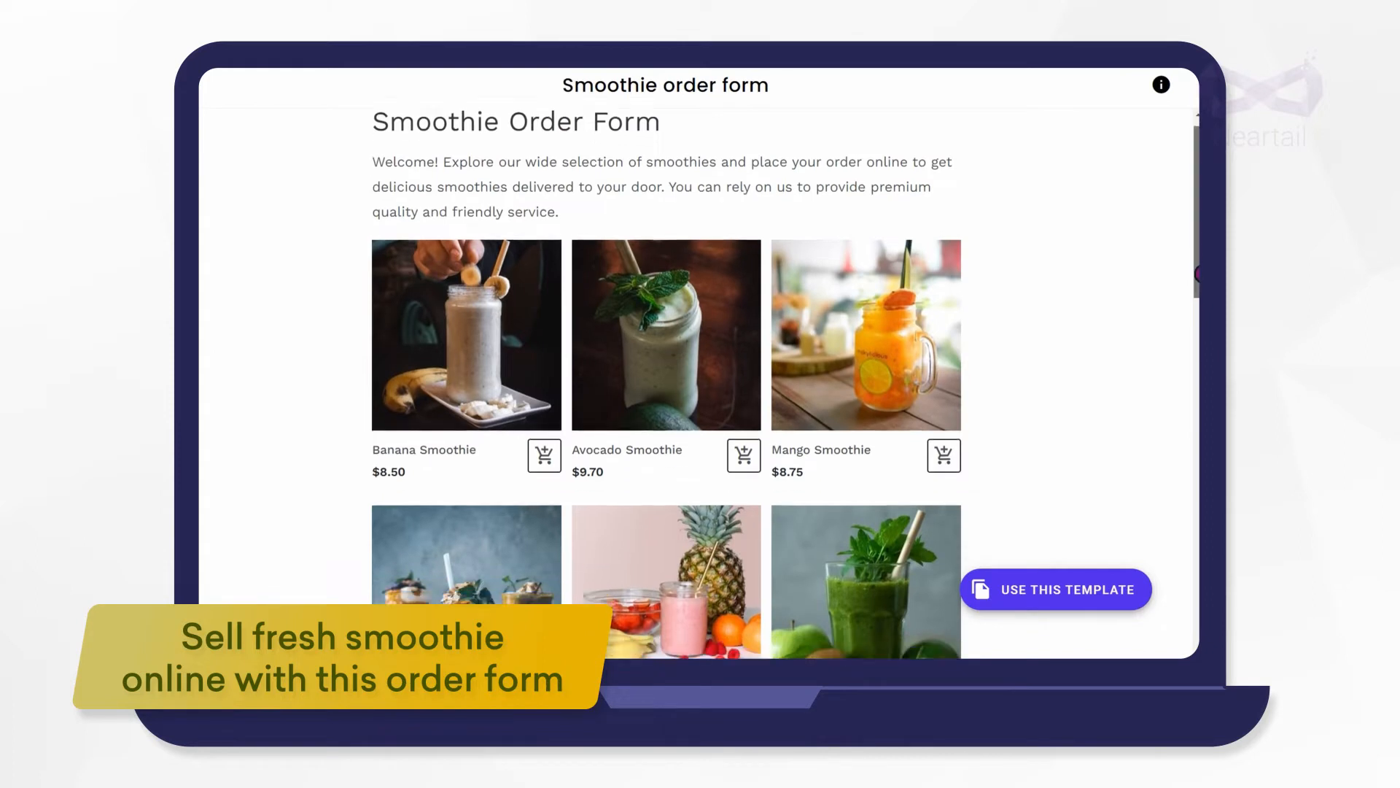
click(1054, 588)
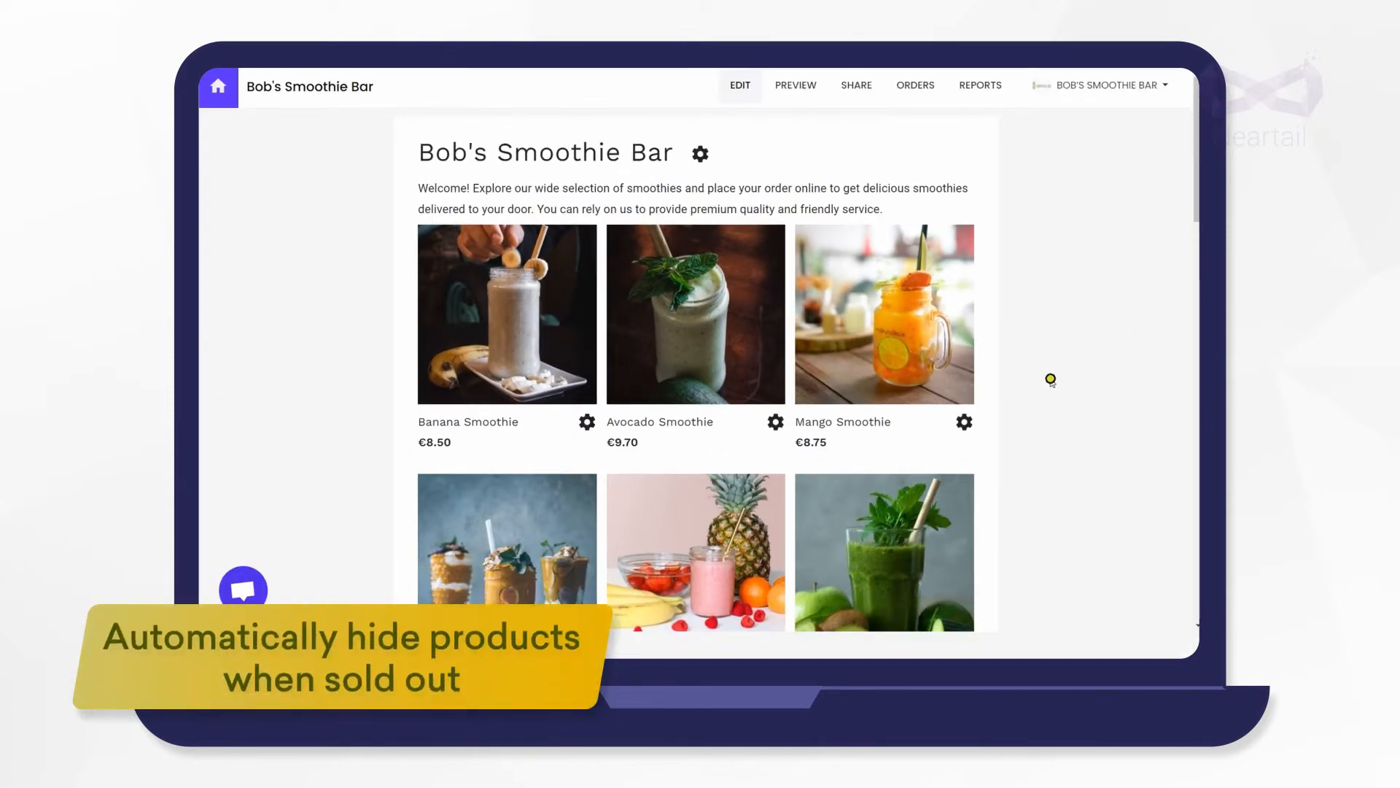
click(963, 421)
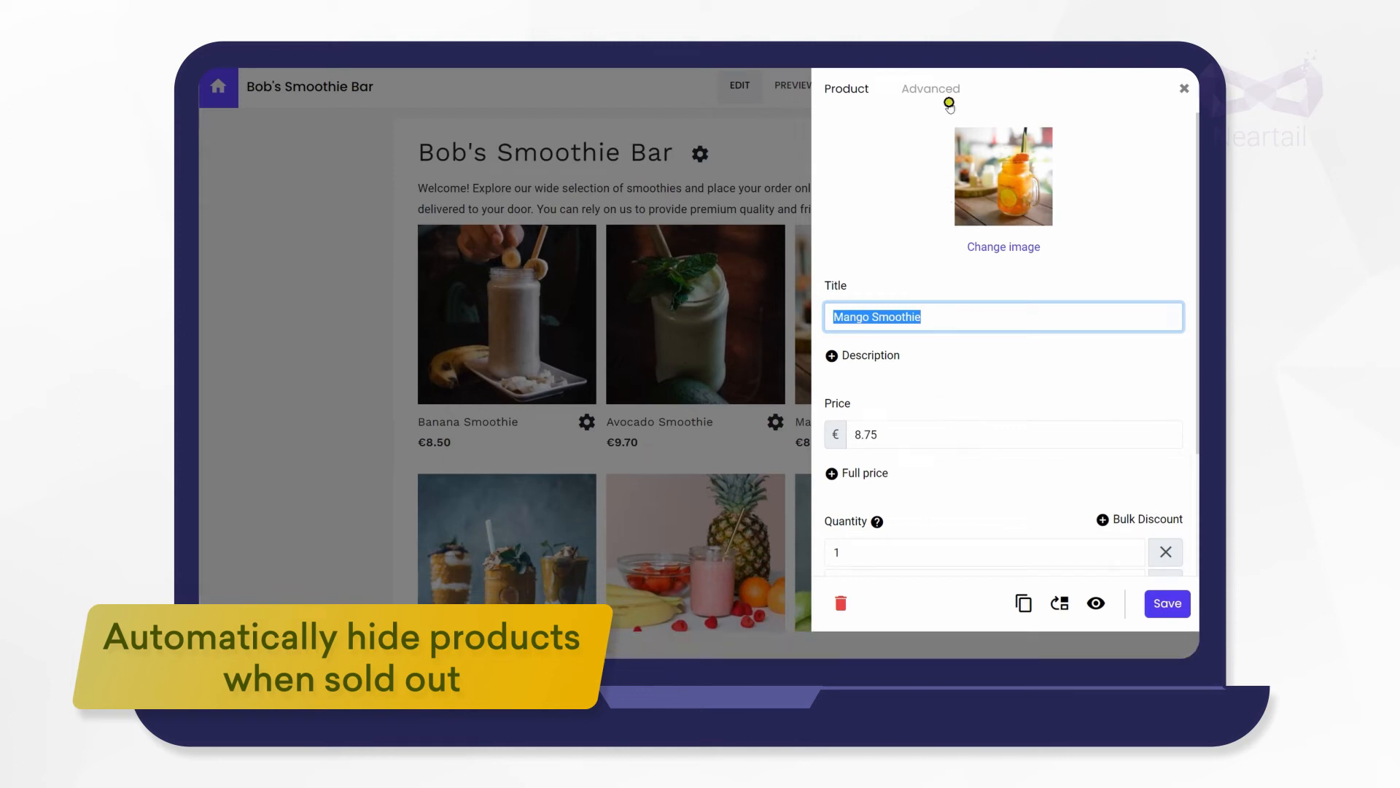
click(930, 89)
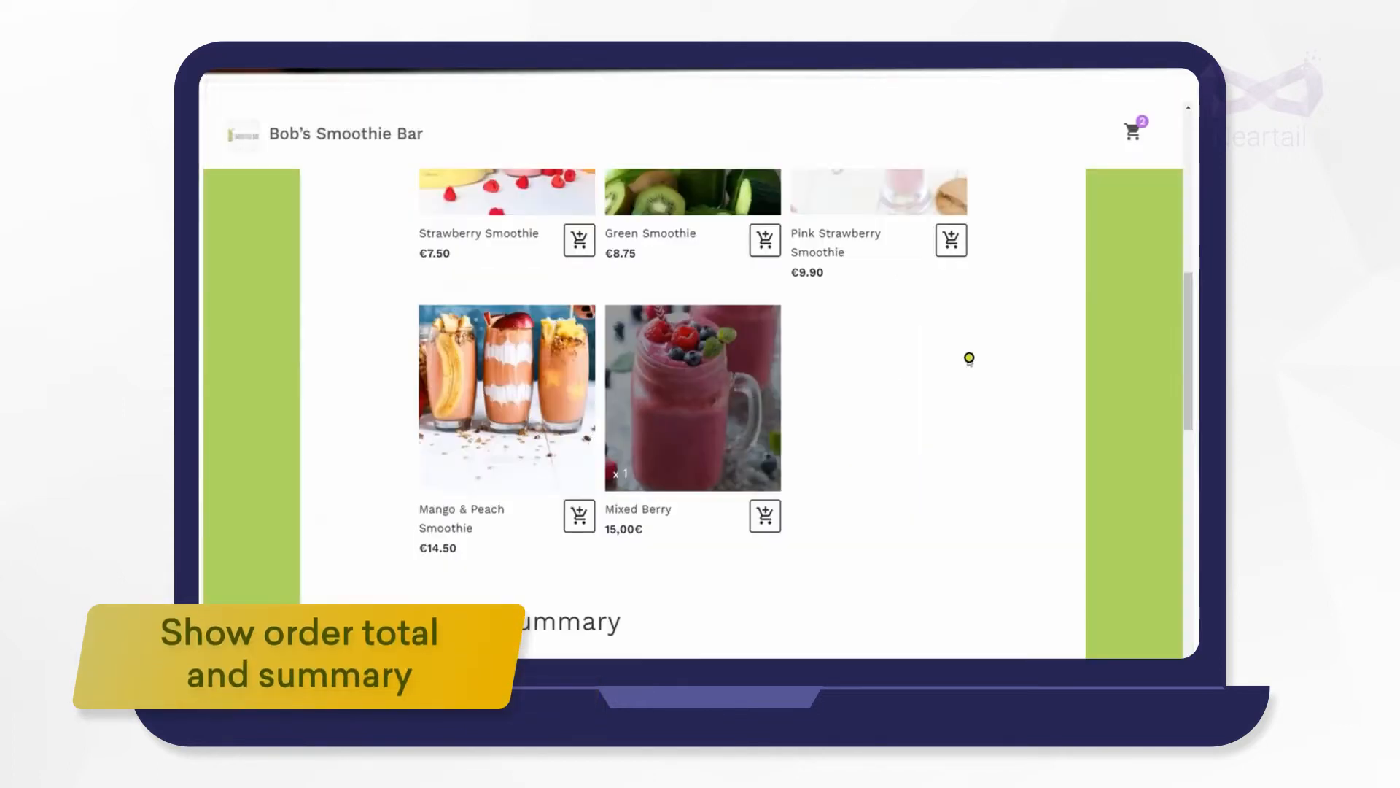
click(1131, 130)
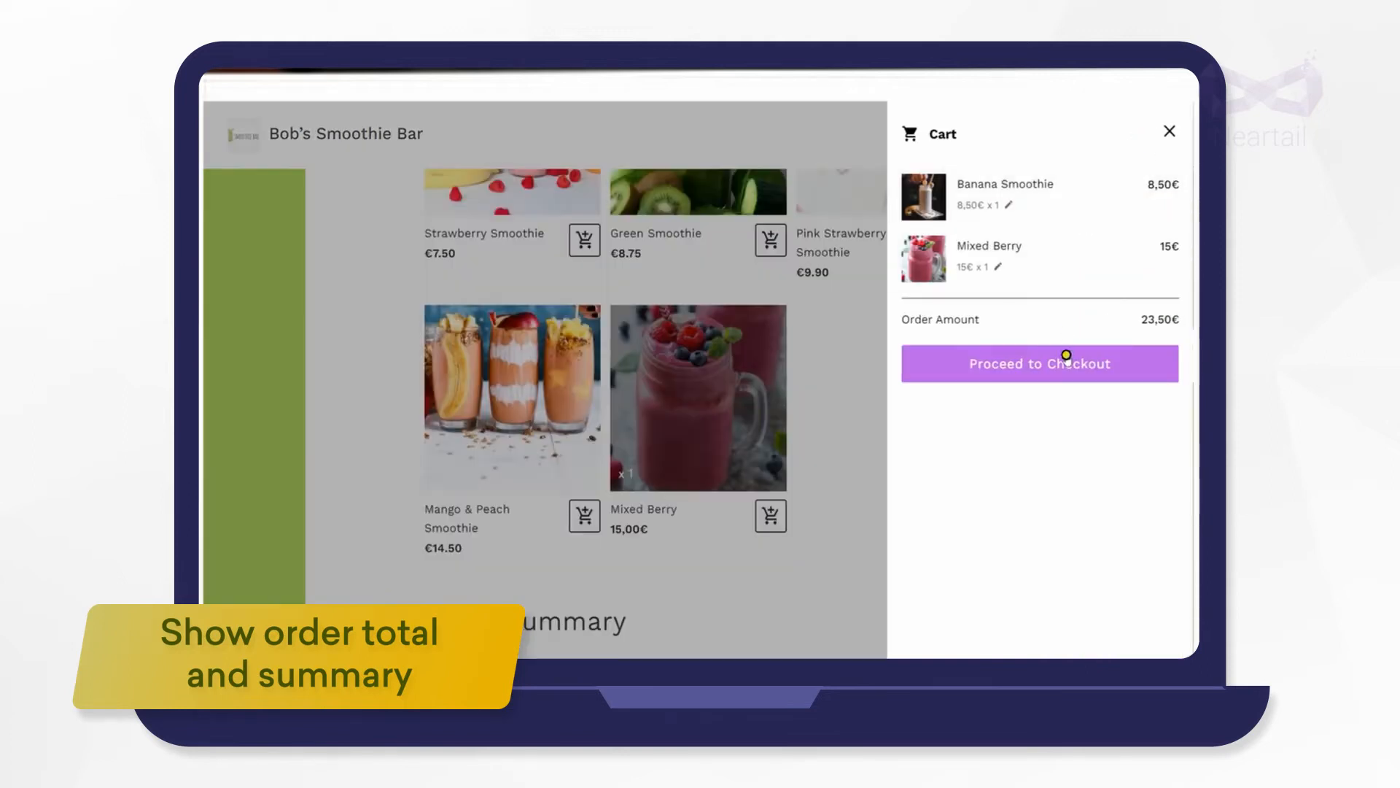
click(1038, 364)
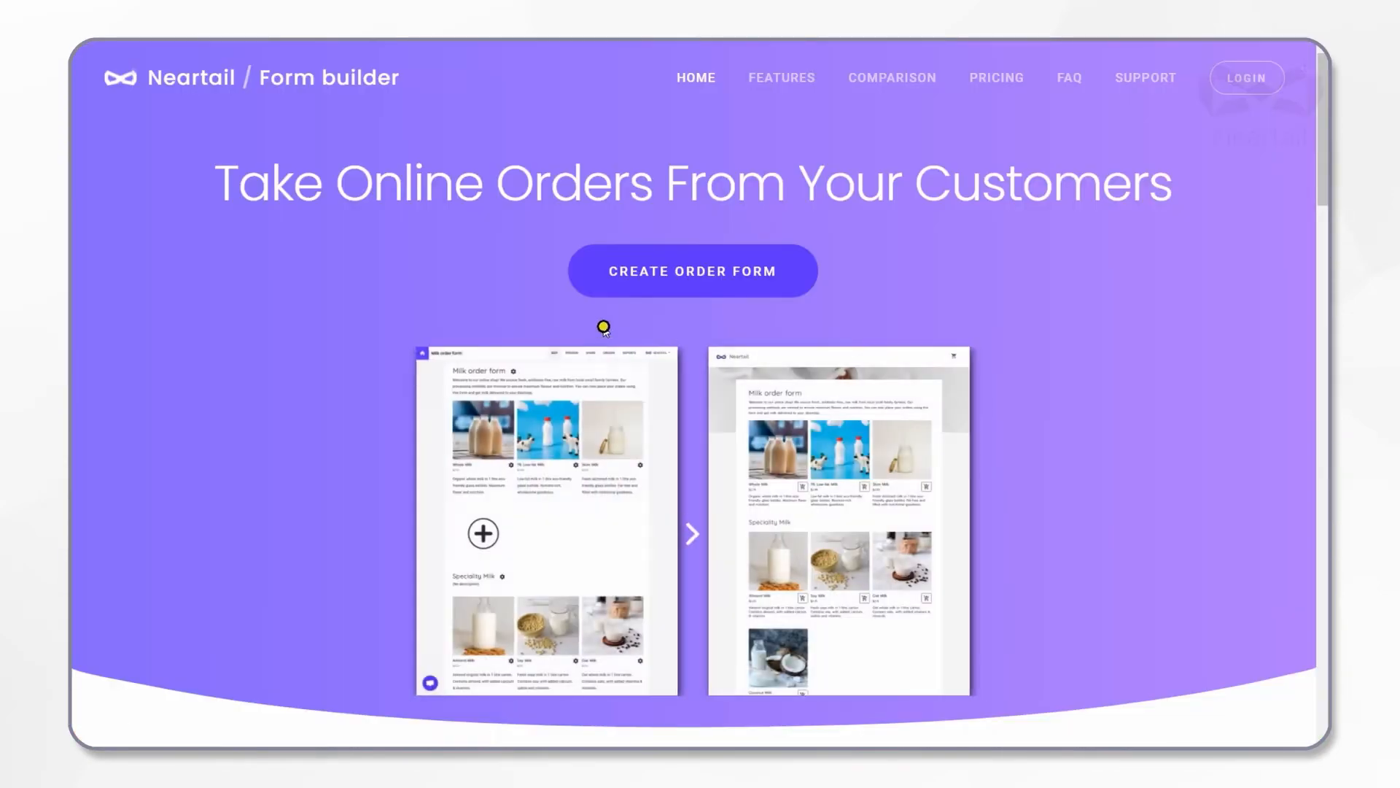
Browse all Beverages templates and preview the Smoothie order form template
click(691, 270)
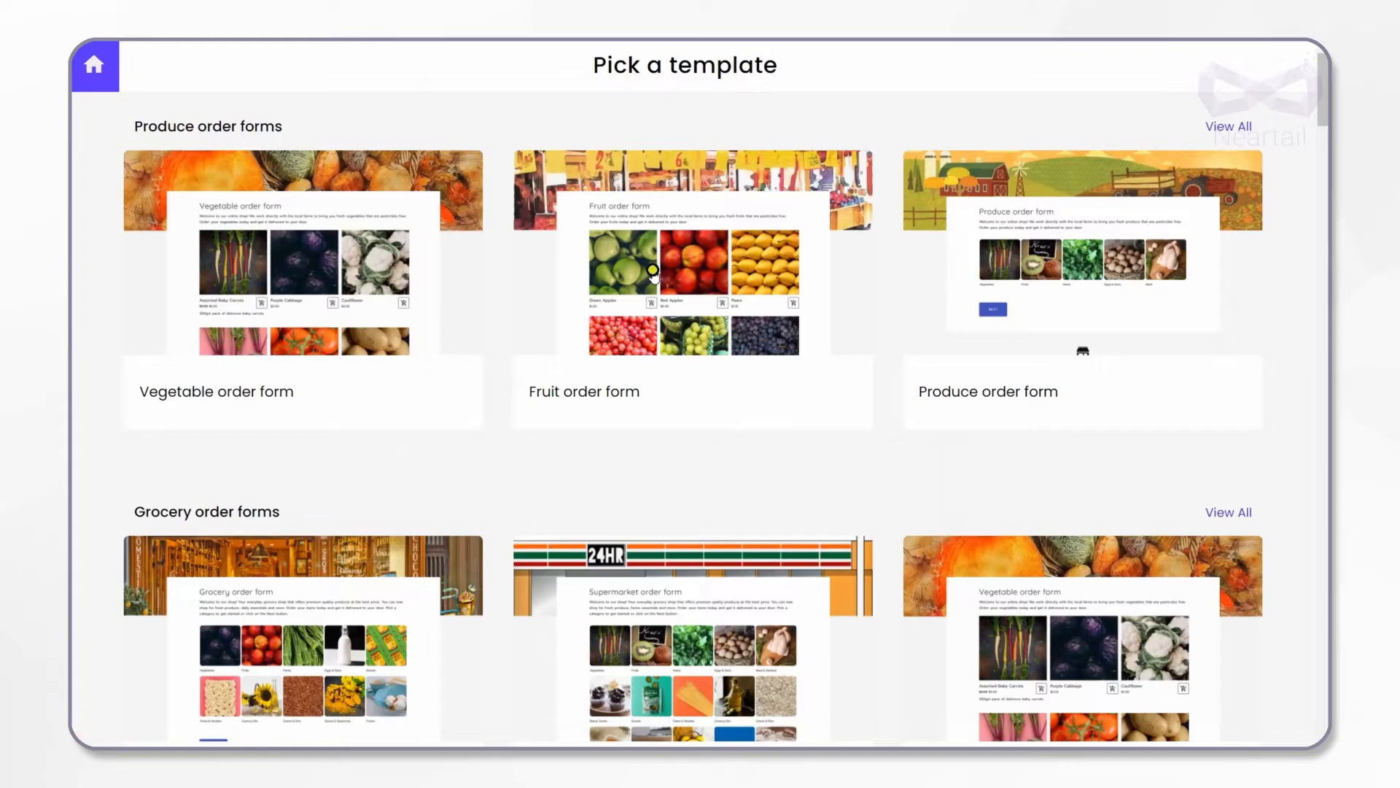
scroll(down, 3)
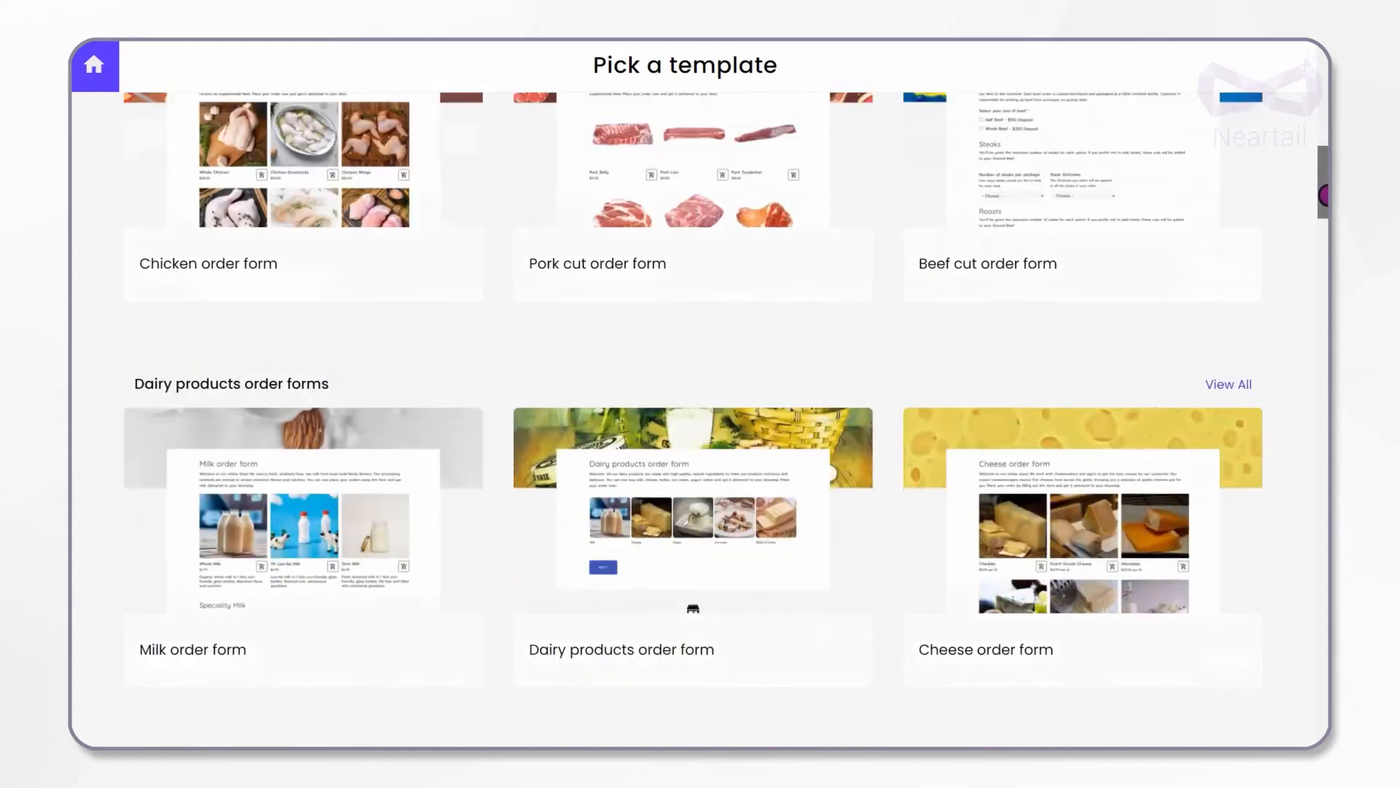
scroll(down, 3)
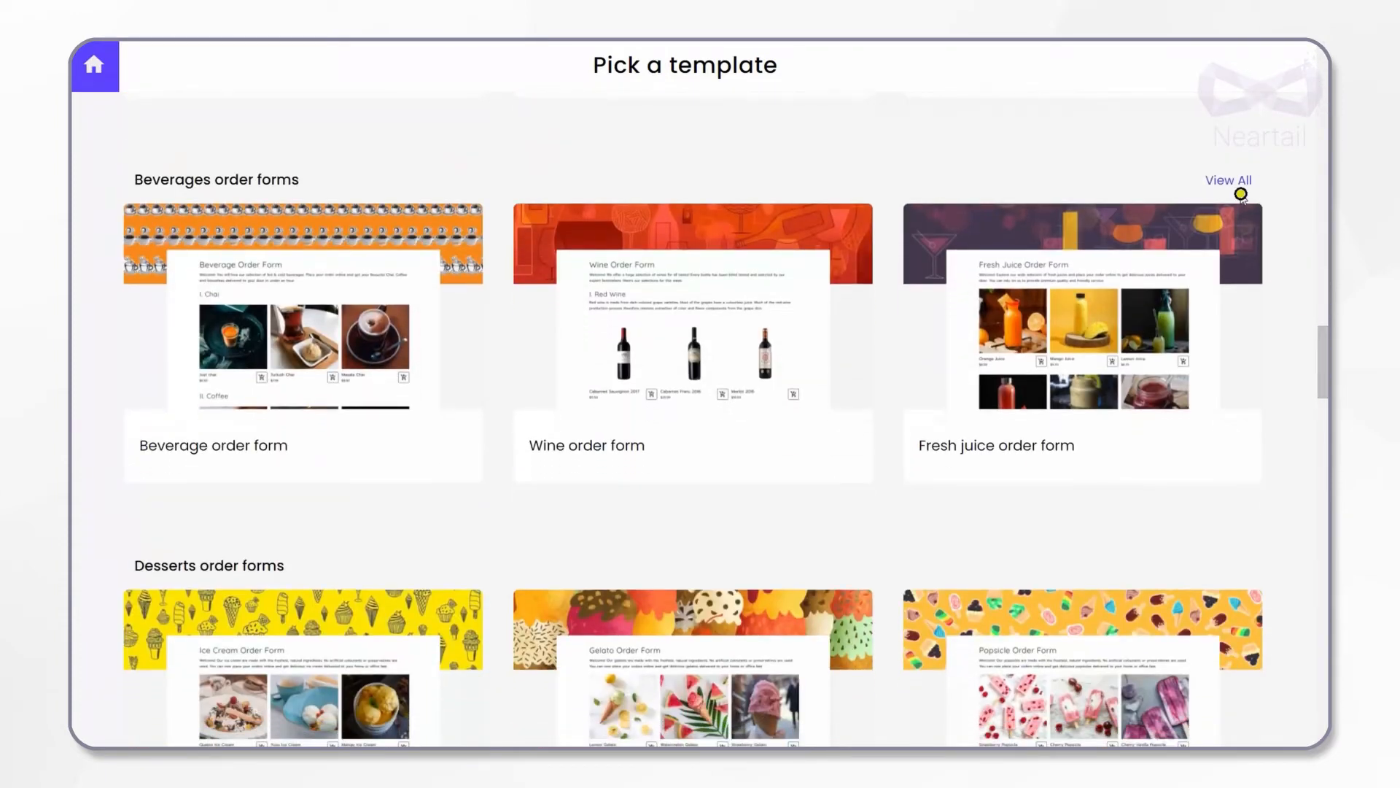
click(1228, 180)
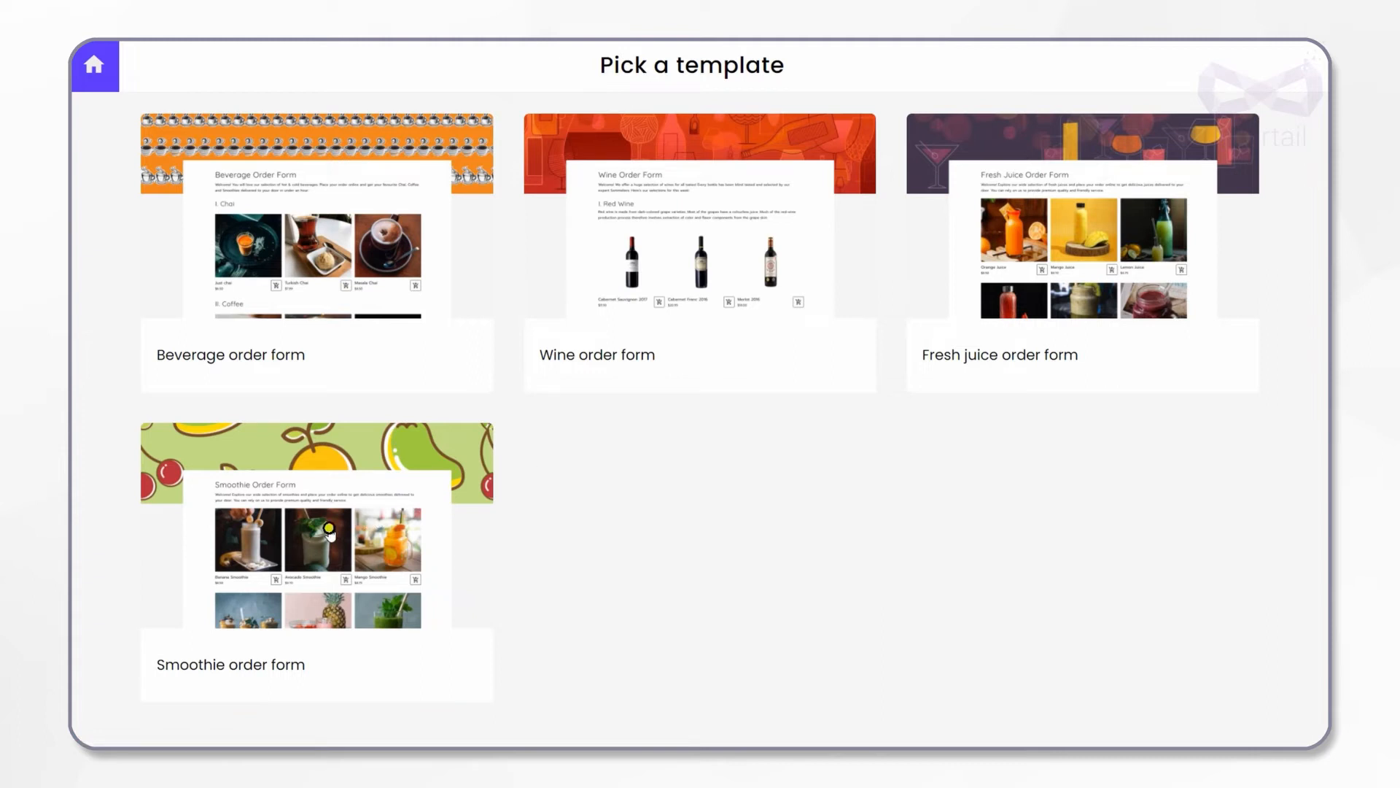
click(315, 526)
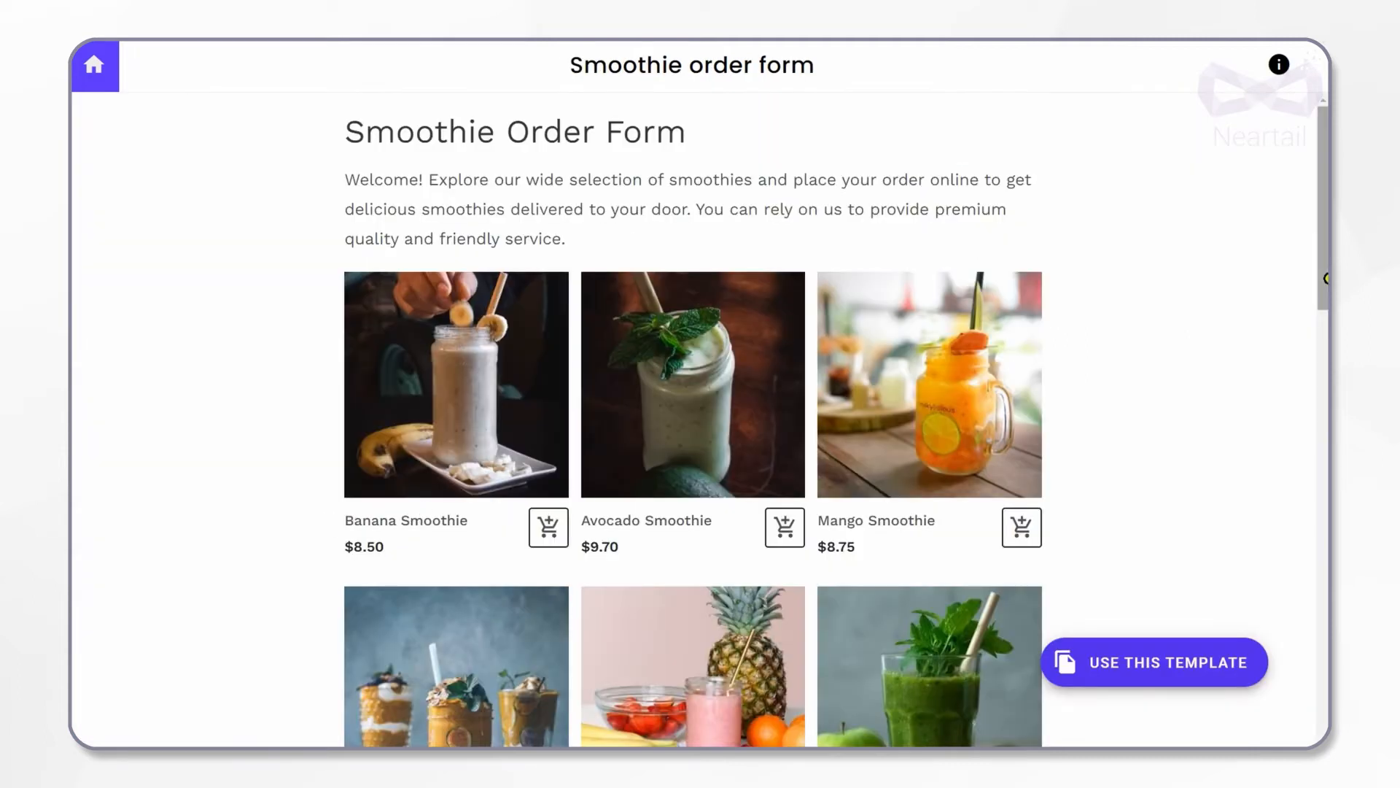
Look over the smoothie template's products and its features list
scroll(down, 3)
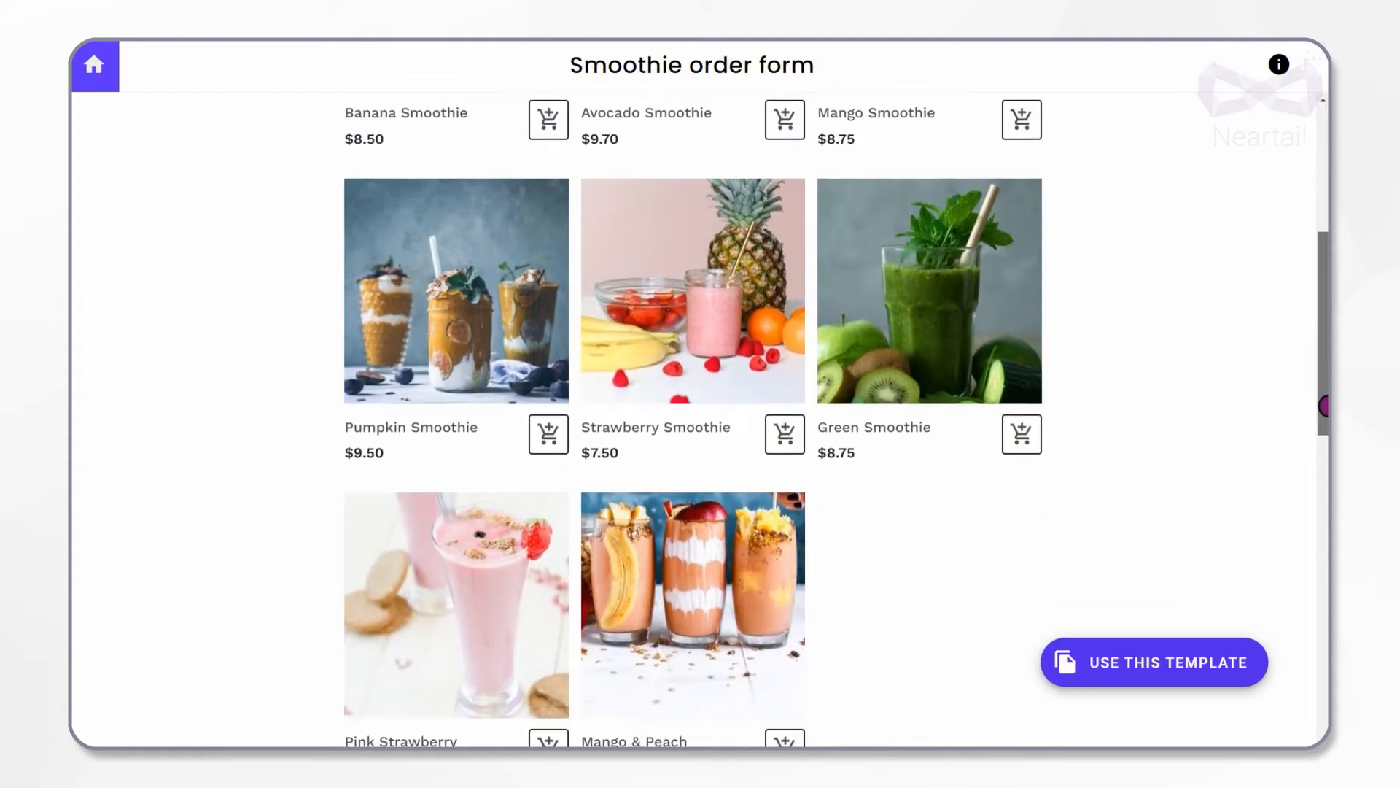
scroll(down, 3)
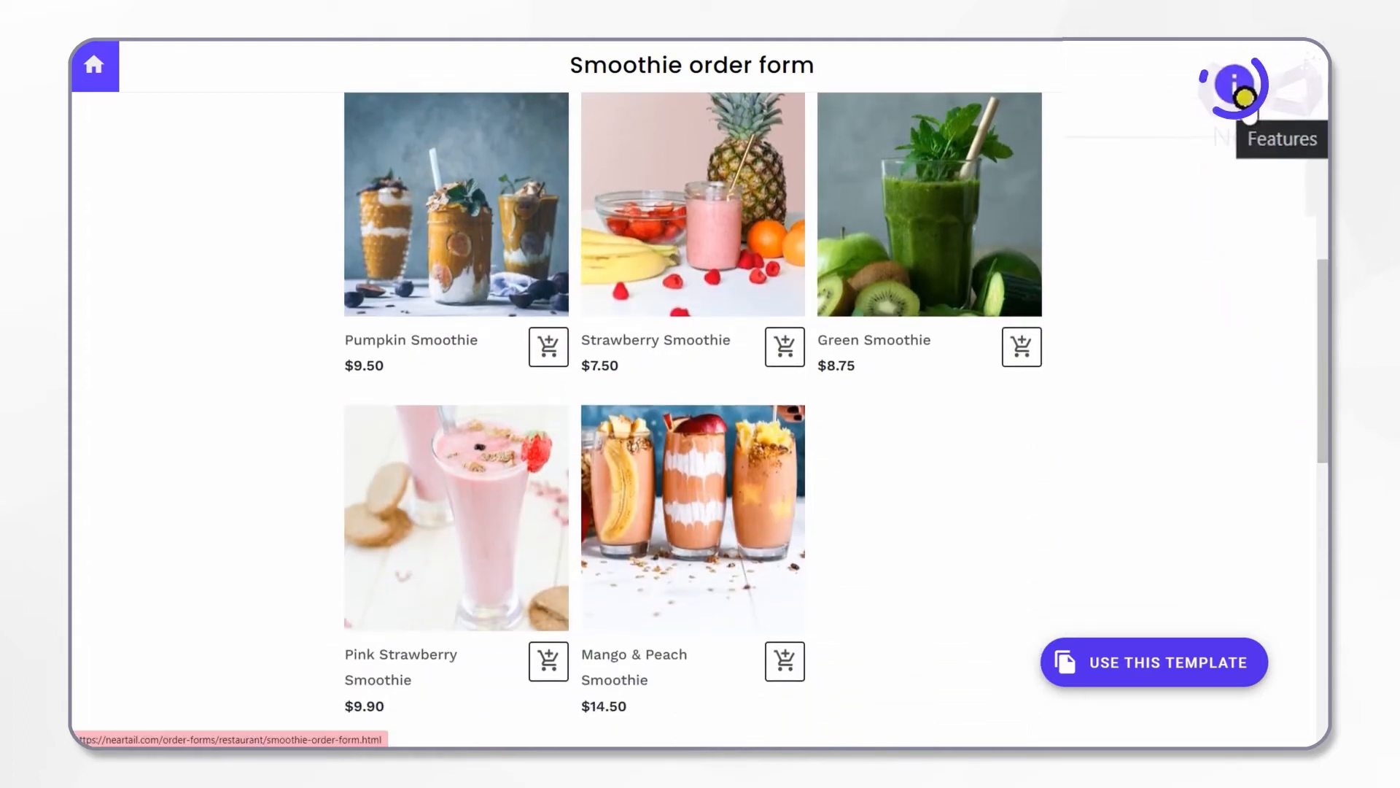
click(1234, 92)
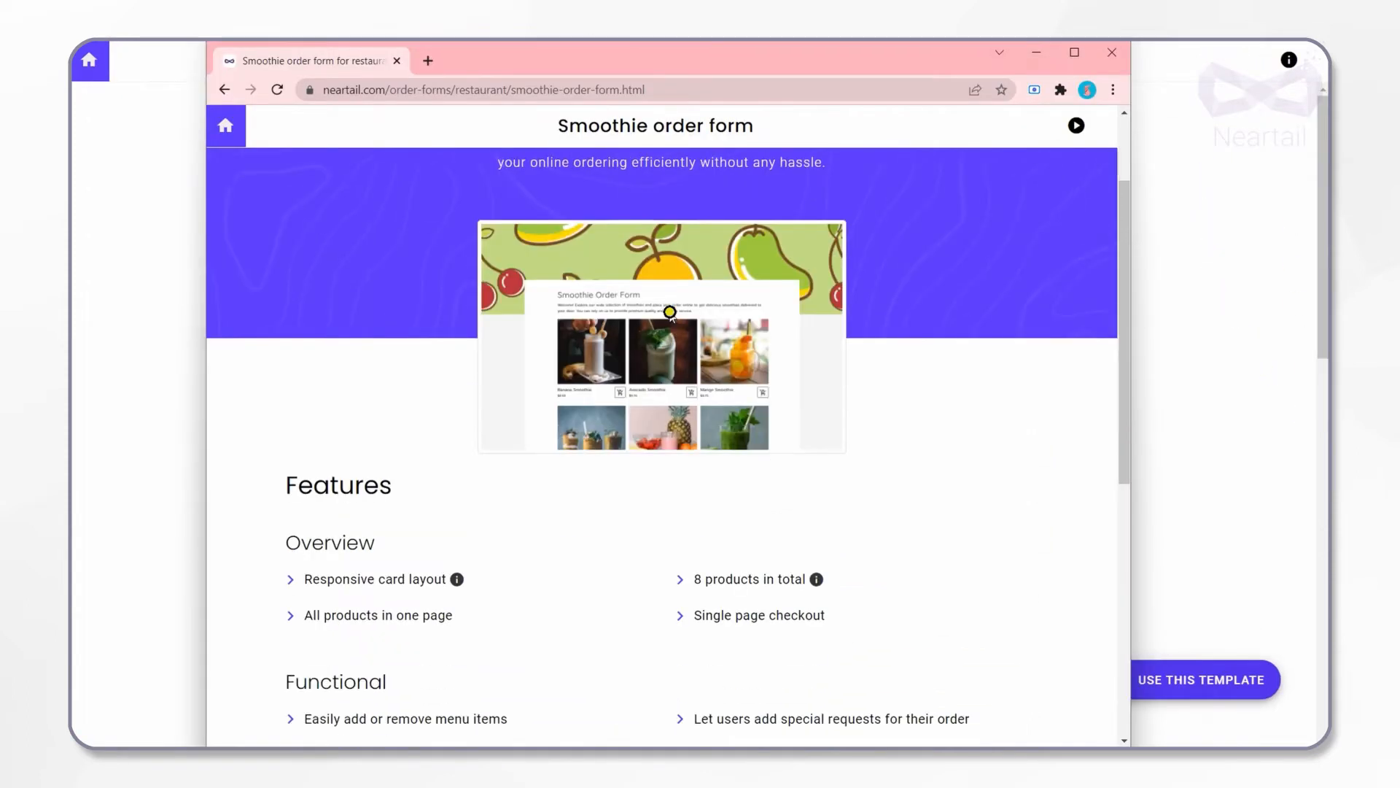
scroll(down, 3)
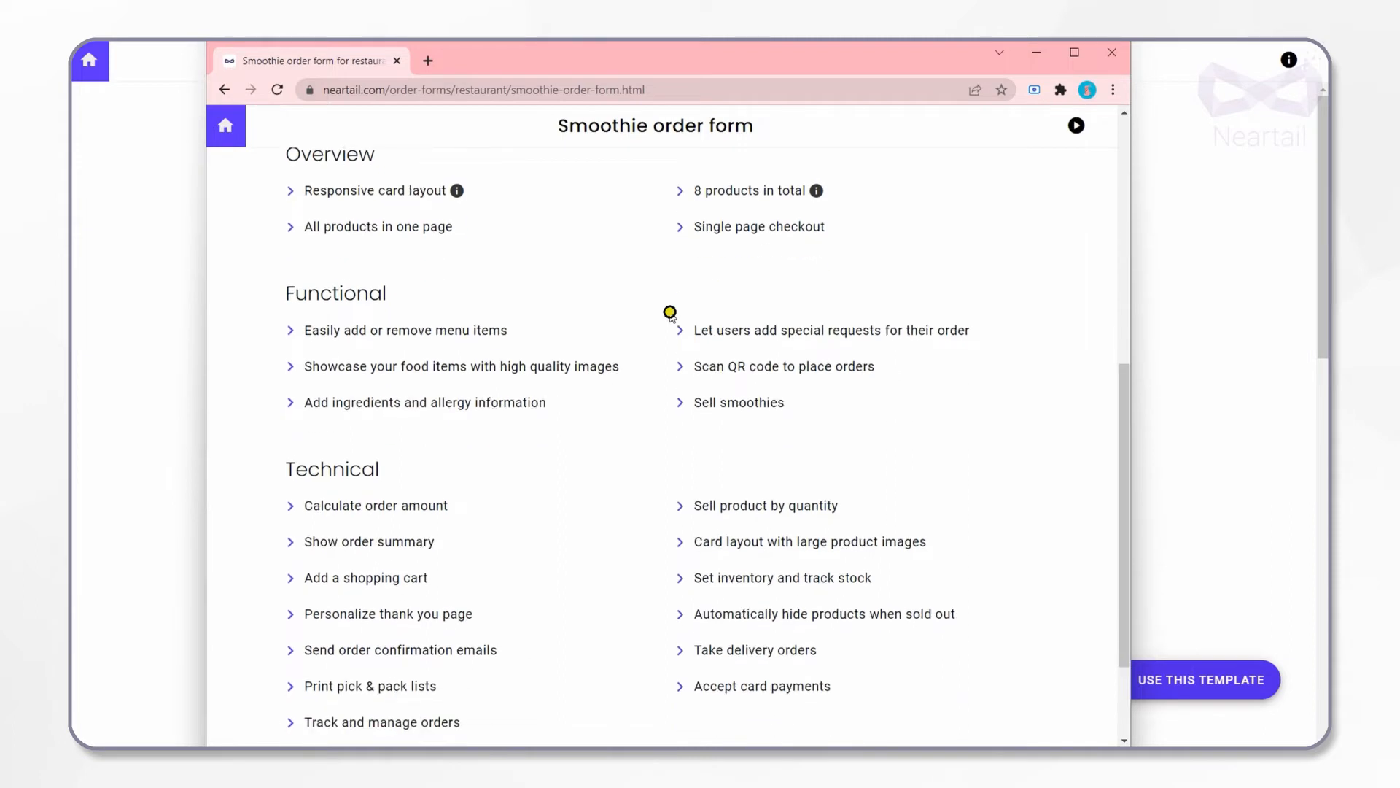
mouse_move(1112, 53)
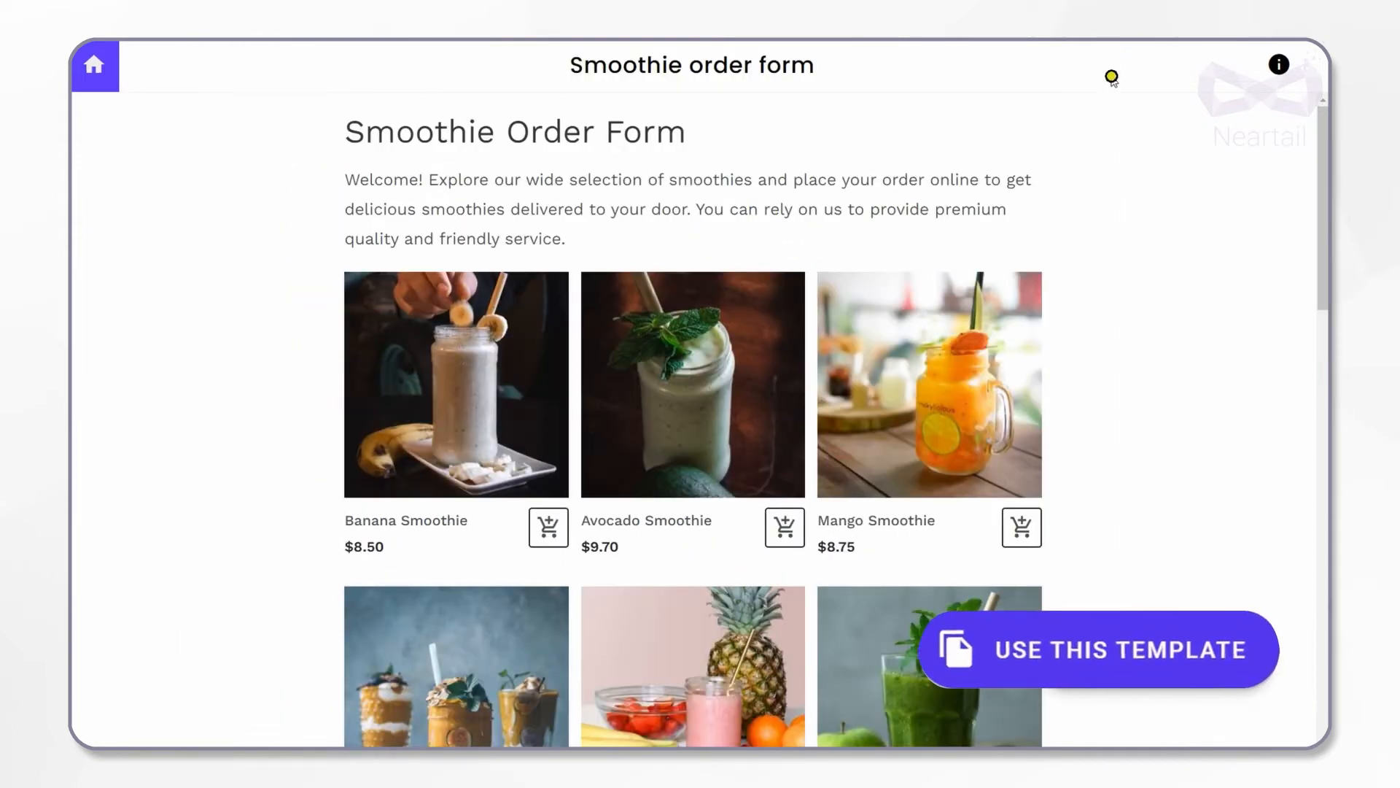
mouse_move(1007, 674)
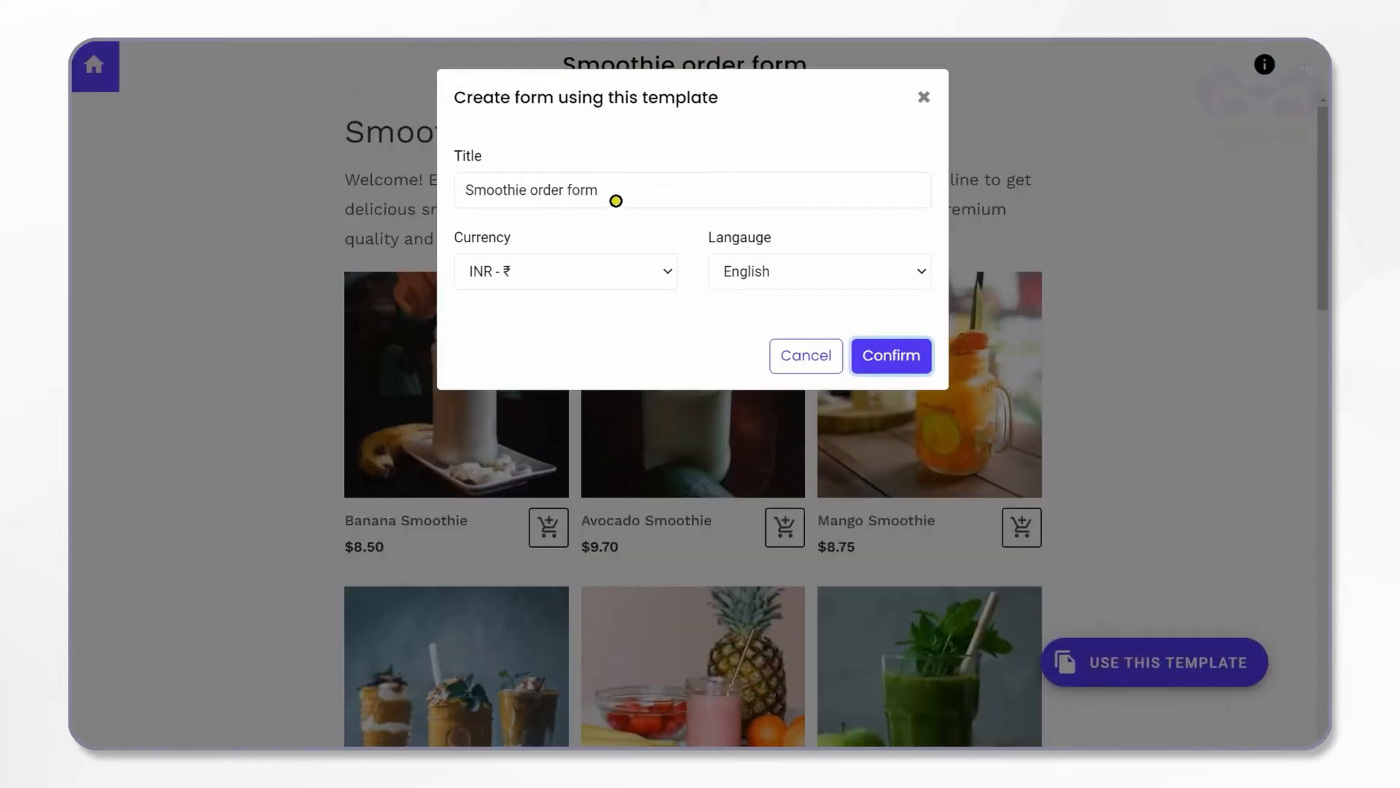
Title the new form 'Bob's Smoothie Bar', set currency to EUR - €, and confirm
text(Bob)
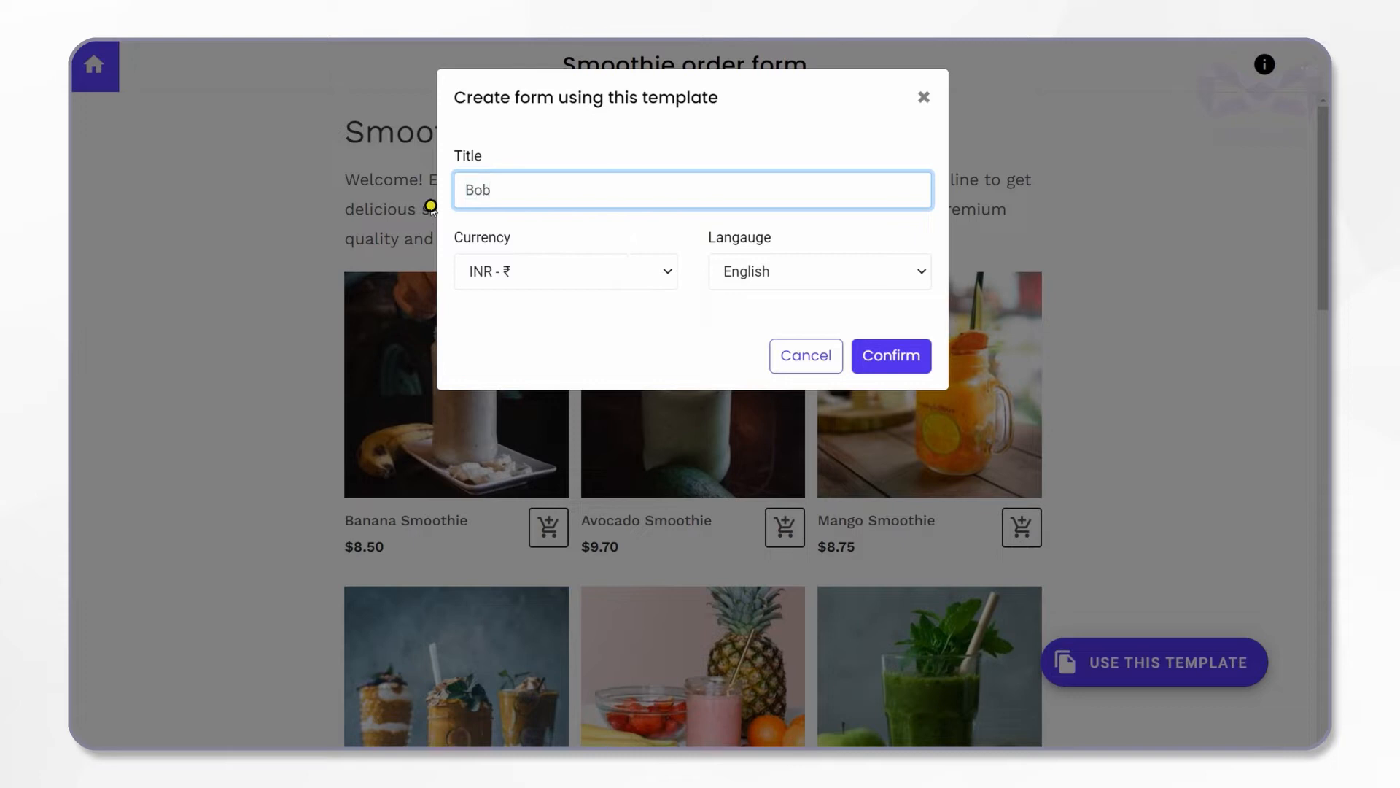
text('s Smooth)
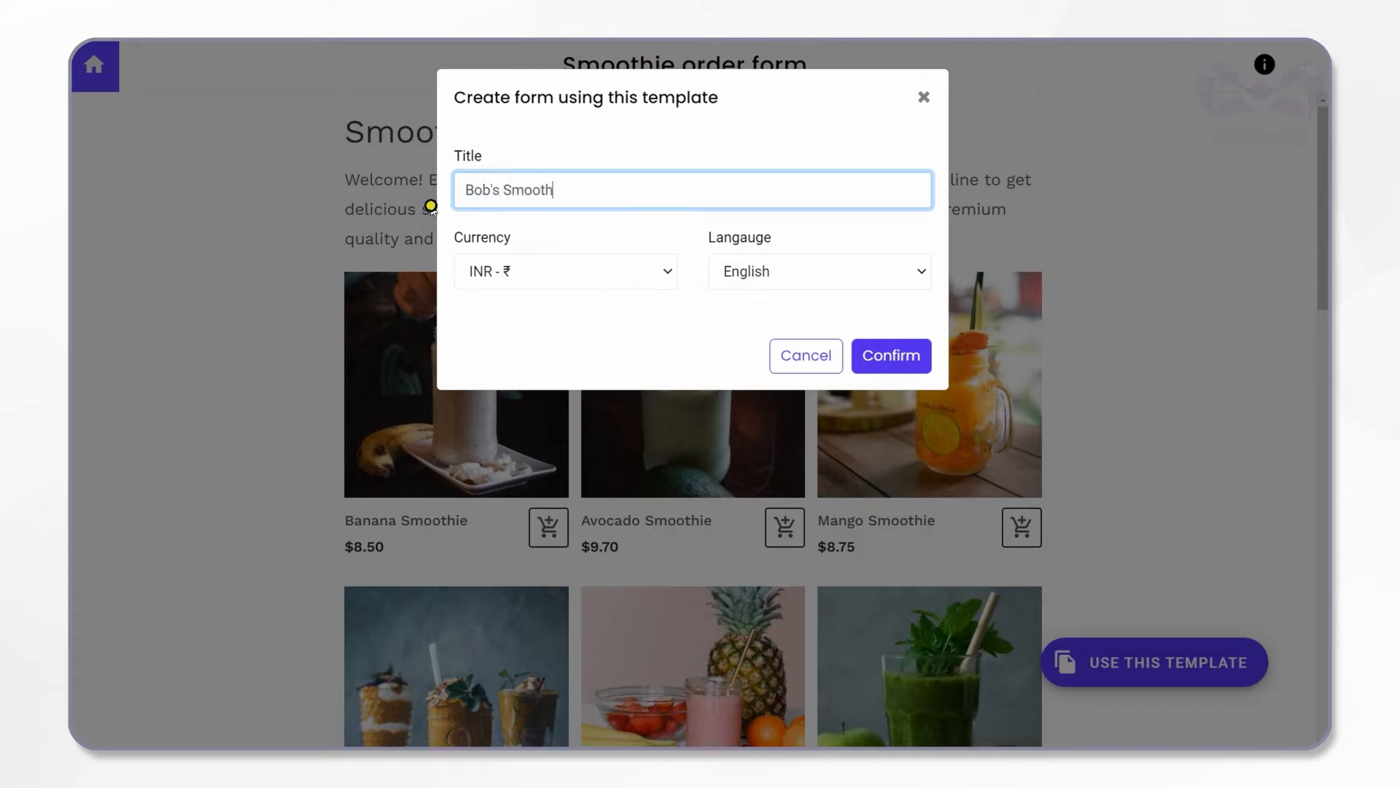
text(ie Bar)
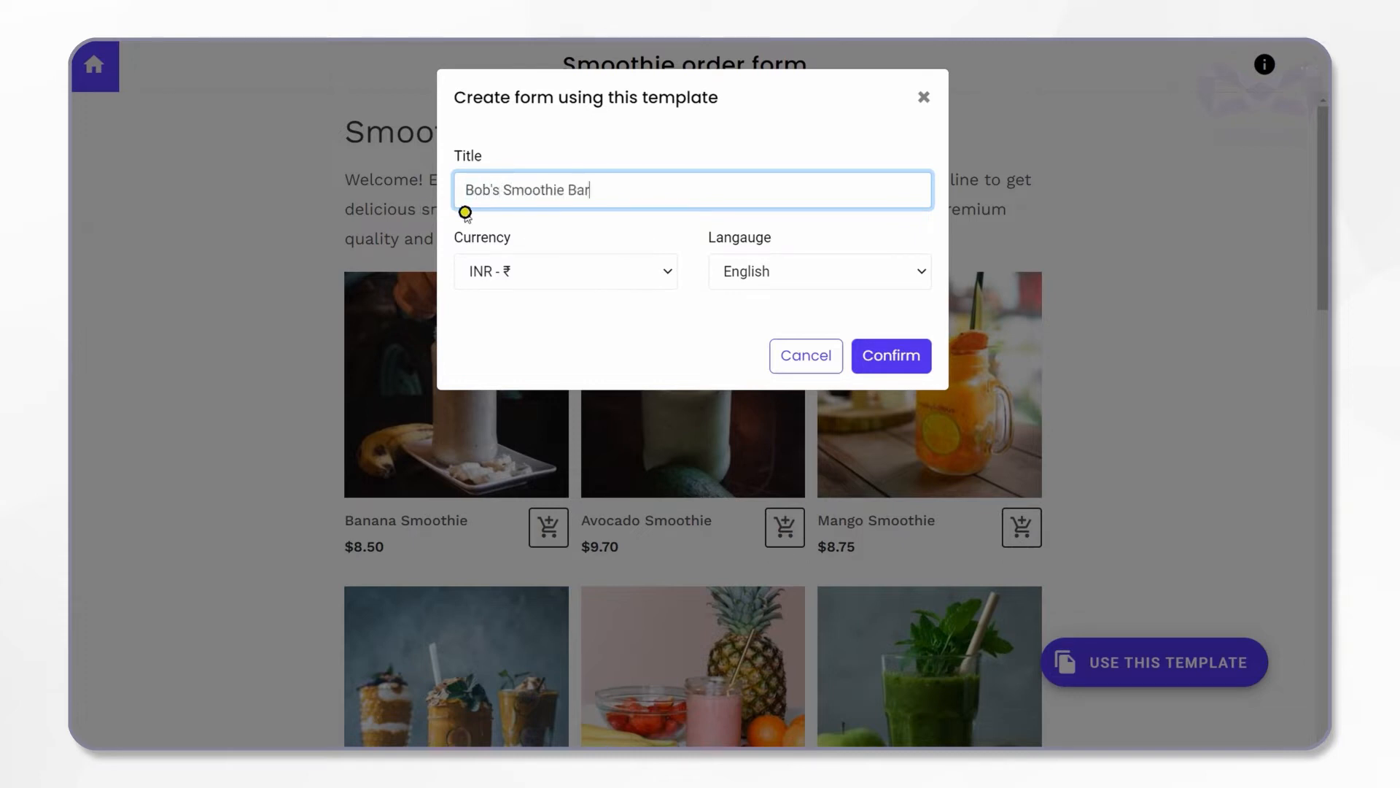
click(564, 270)
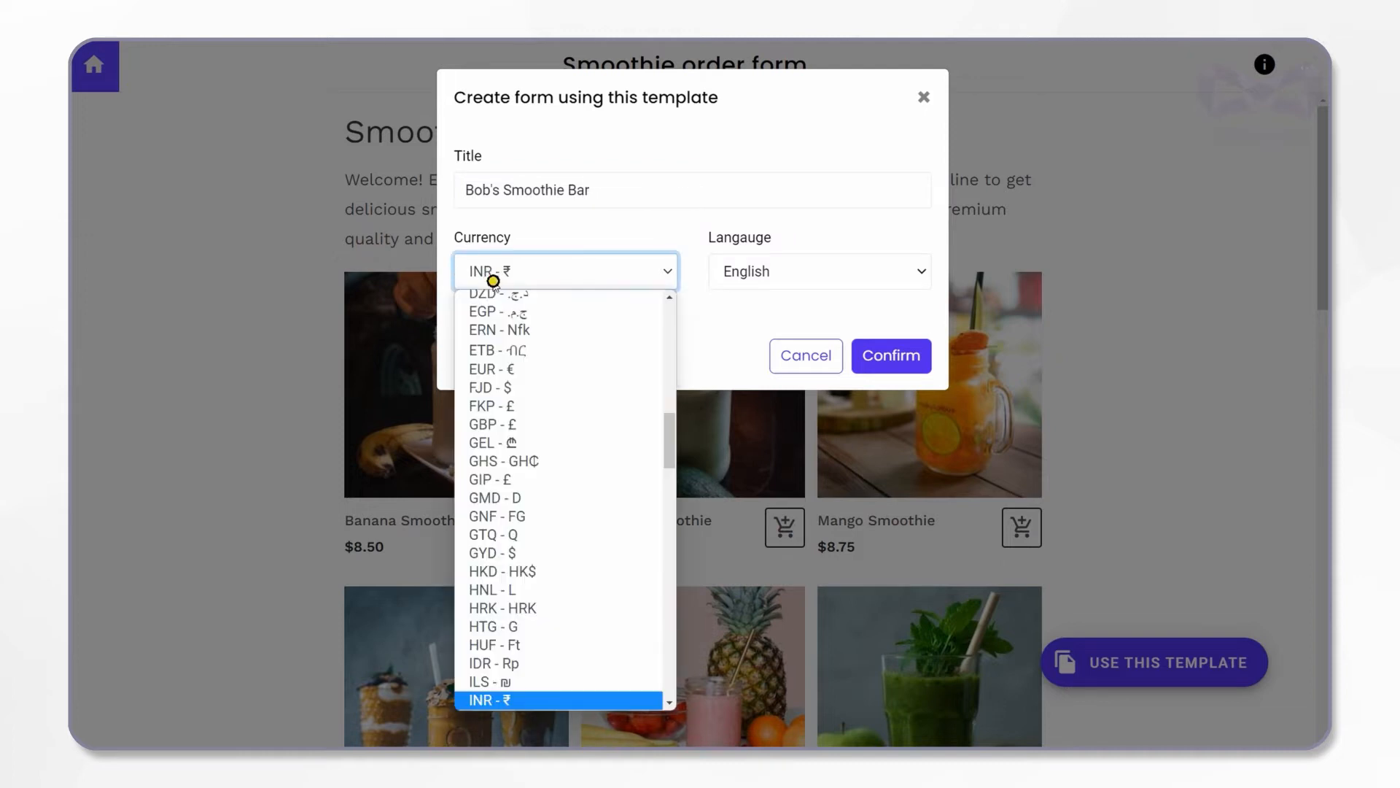
click(492, 369)
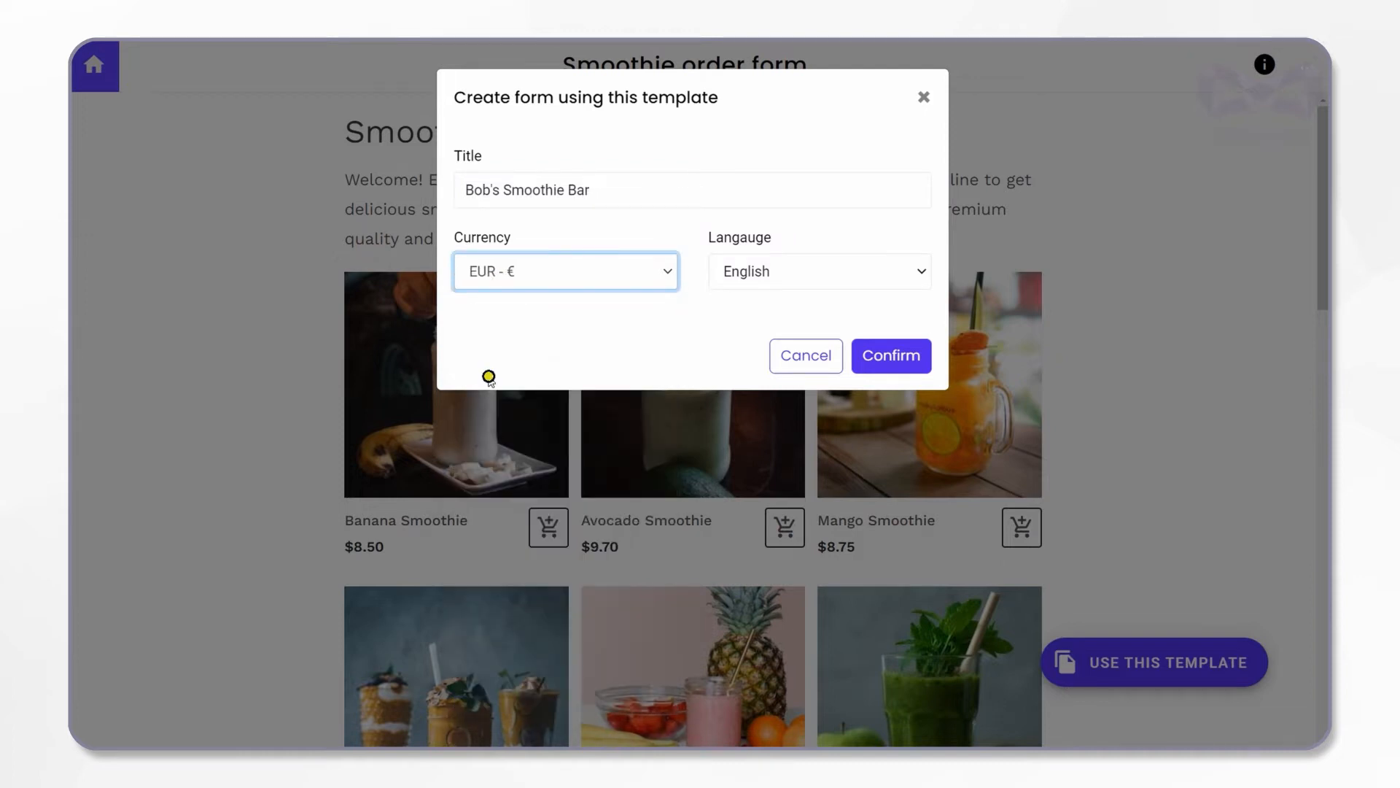
mouse_move(838, 323)
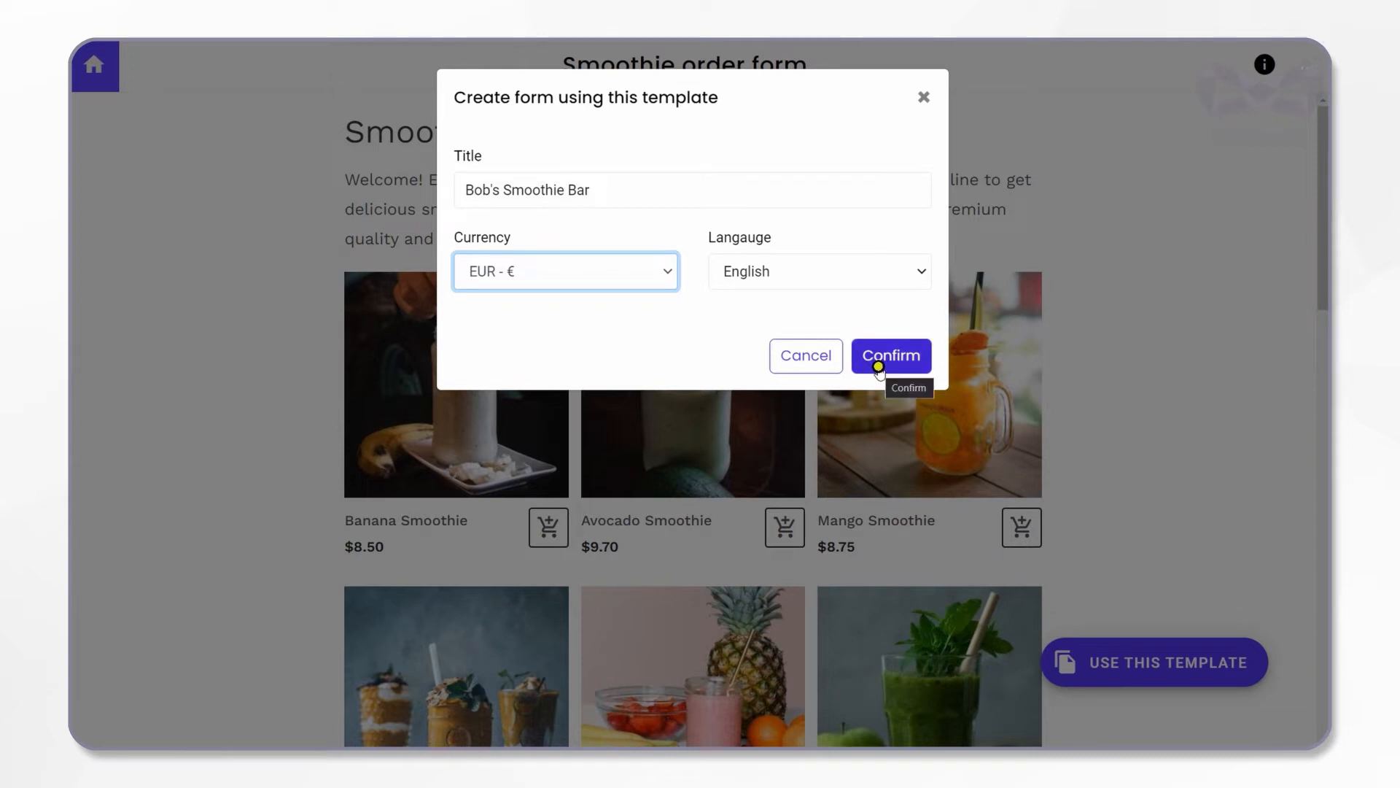
click(890, 355)
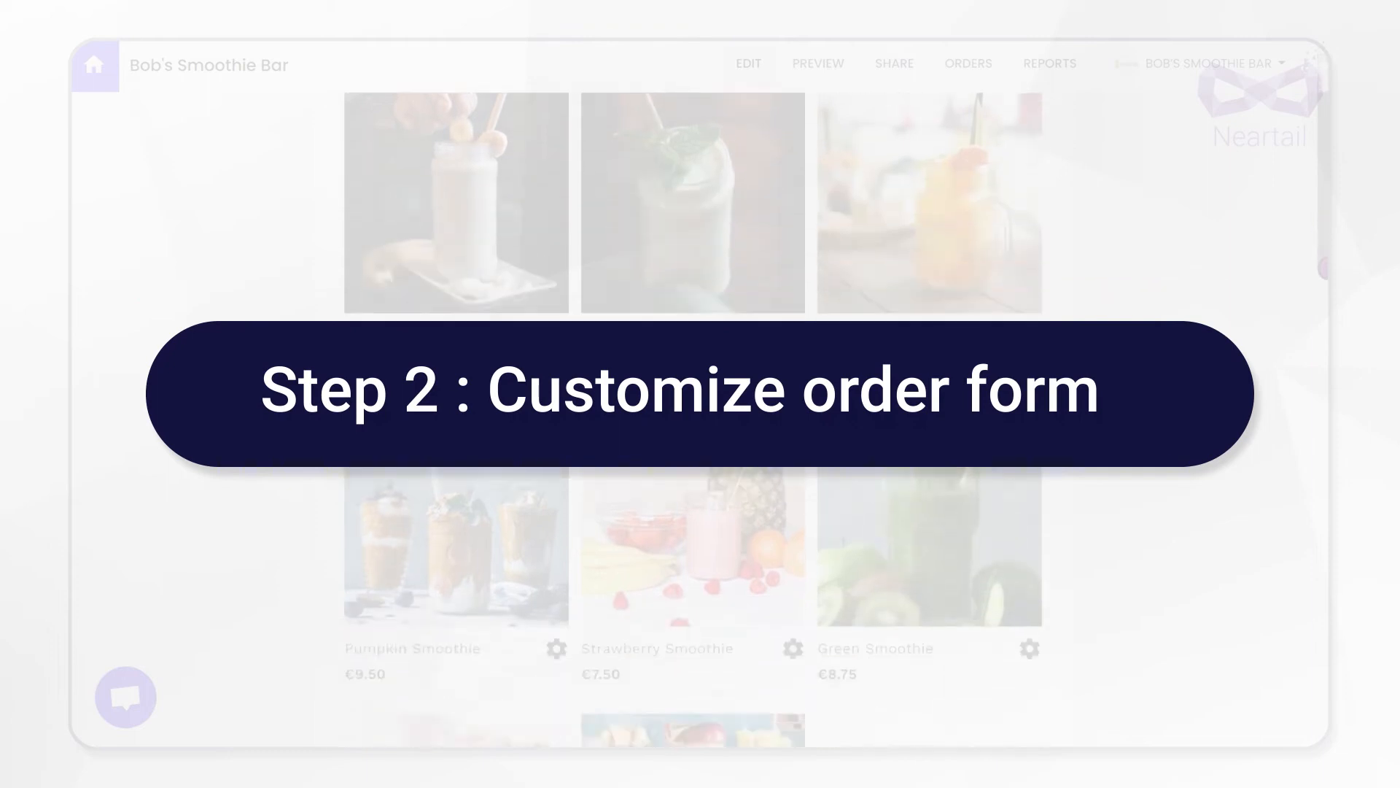
Scroll the editor down to the Add Product area below the euro-priced smoothies
scroll(down, 3)
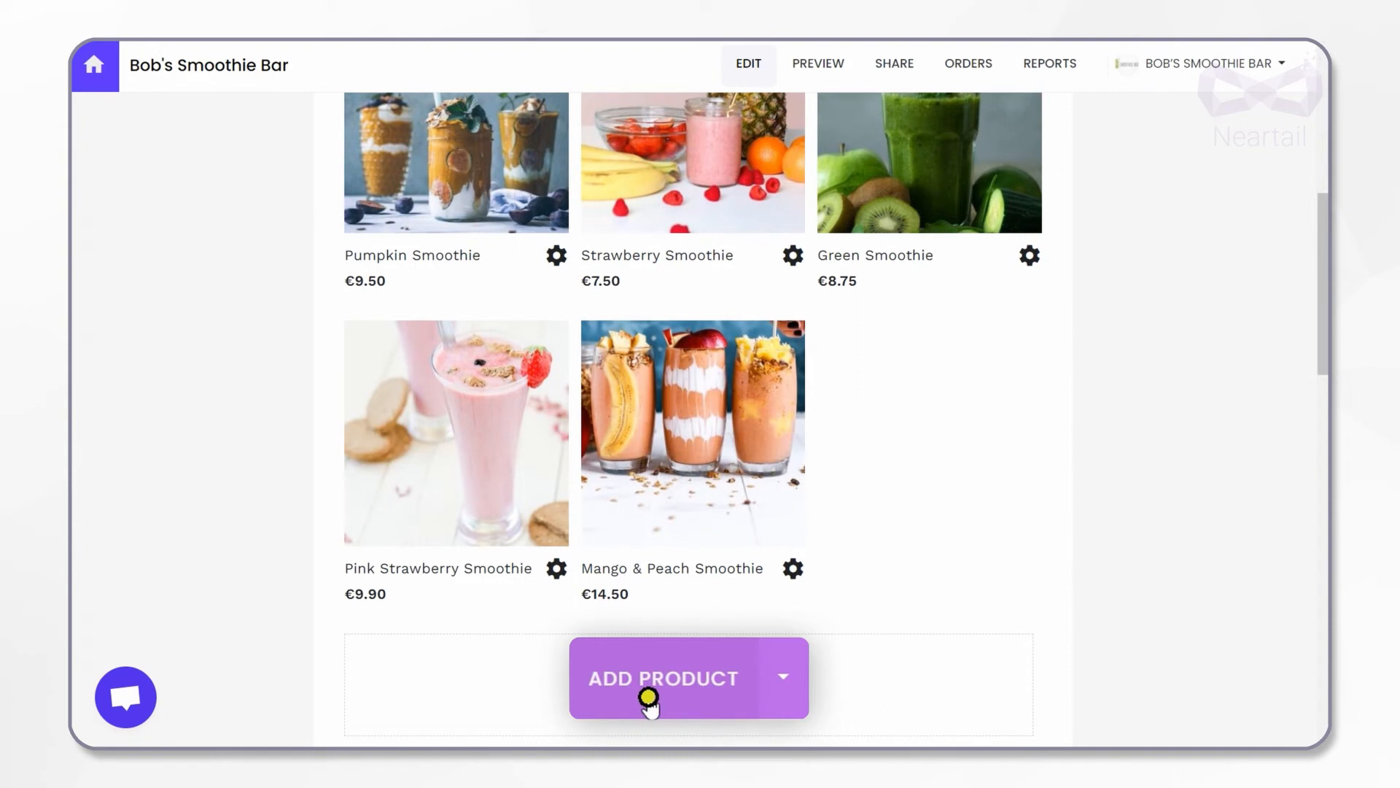
Create a product titled 'Mixed Berry' with no size options
click(663, 678)
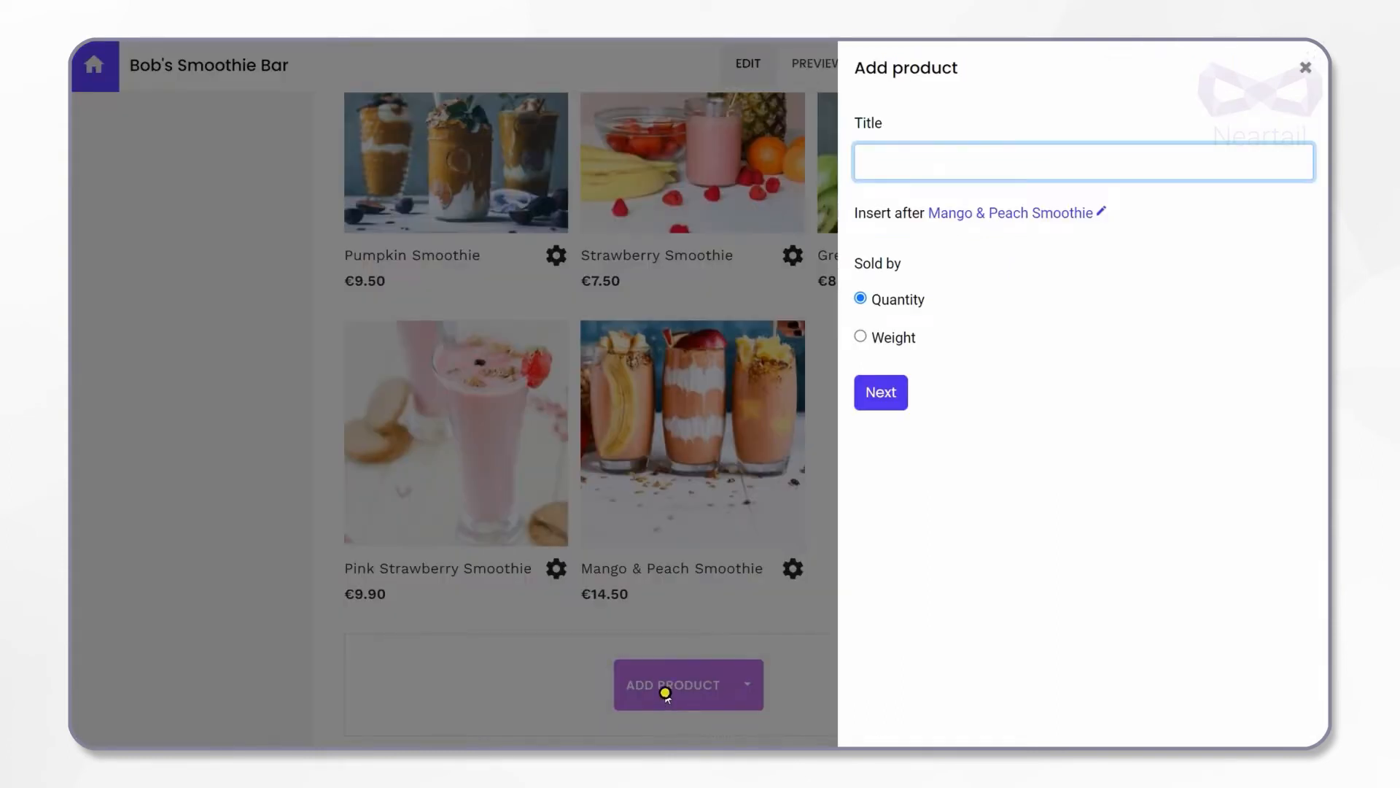
click(1080, 162)
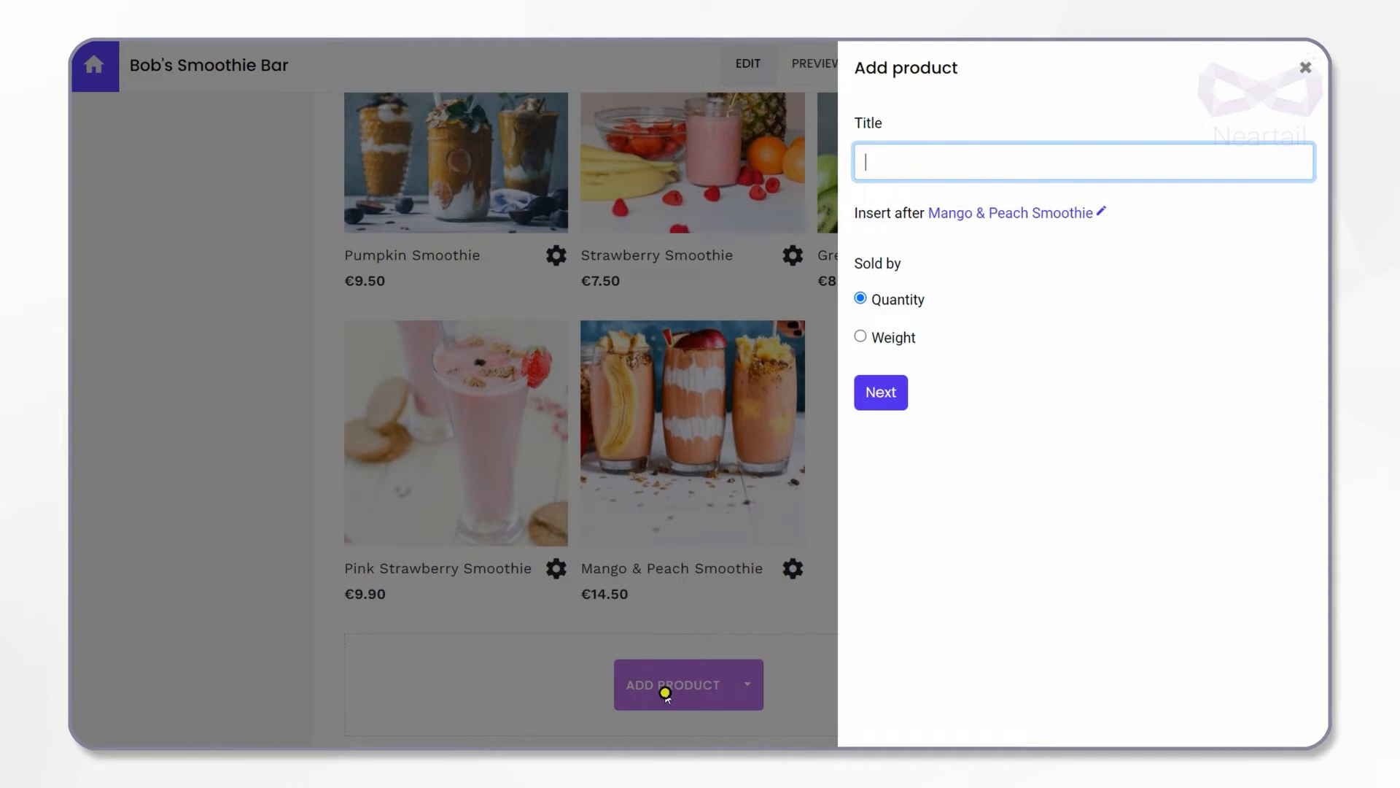
text(Mi)
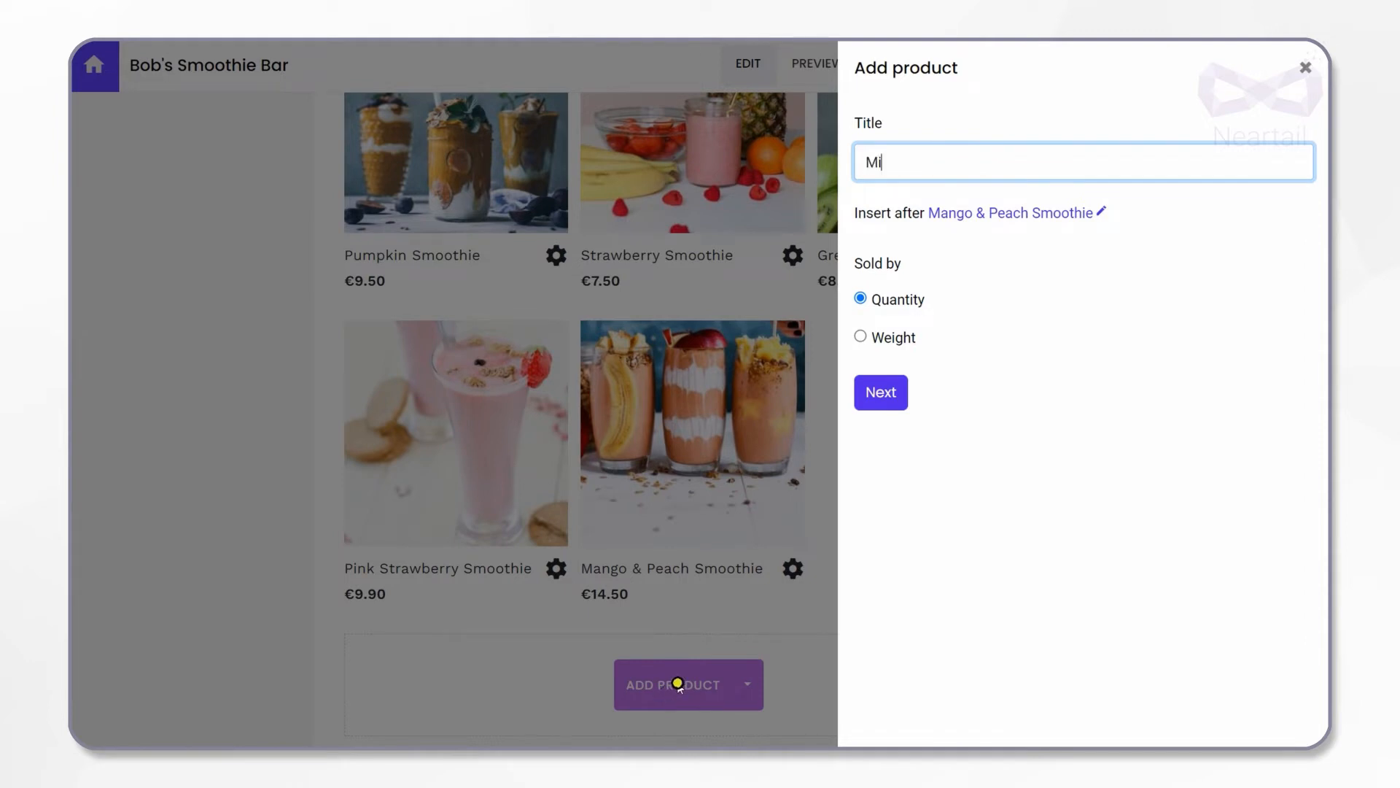
text(xed Berry)
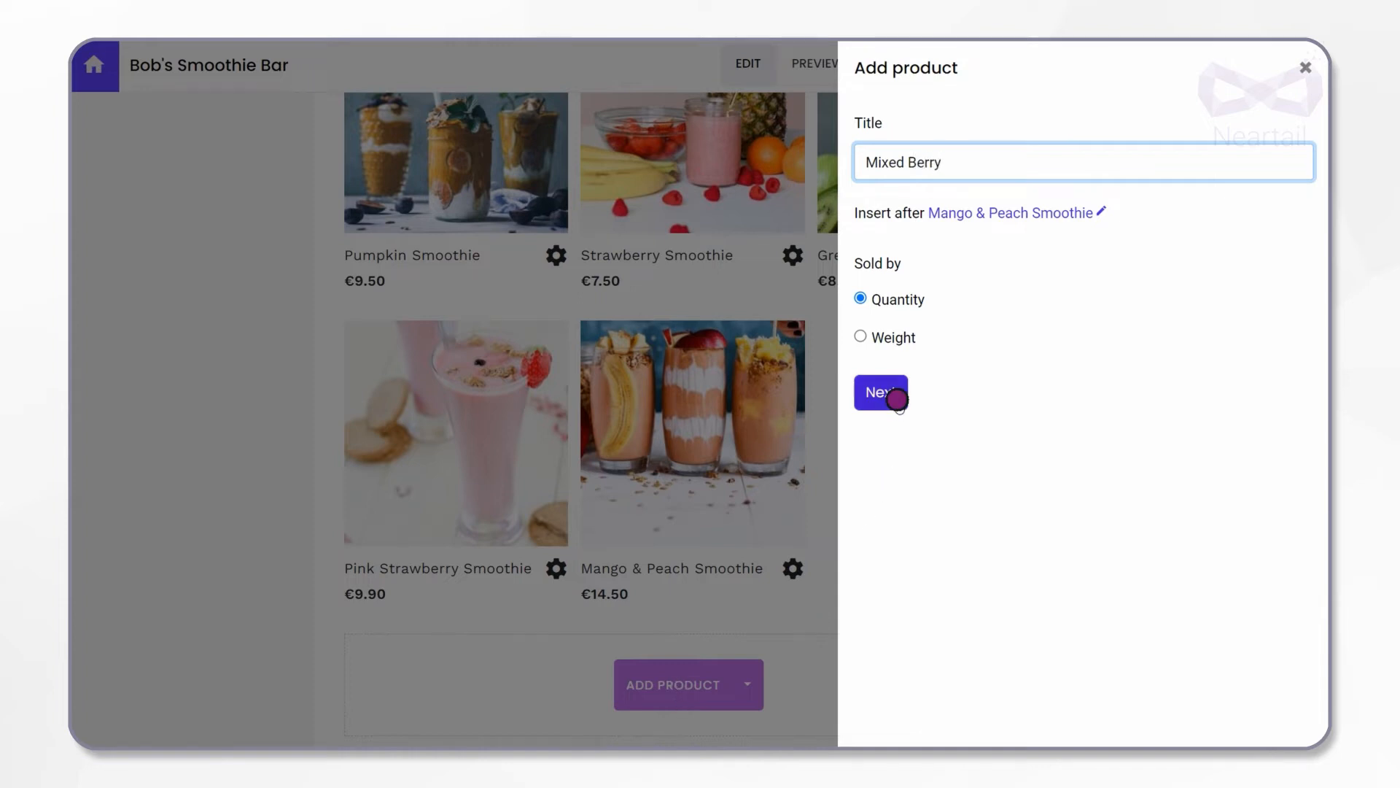
click(880, 392)
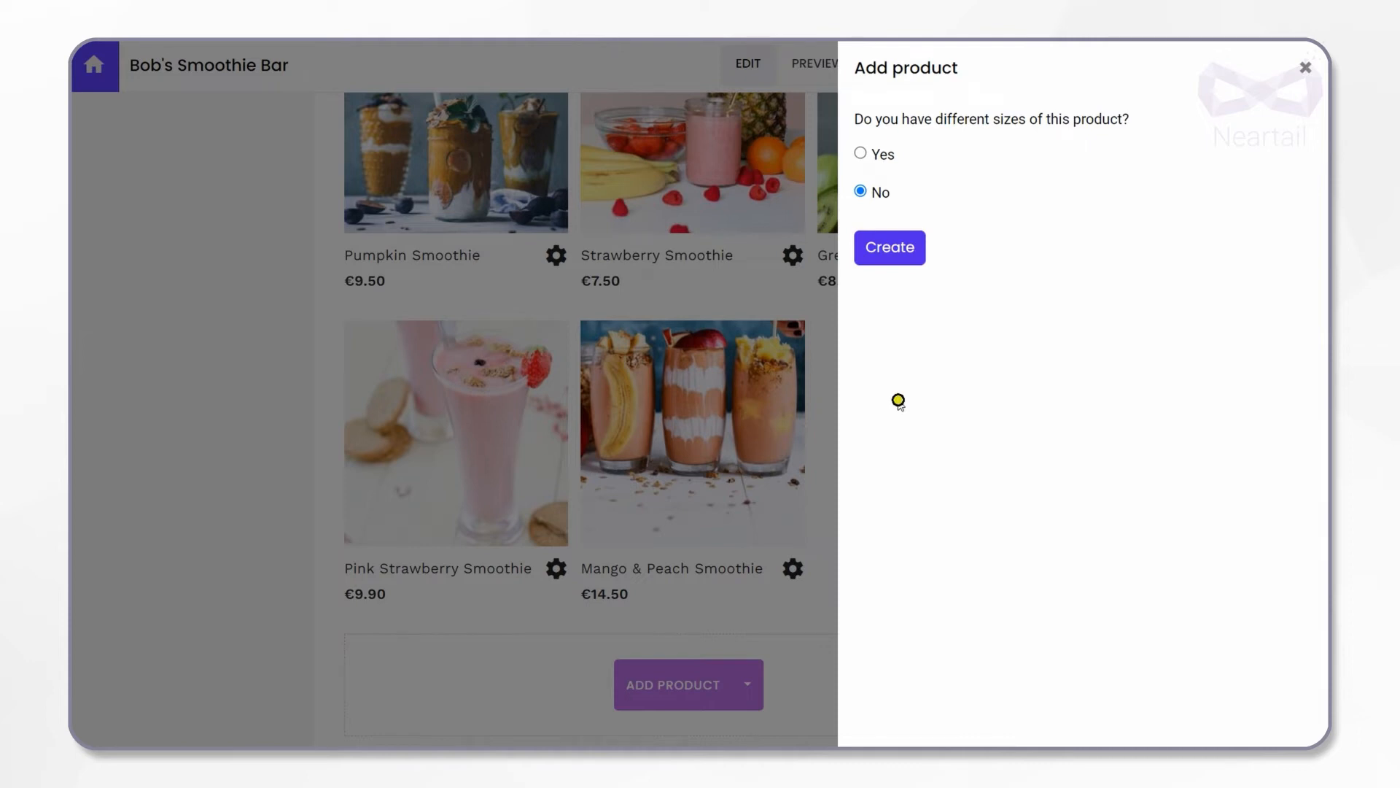
mouse_move(888, 247)
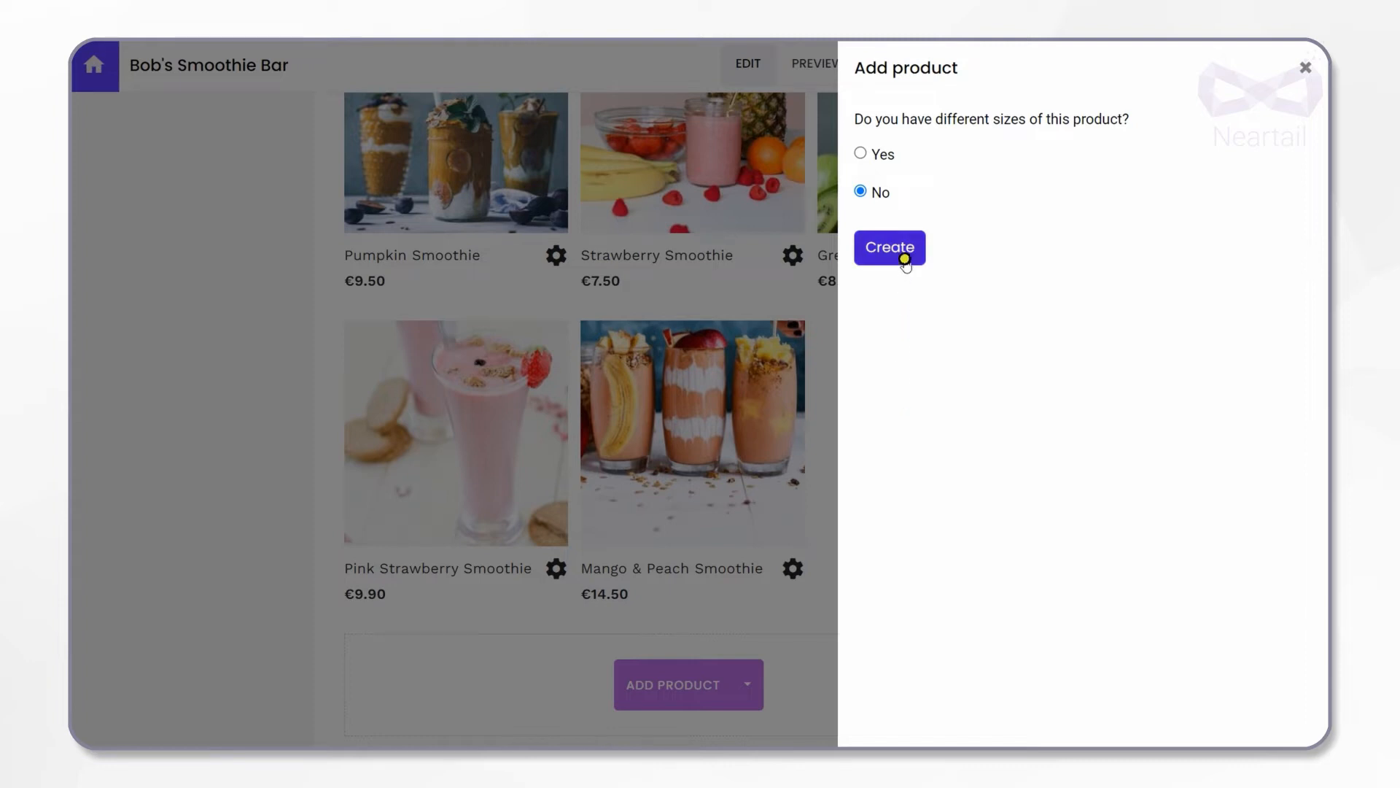
click(888, 247)
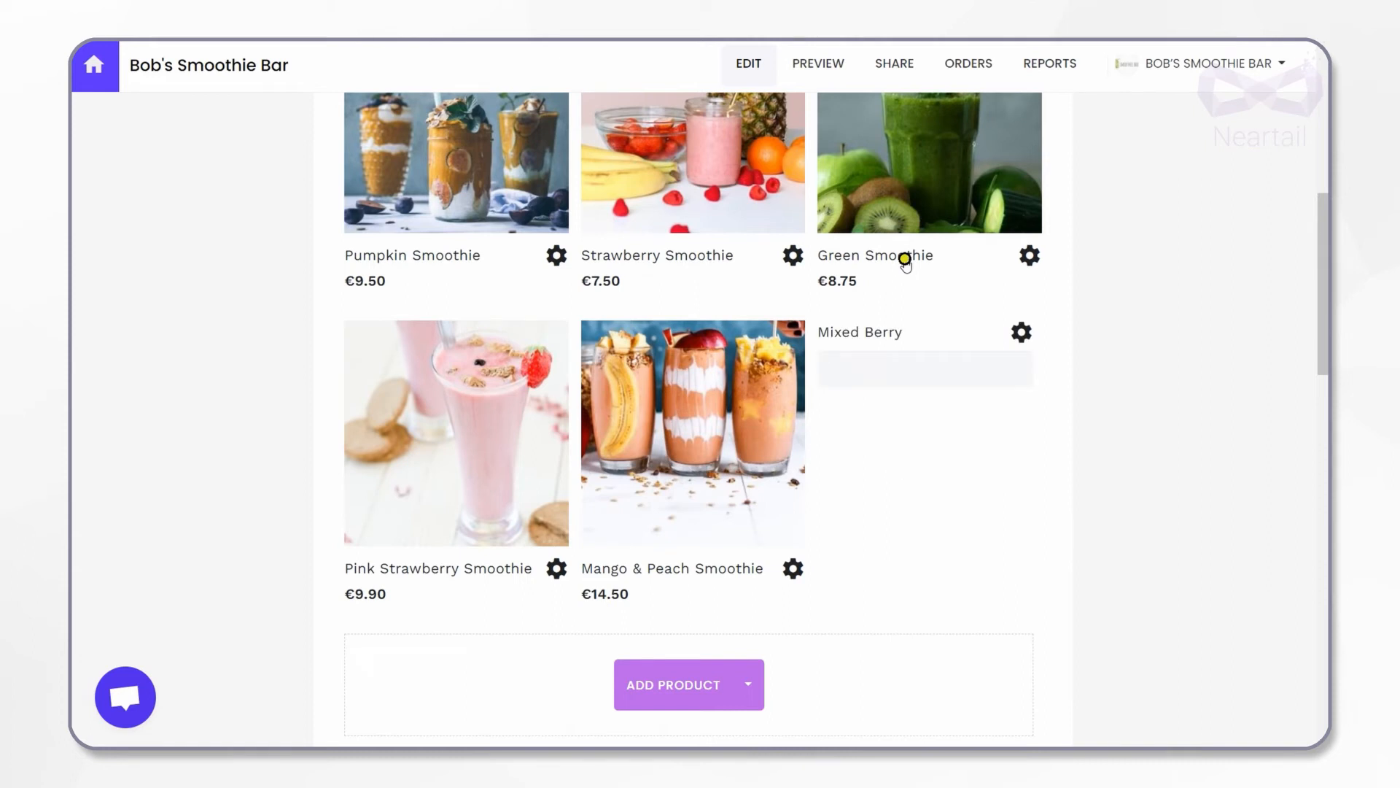
Give Mixed Berry a berry smoothie photo and a 15,00€ price, then save
click(1021, 333)
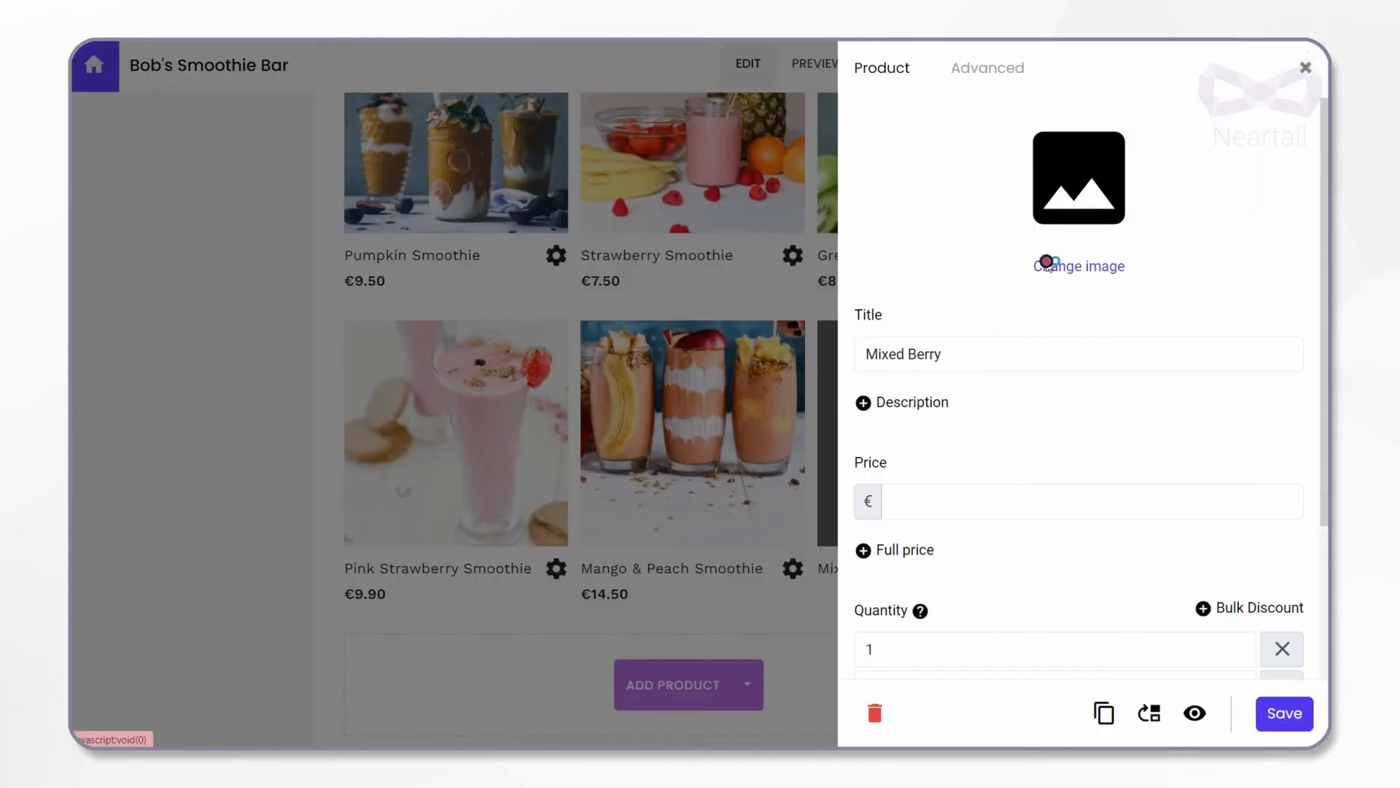
click(1077, 265)
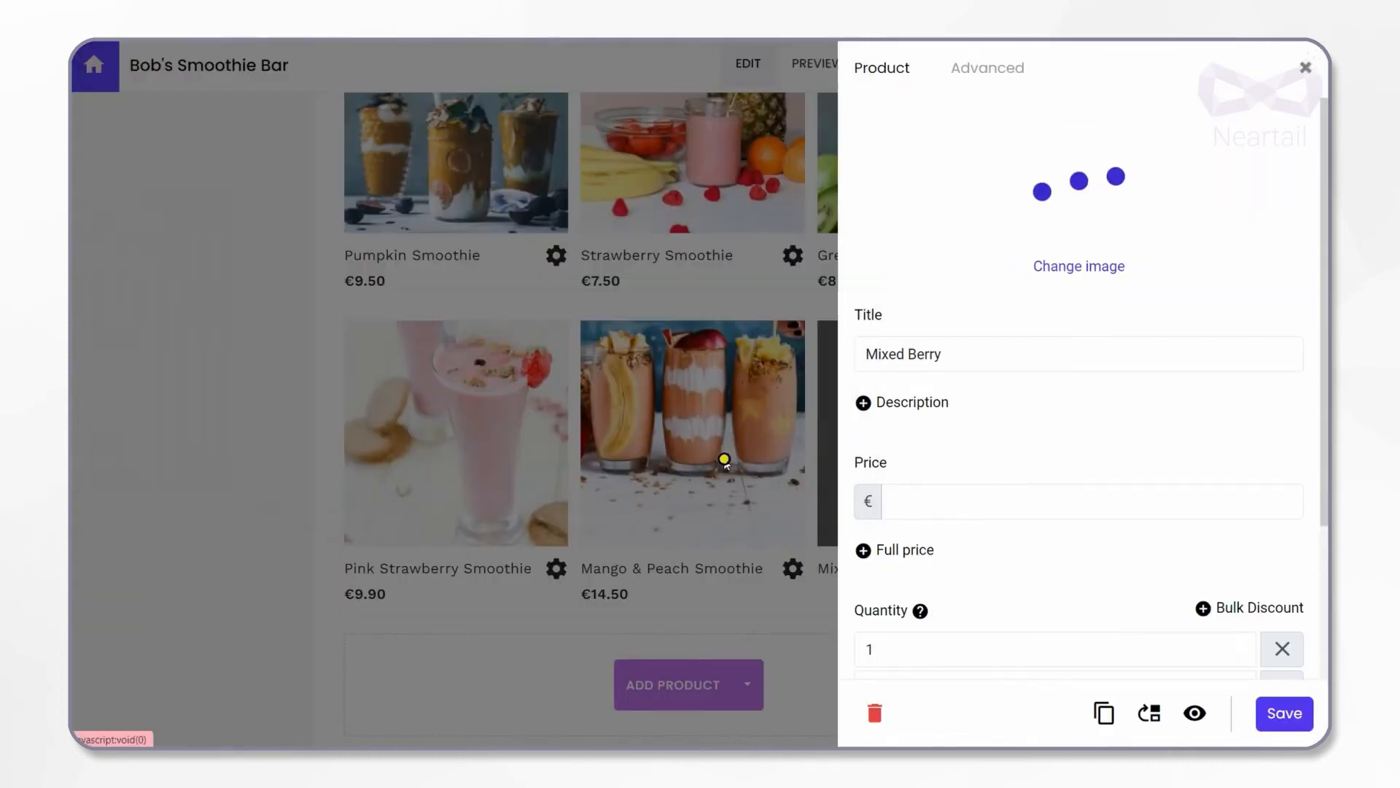
click(1071, 500)
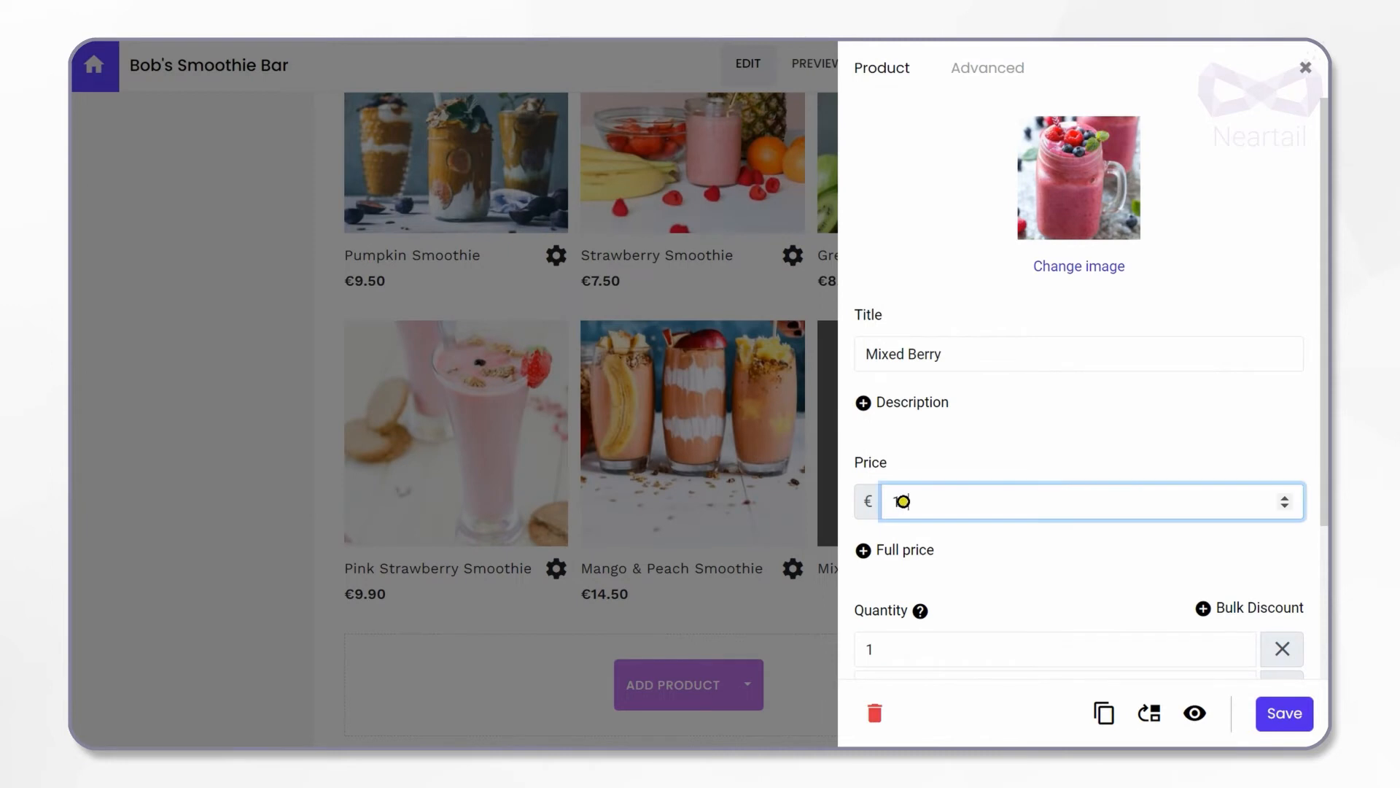
click(1283, 712)
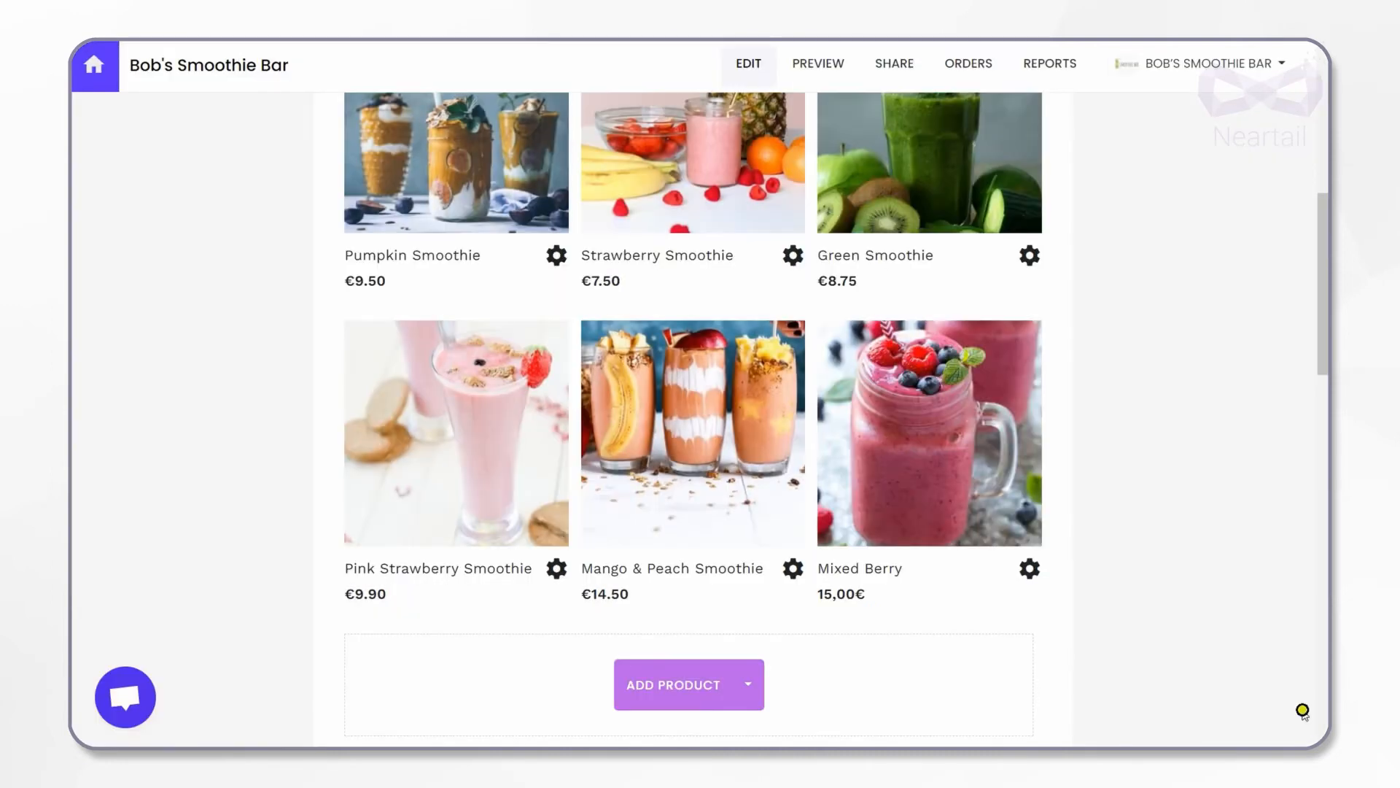
mouse_move(1292, 691)
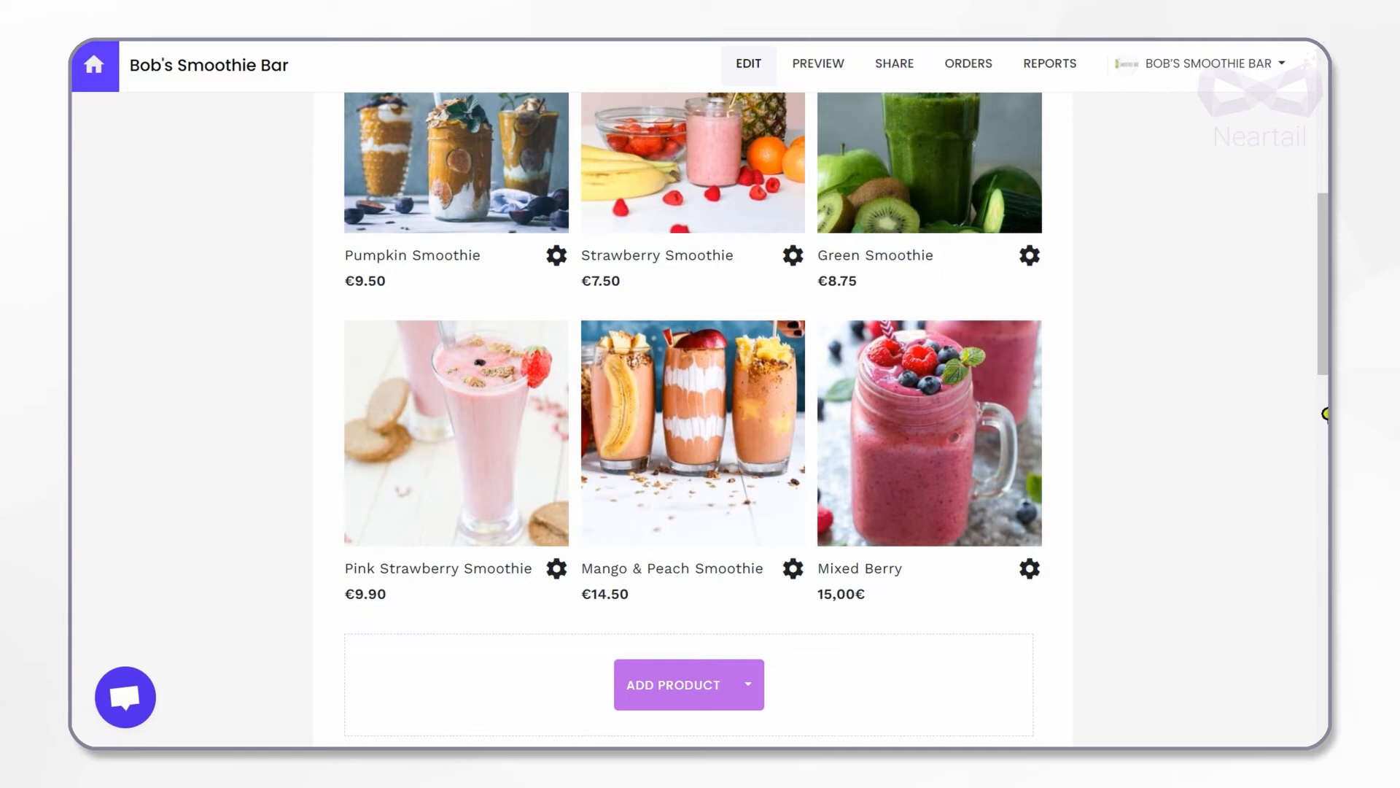
Scroll up to the form's title, welcome text and first smoothies
scroll(up, 3)
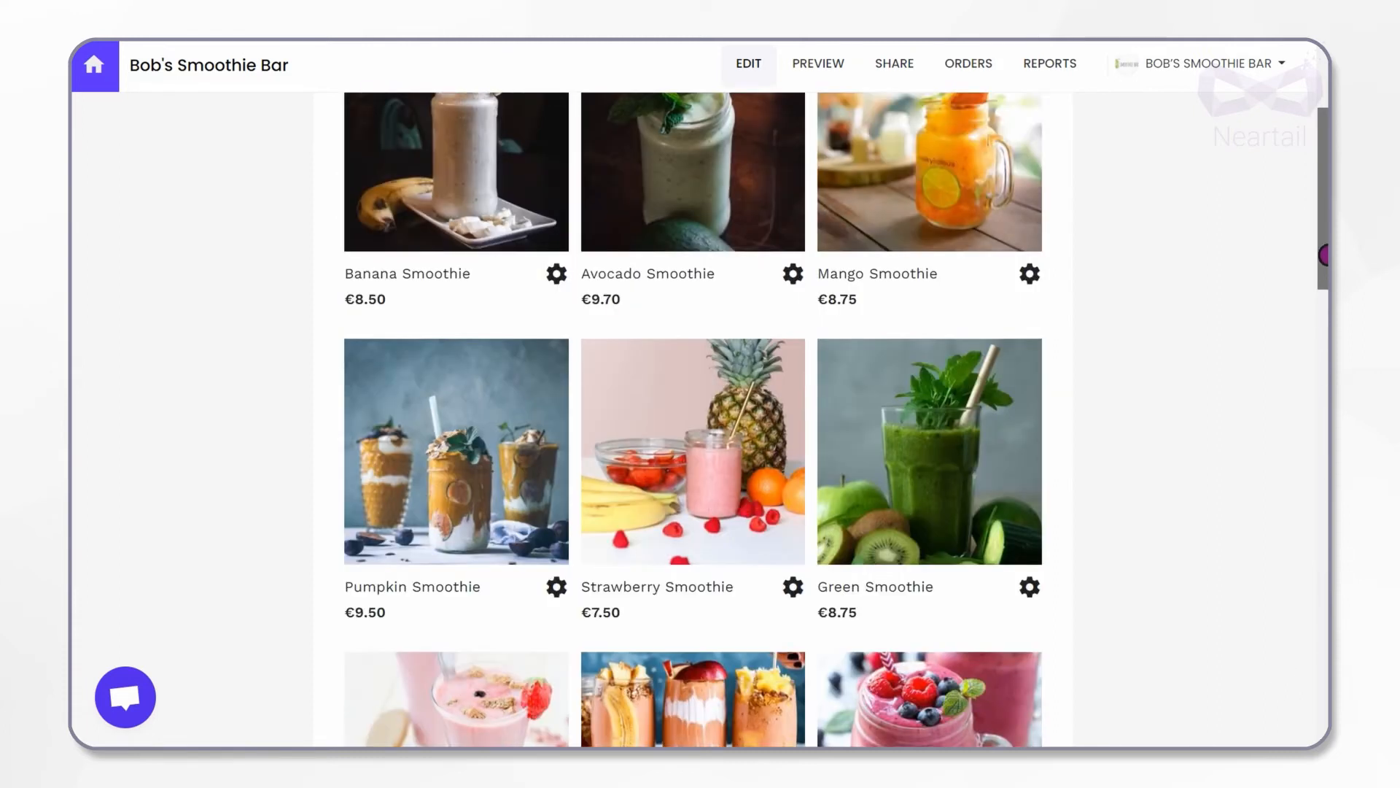
scroll(up, 3)
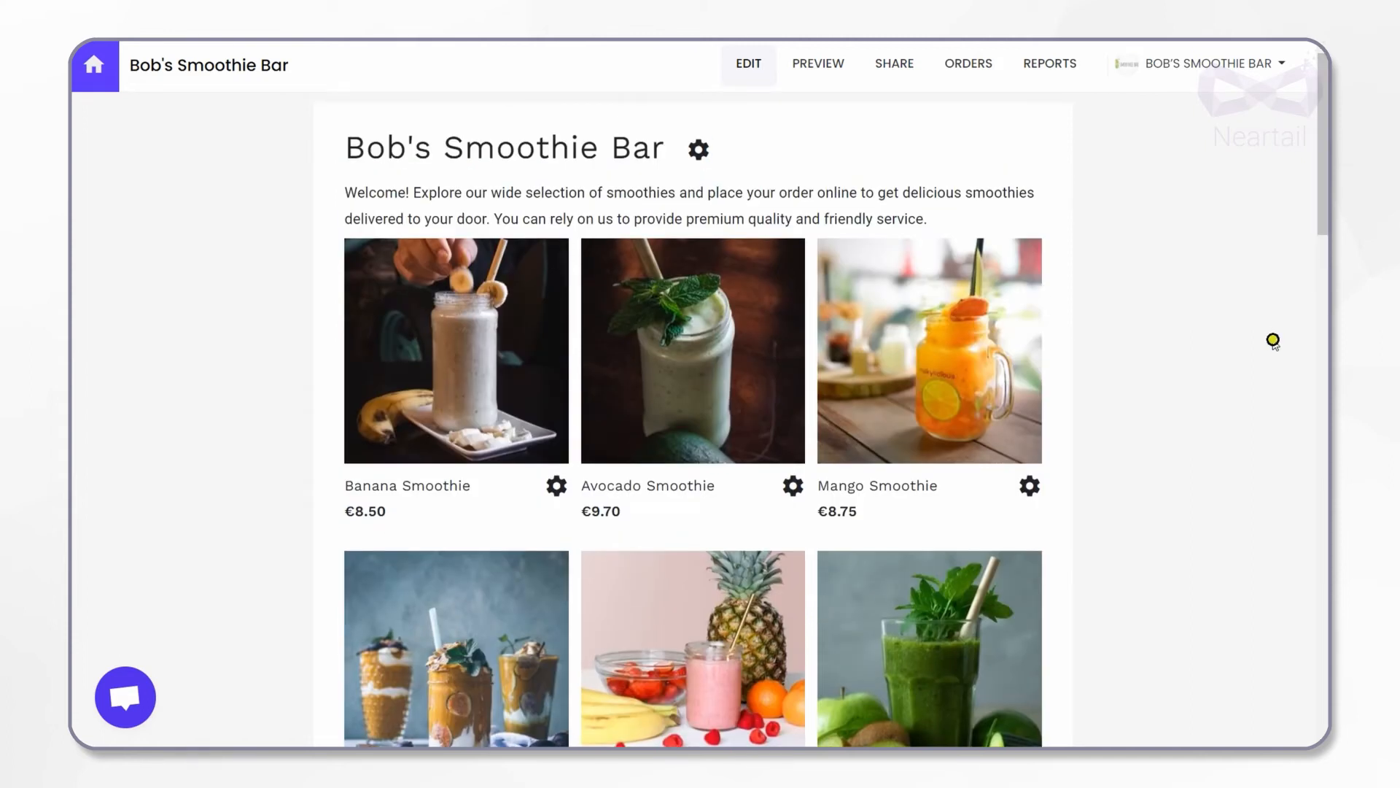
mouse_move(1177, 412)
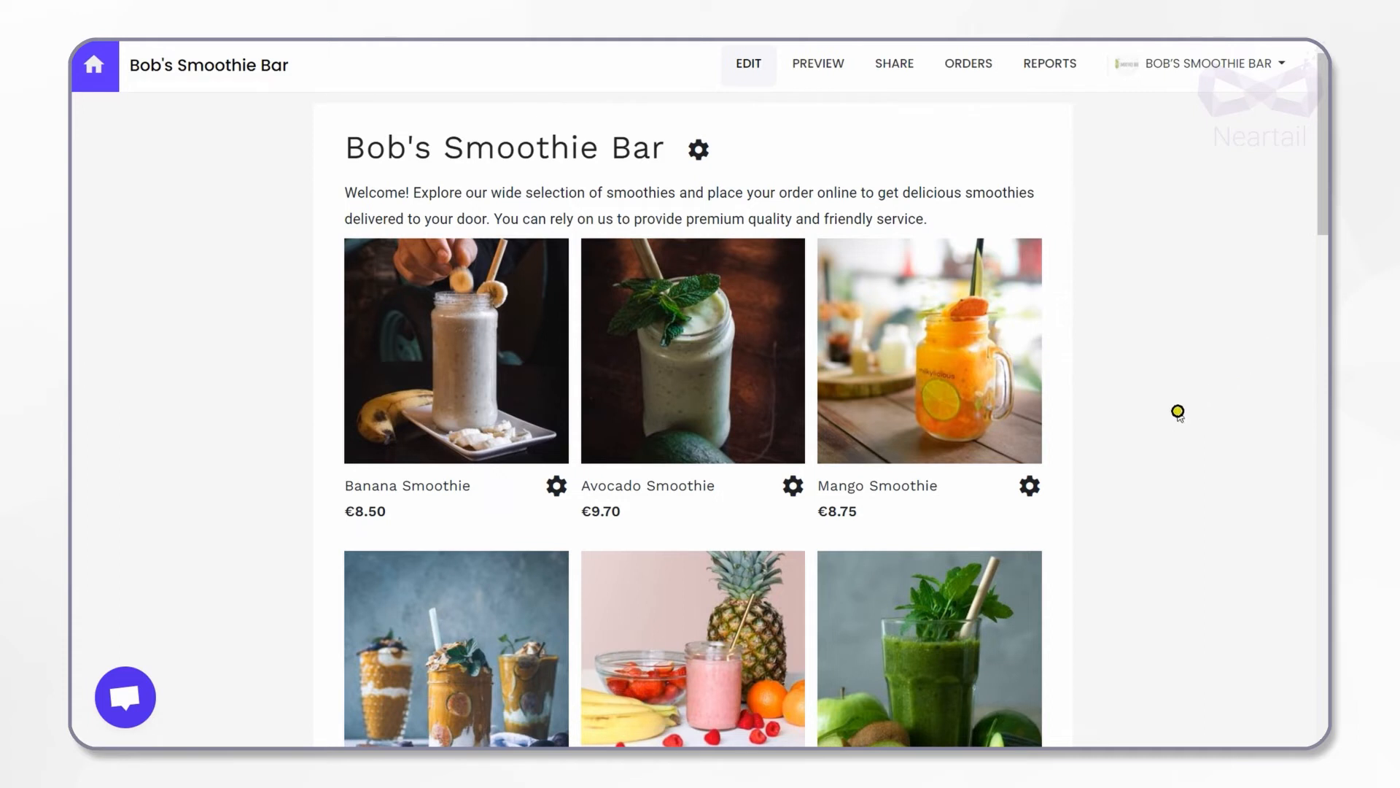
Open Mango Smoothie's settings on the Advanced options for hiding it
click(1028, 486)
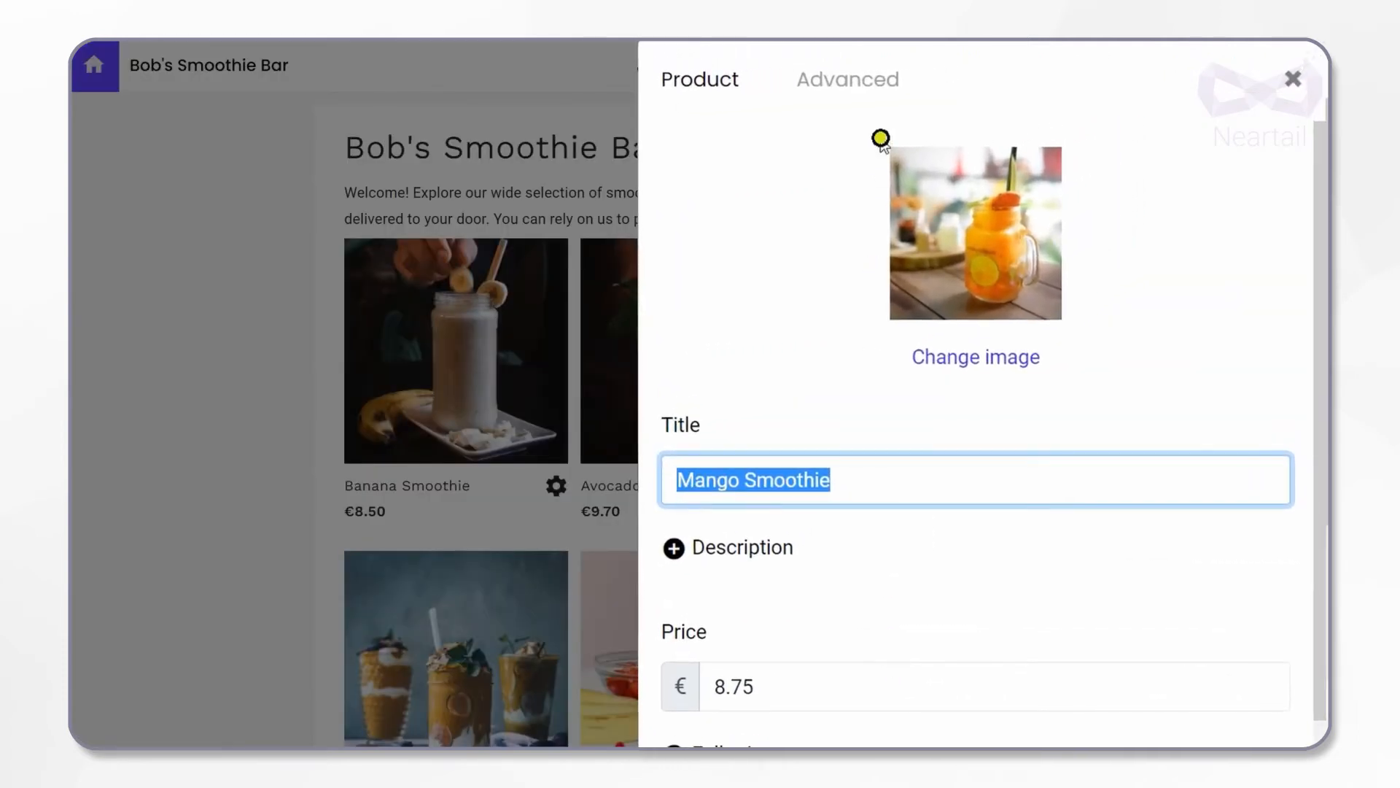
click(846, 79)
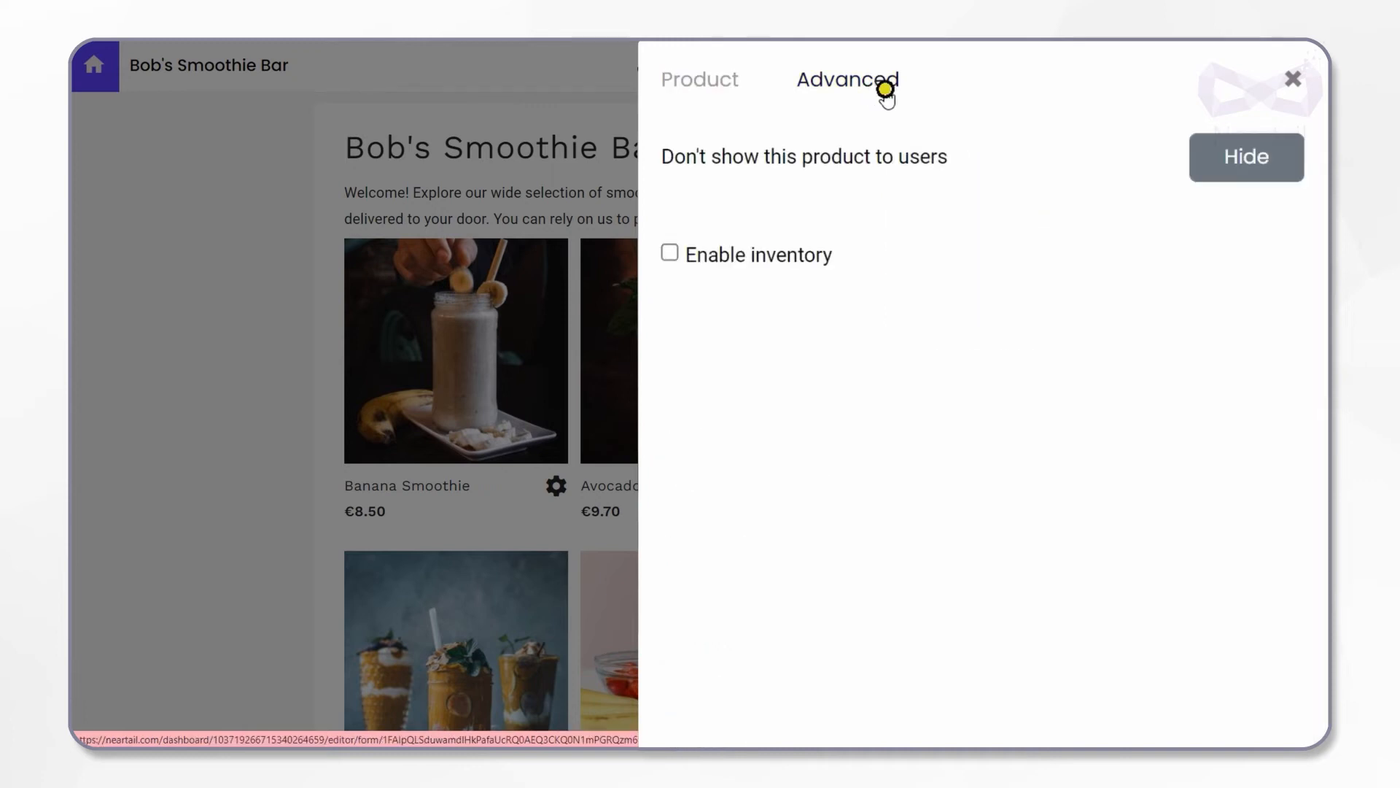
mouse_move(1245, 179)
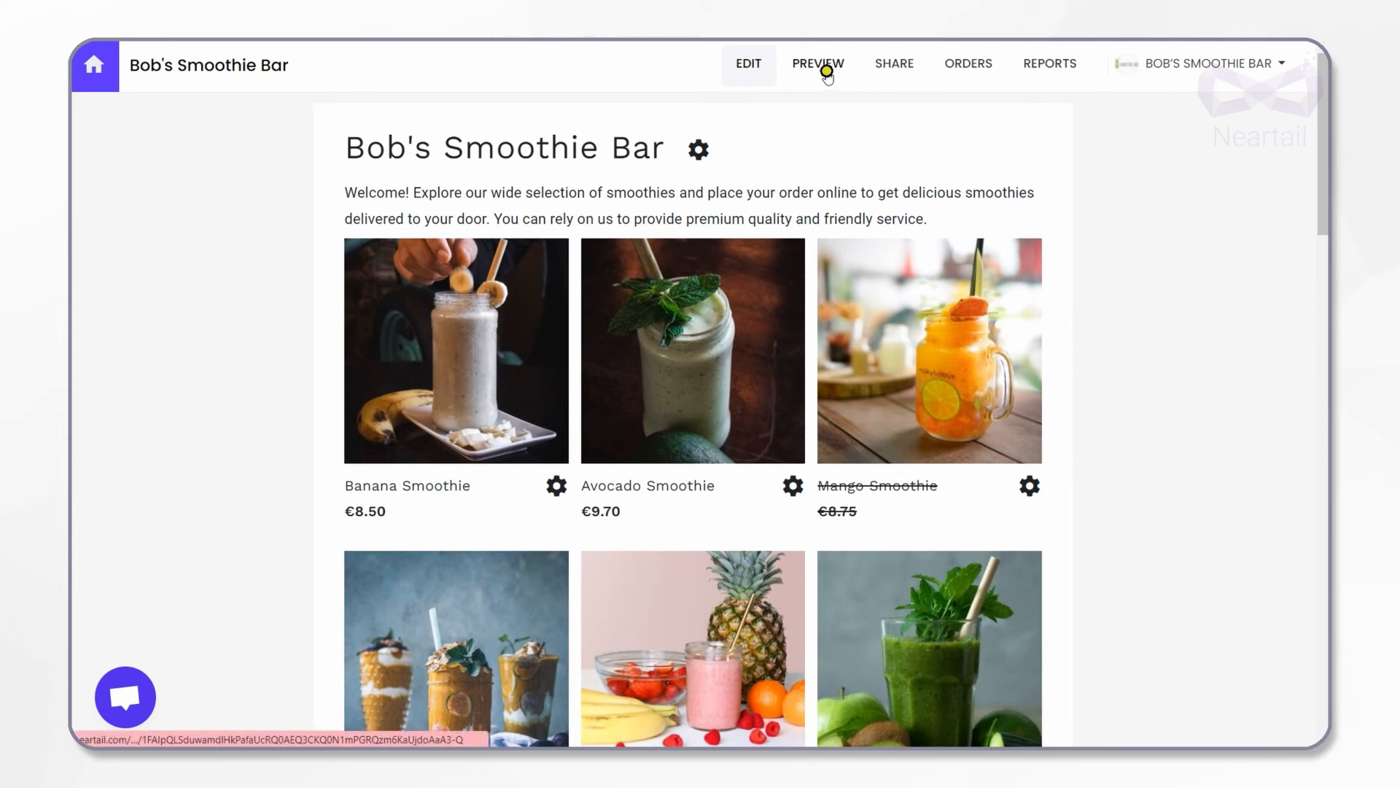
click(816, 63)
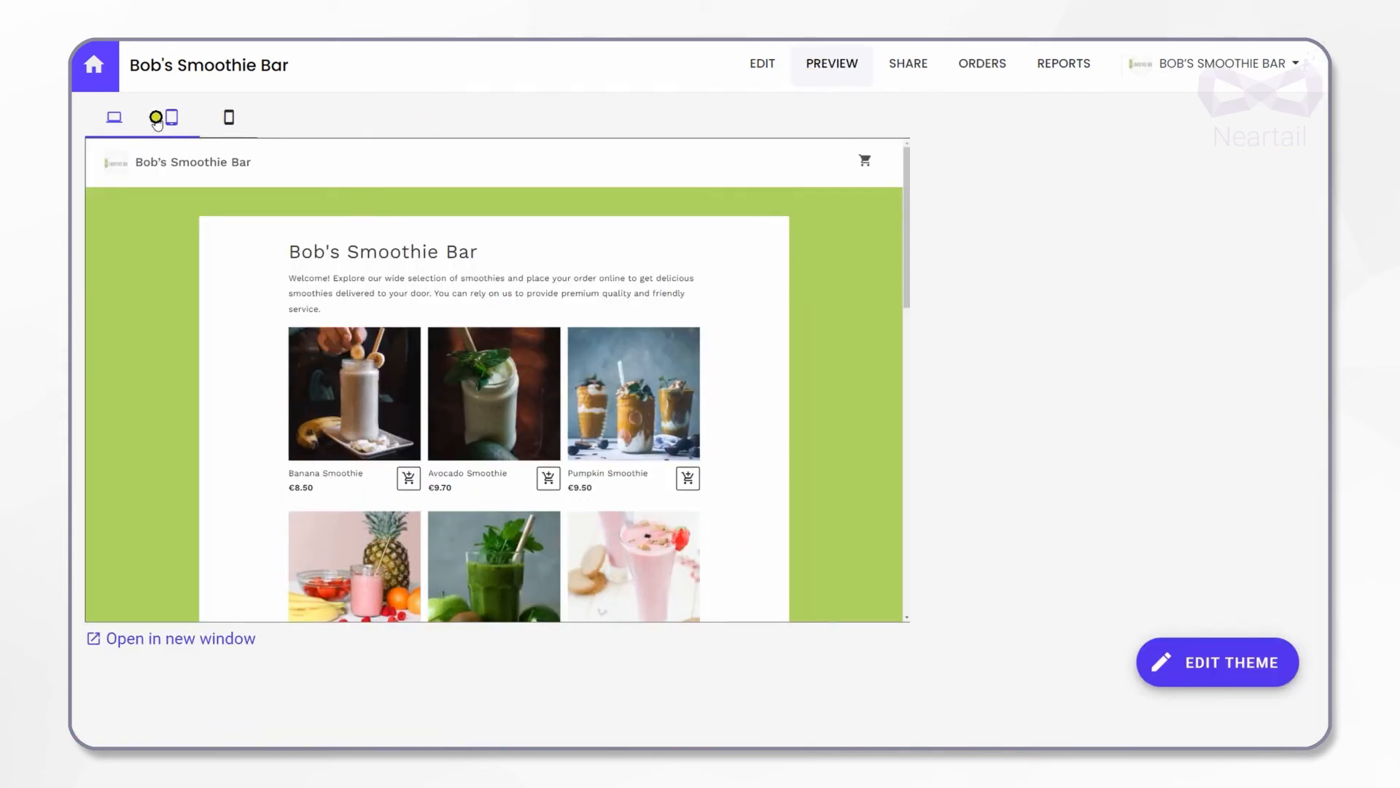
click(163, 116)
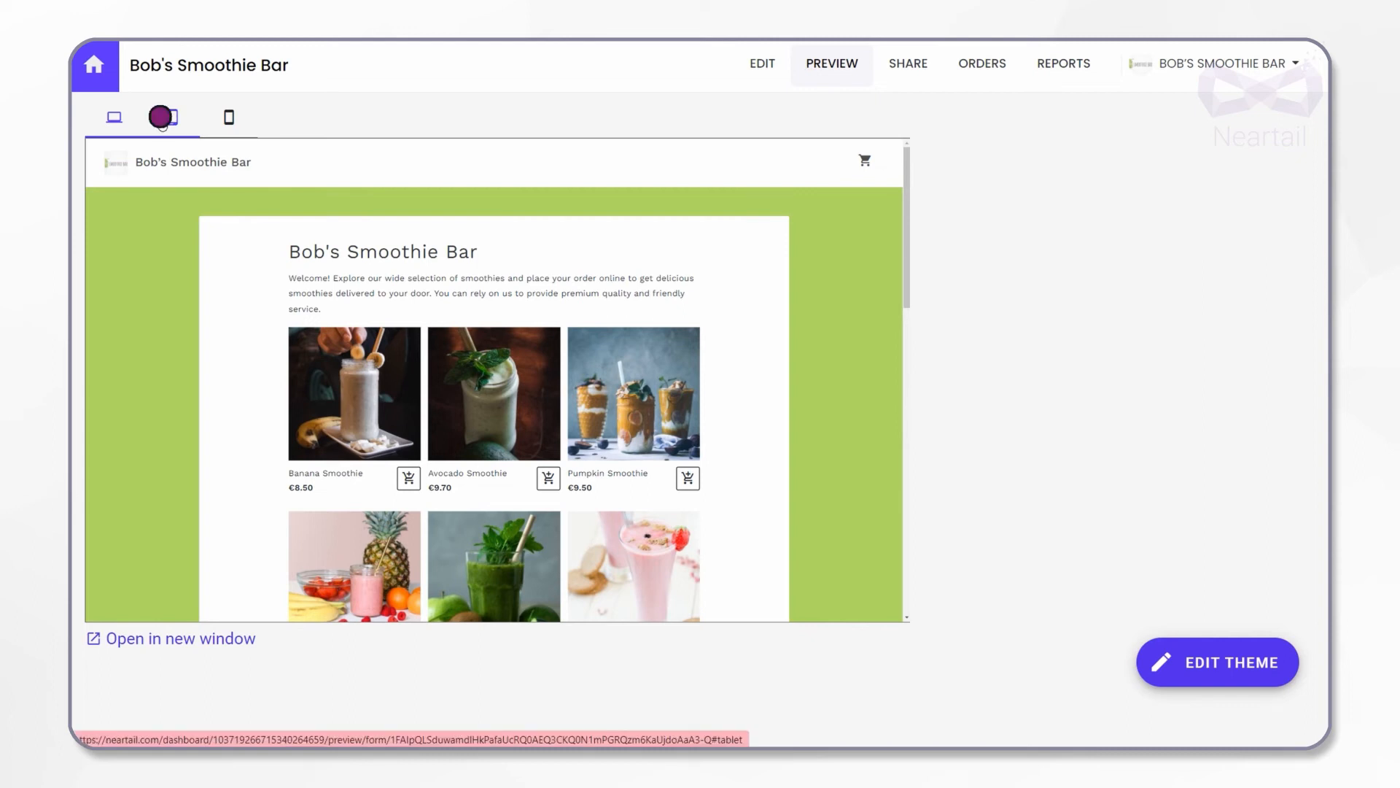
click(228, 117)
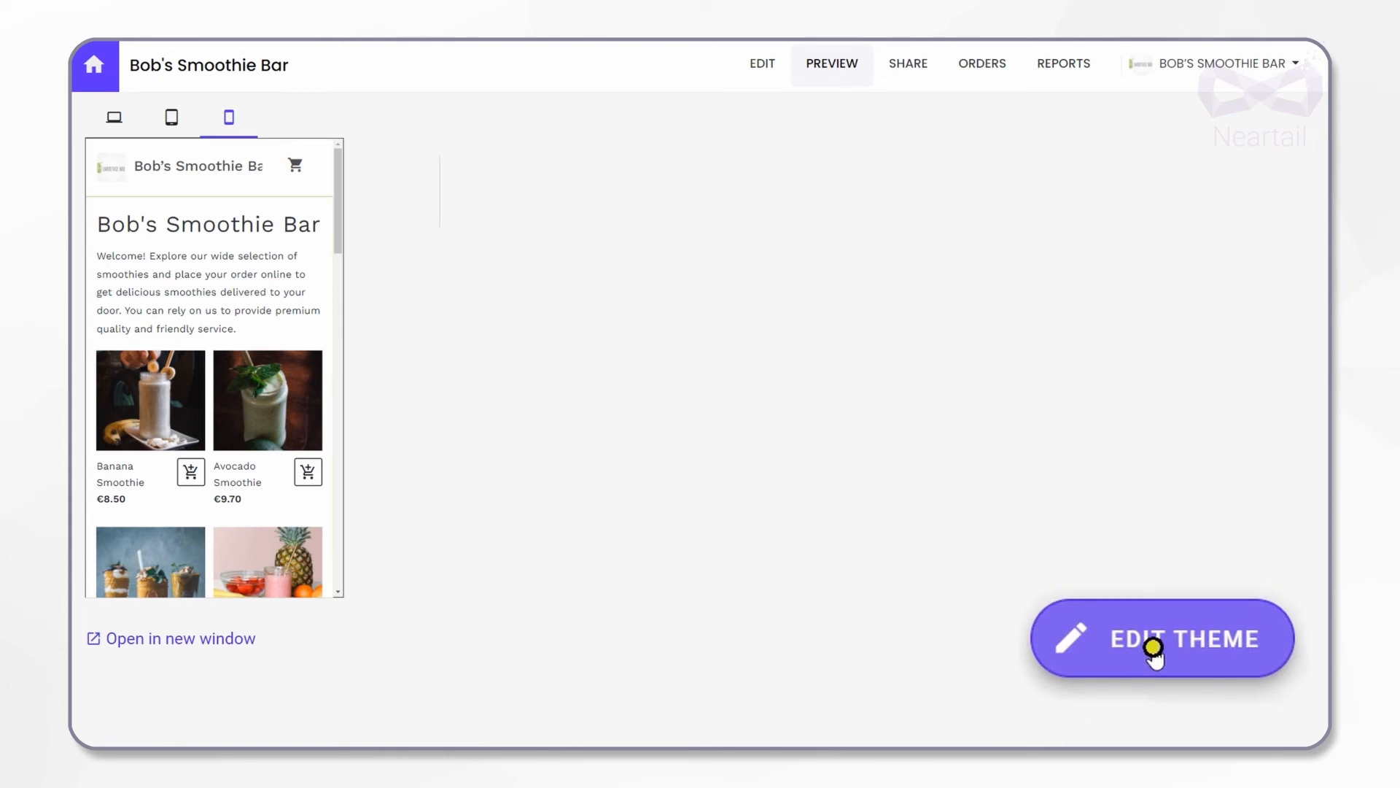
click(1162, 637)
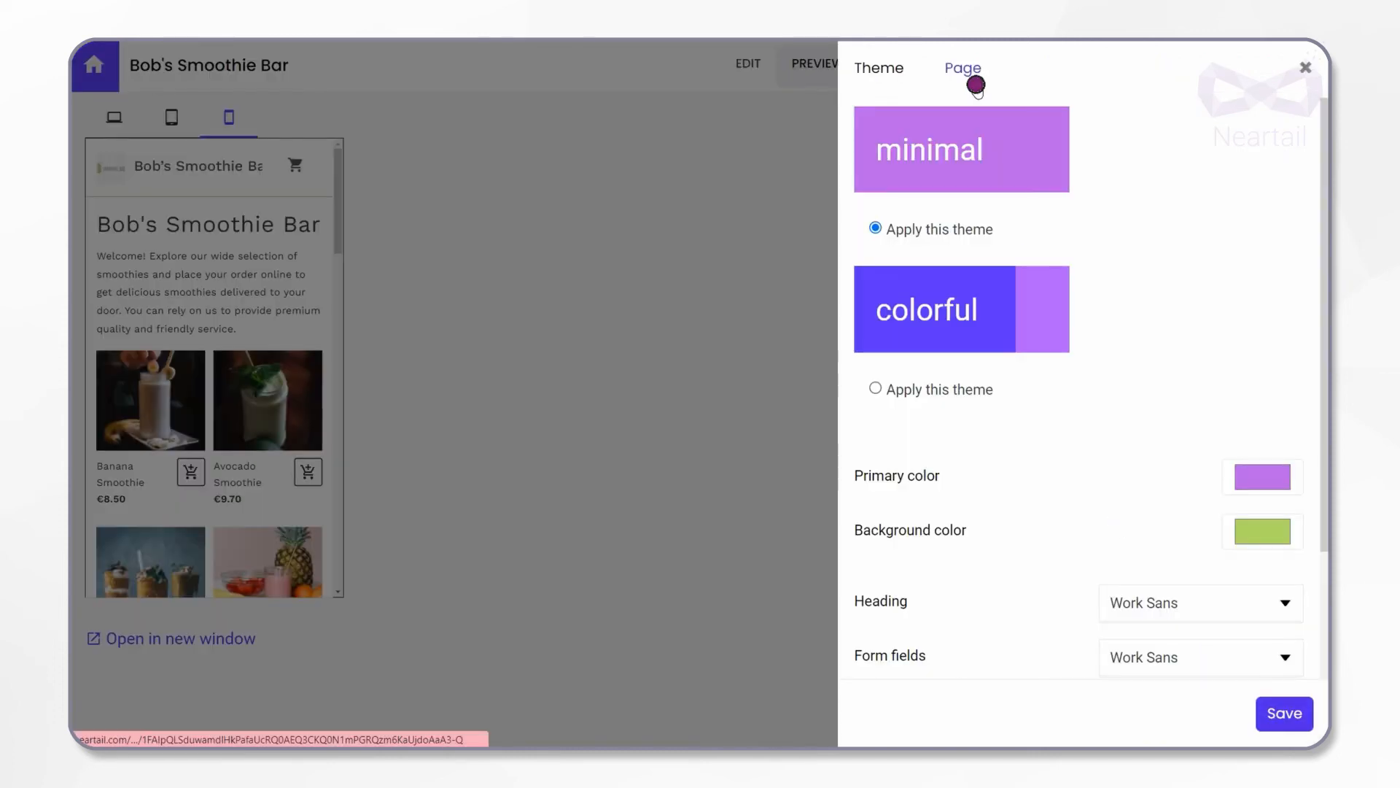
click(963, 68)
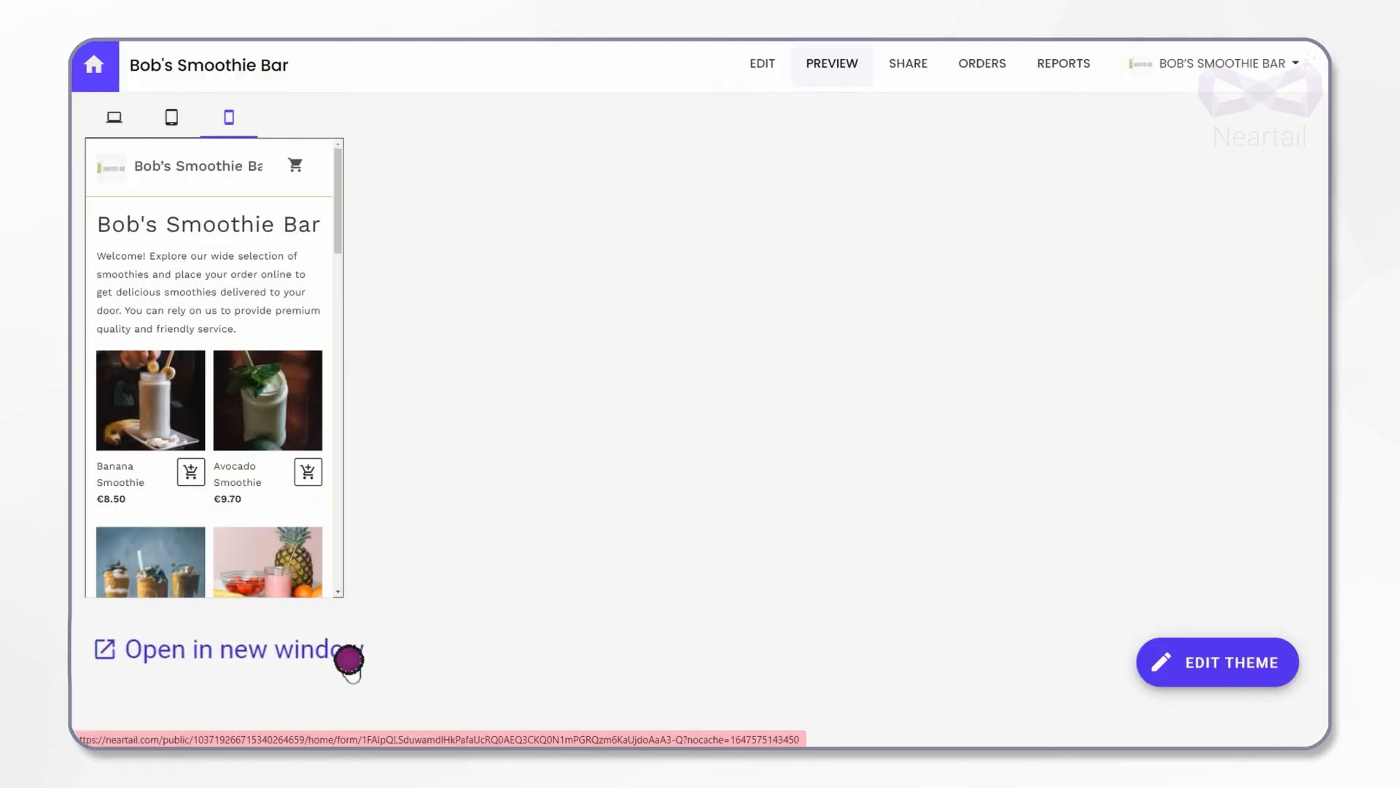
Open the live order form in its own window and scroll through its products
click(239, 649)
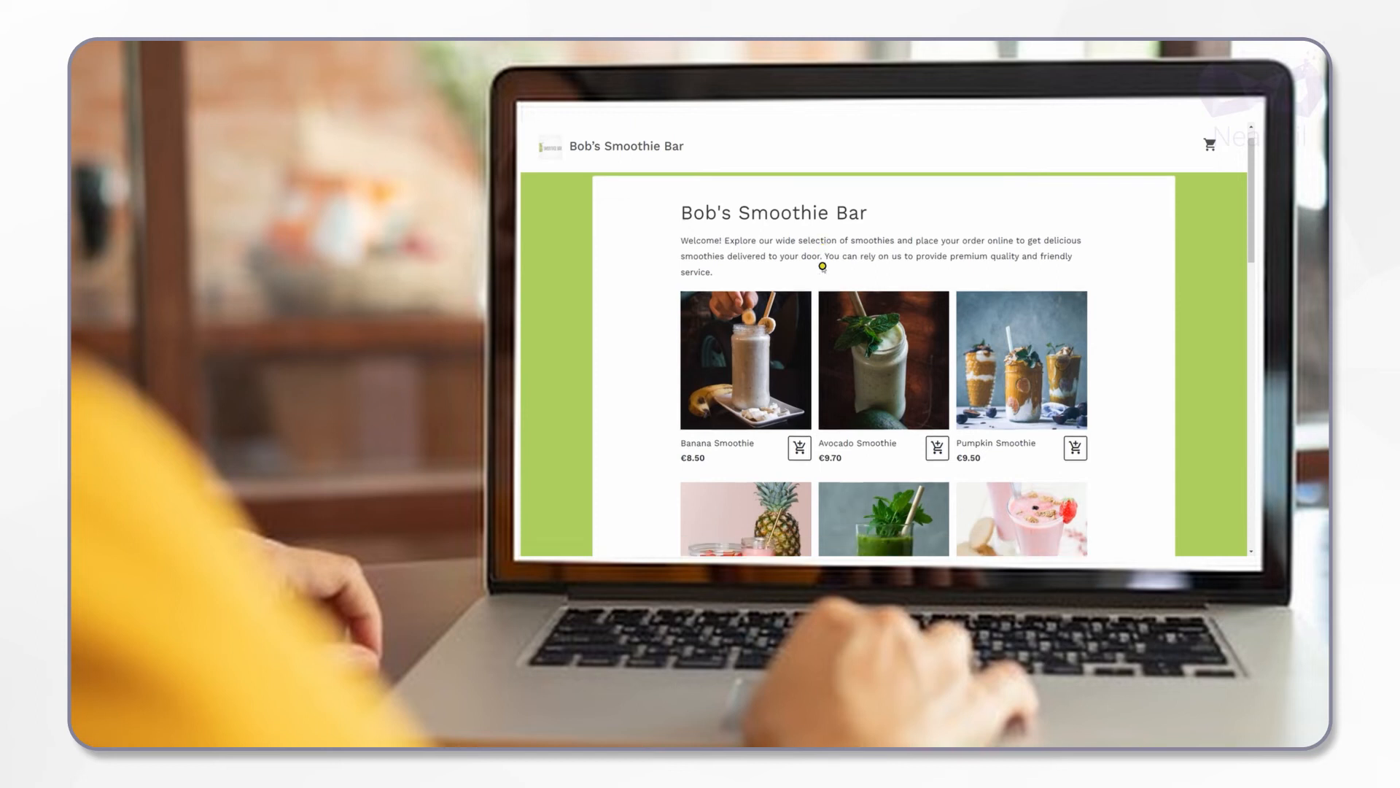
scroll(down, 3)
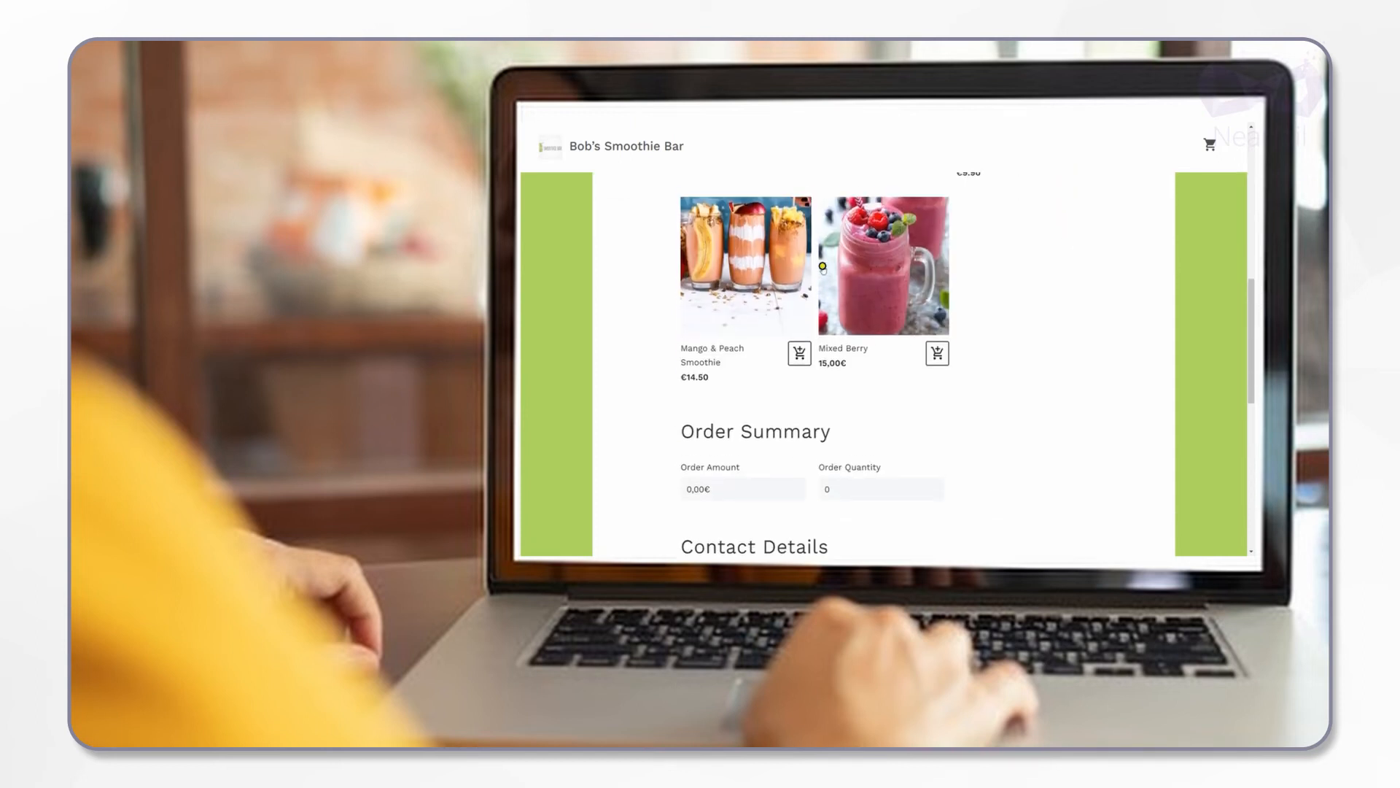
scroll(up, 3)
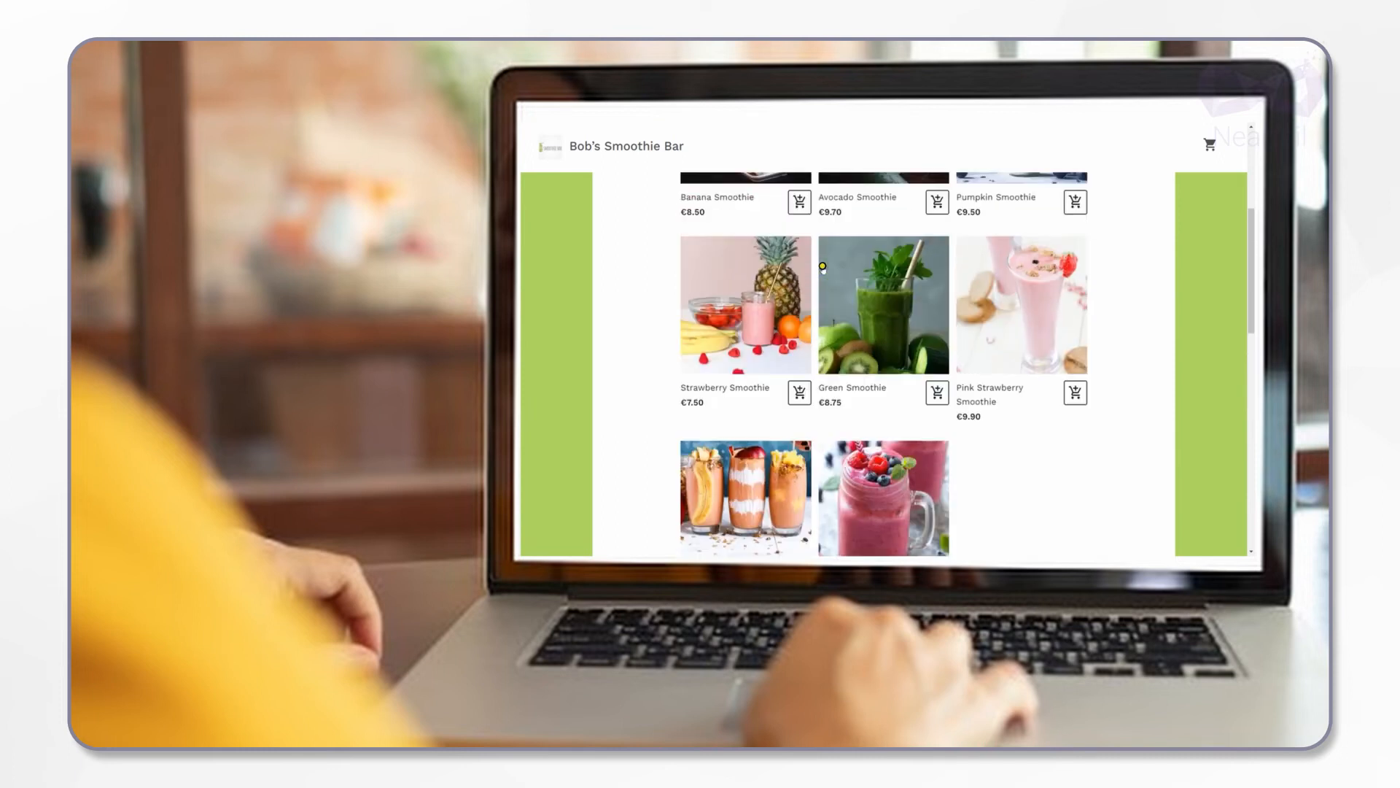
scroll(up, 3)
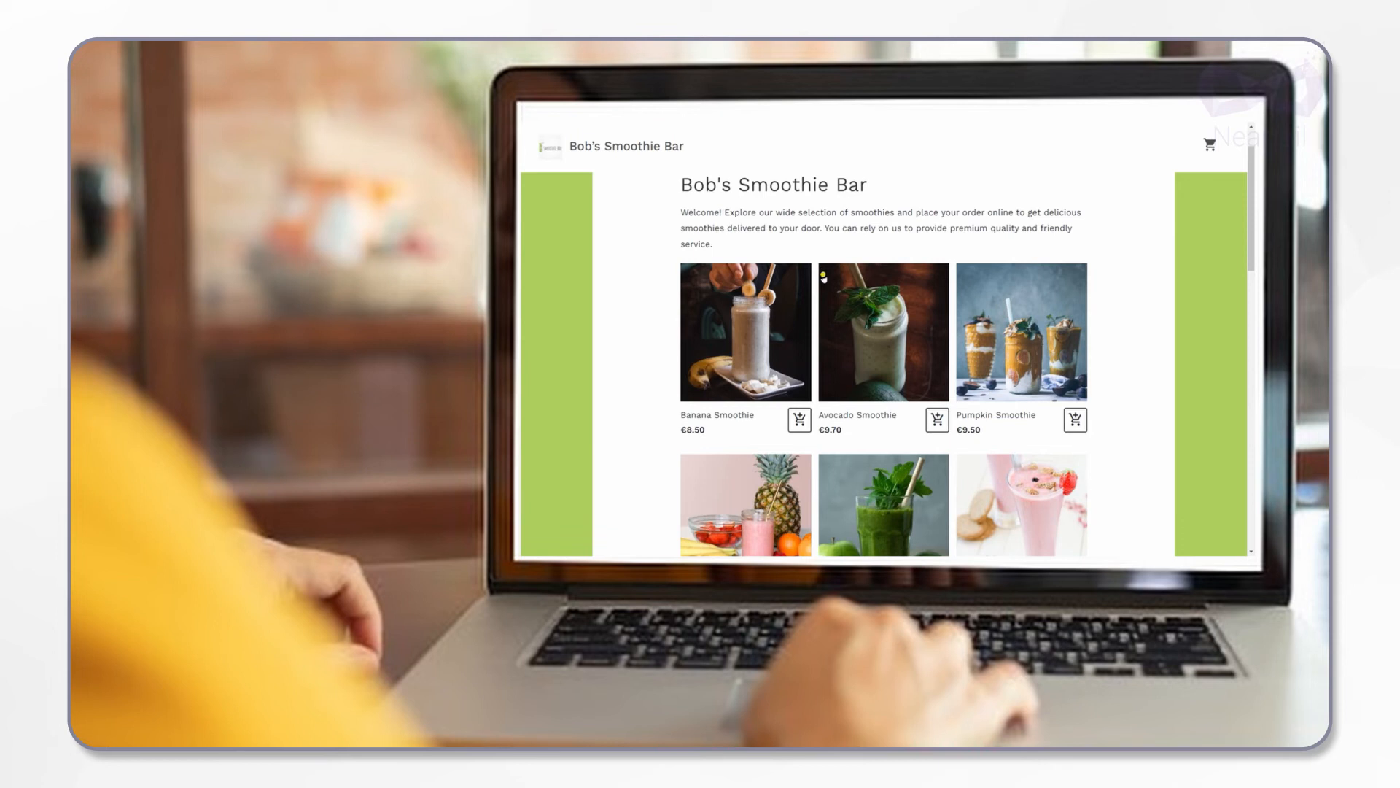
Order one Banana Smoothie plus Mixed Berry, check out, and submit the 23,50€ order
click(797, 420)
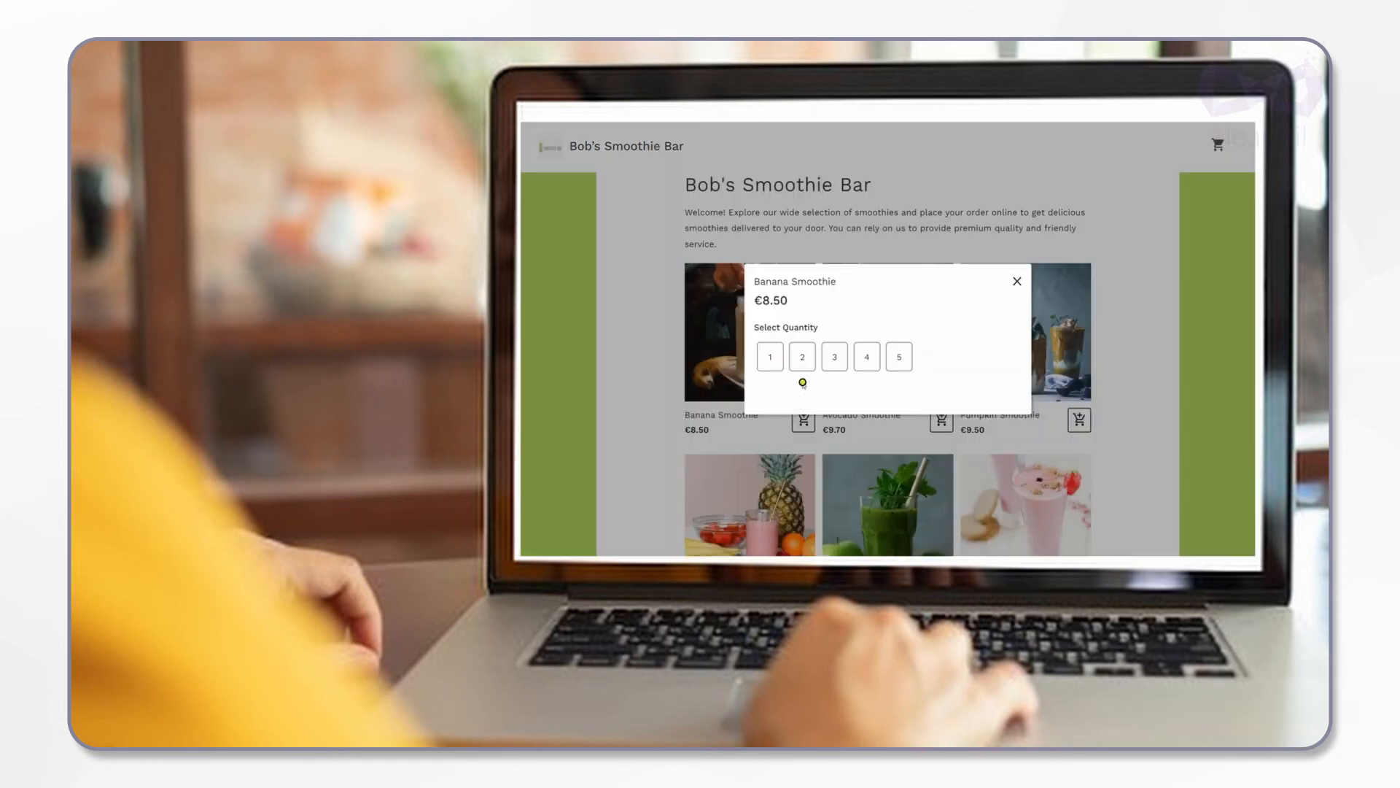
click(801, 356)
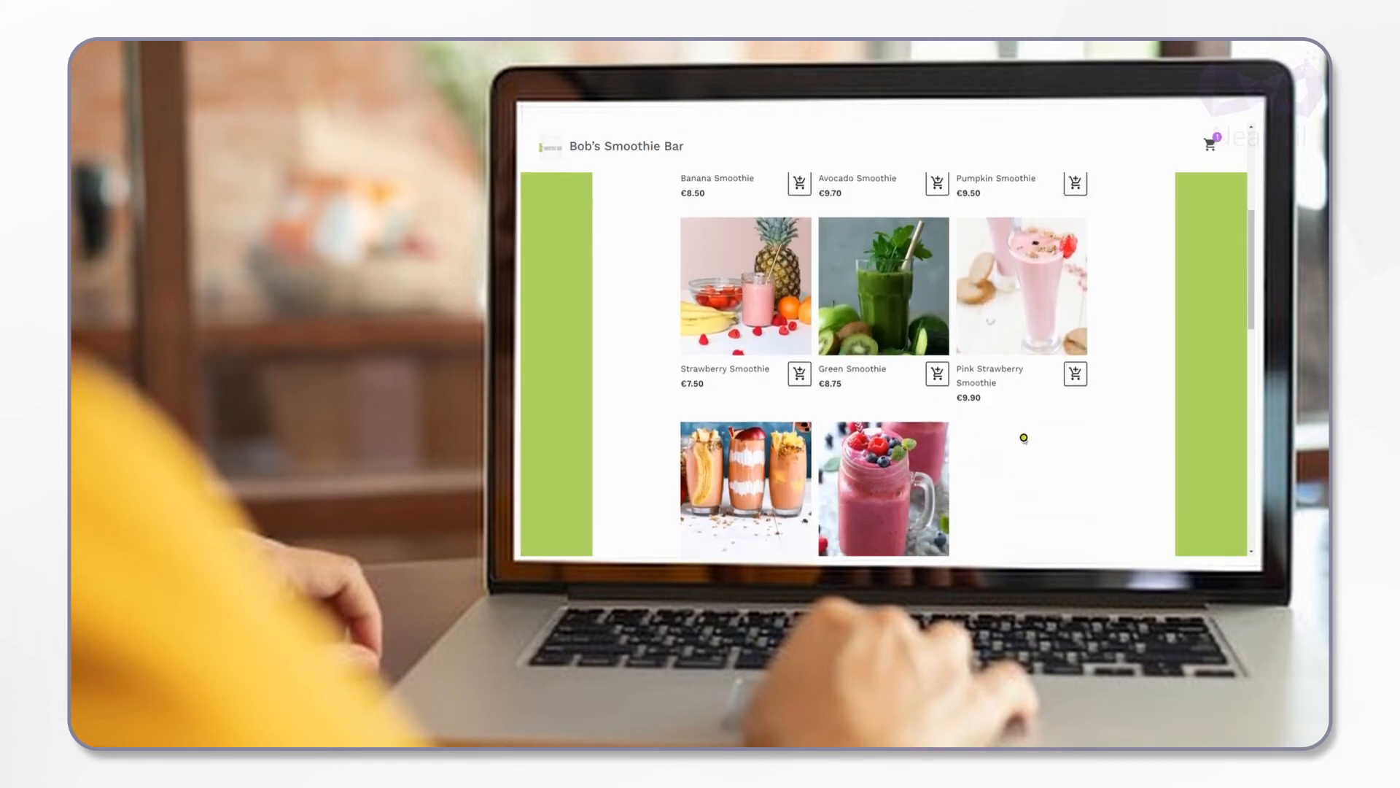
scroll(down, 3)
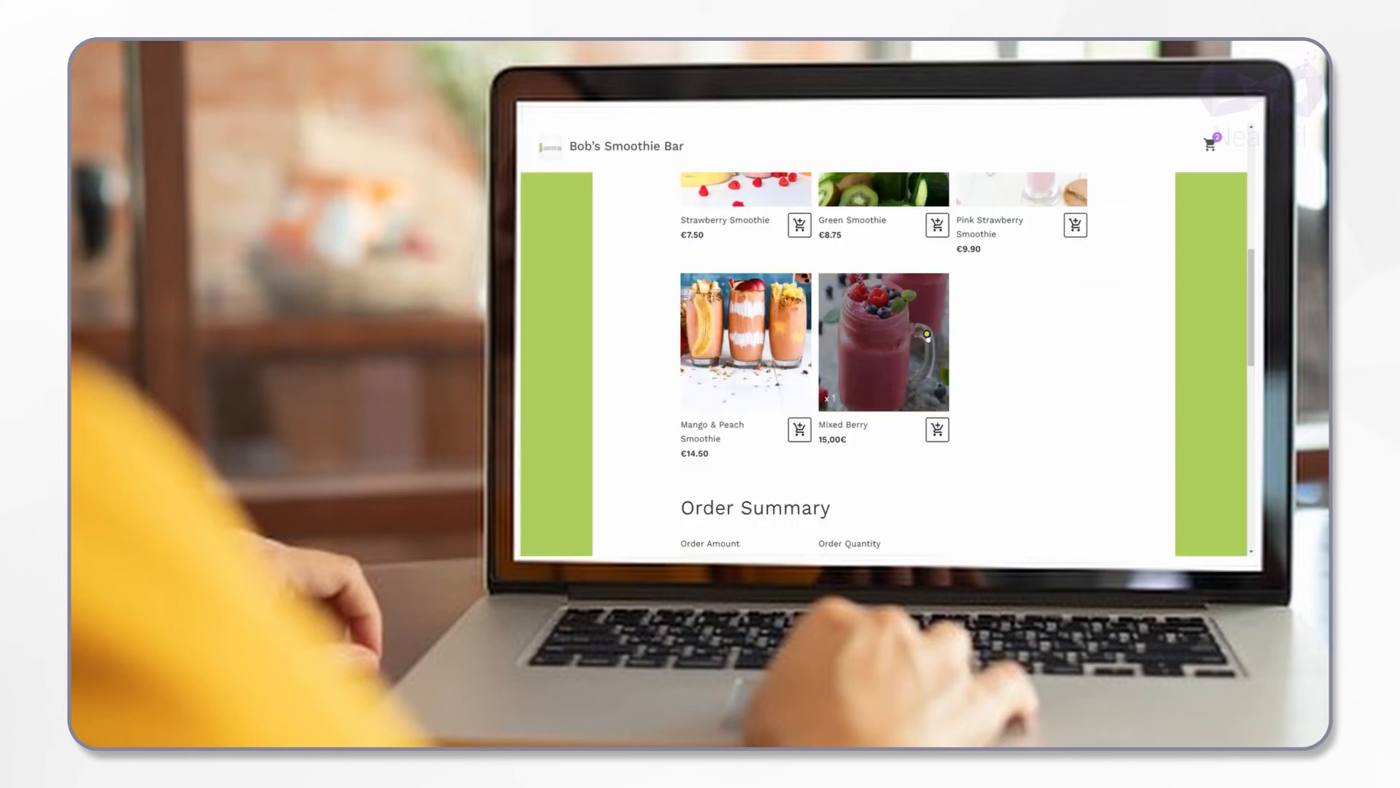
click(1209, 144)
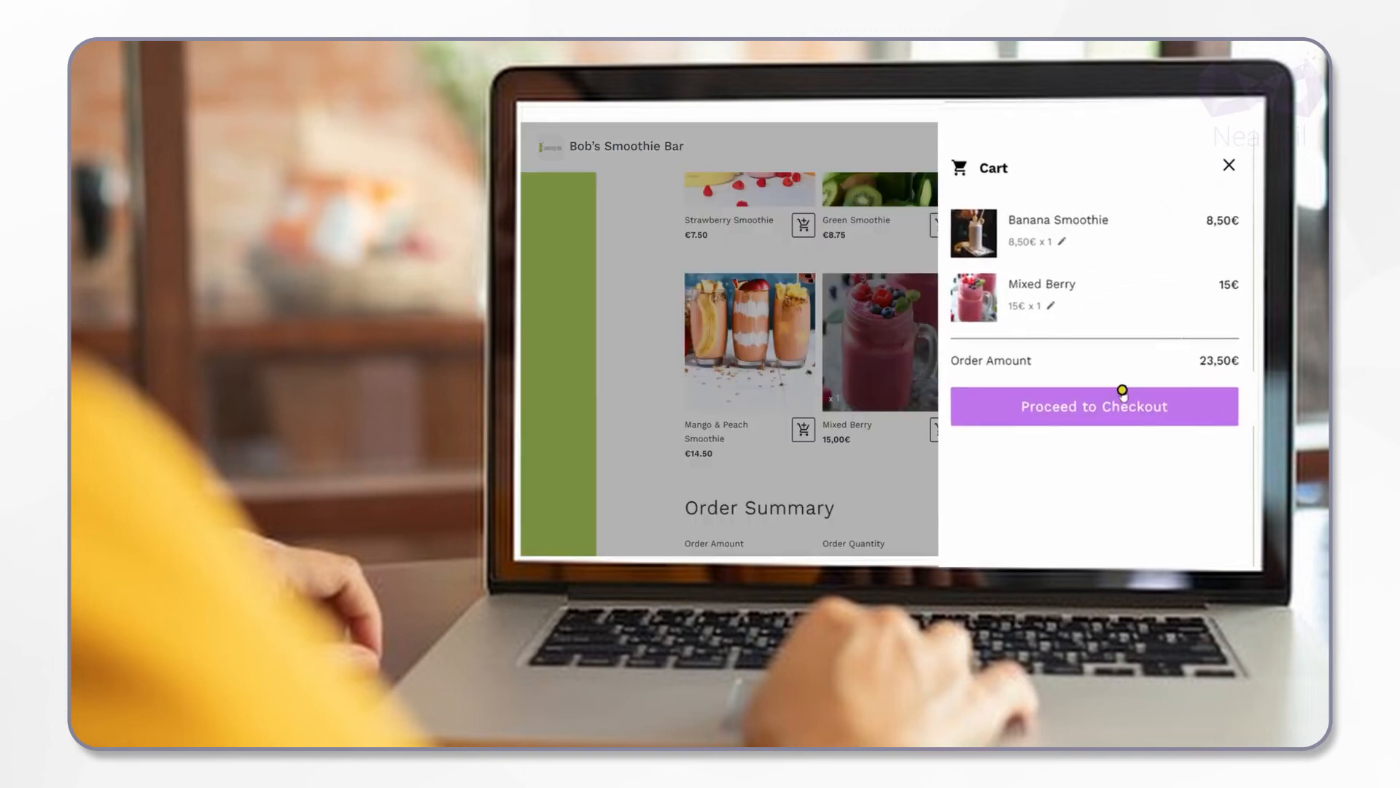
click(1093, 406)
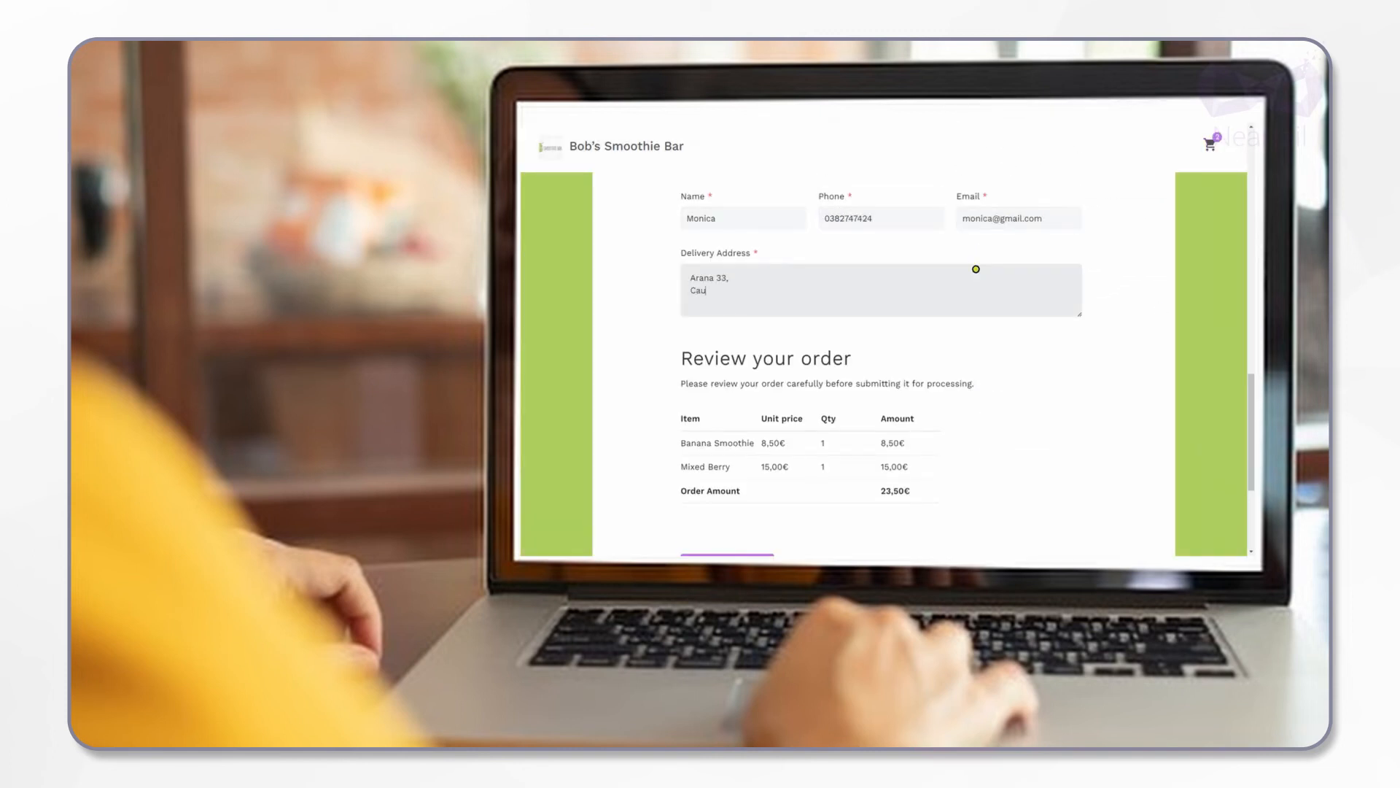
click(727, 553)
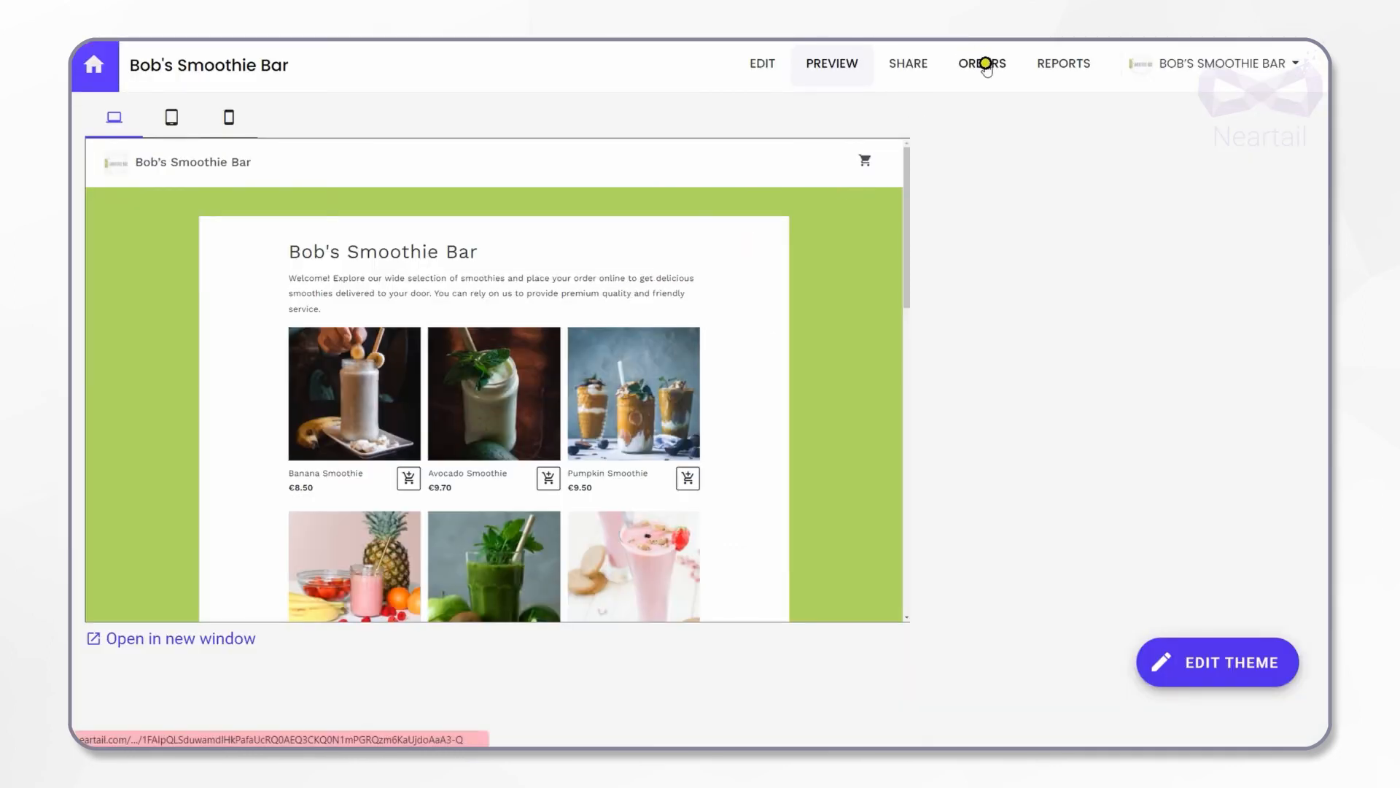
Review test order #10's details on the Orders board
click(980, 63)
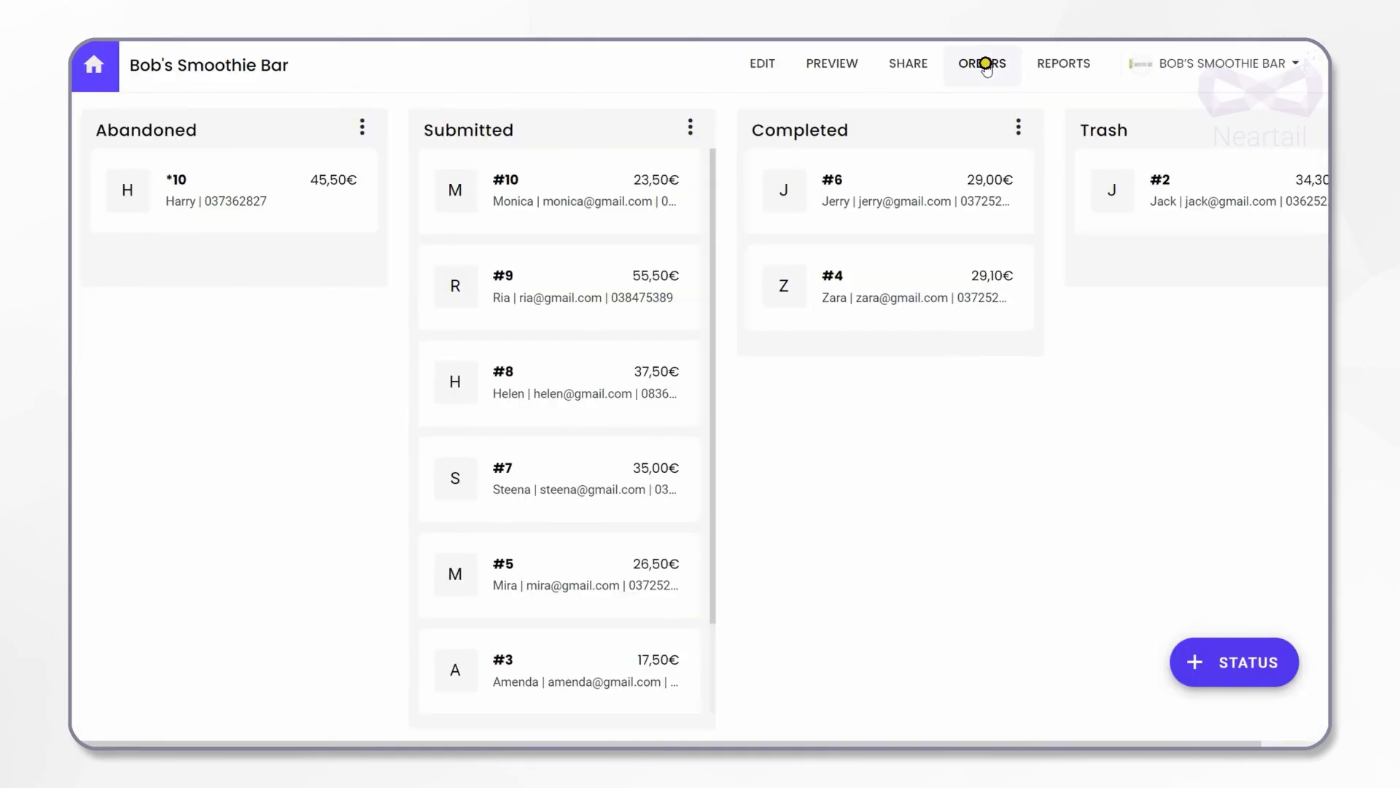
mouse_move(981, 70)
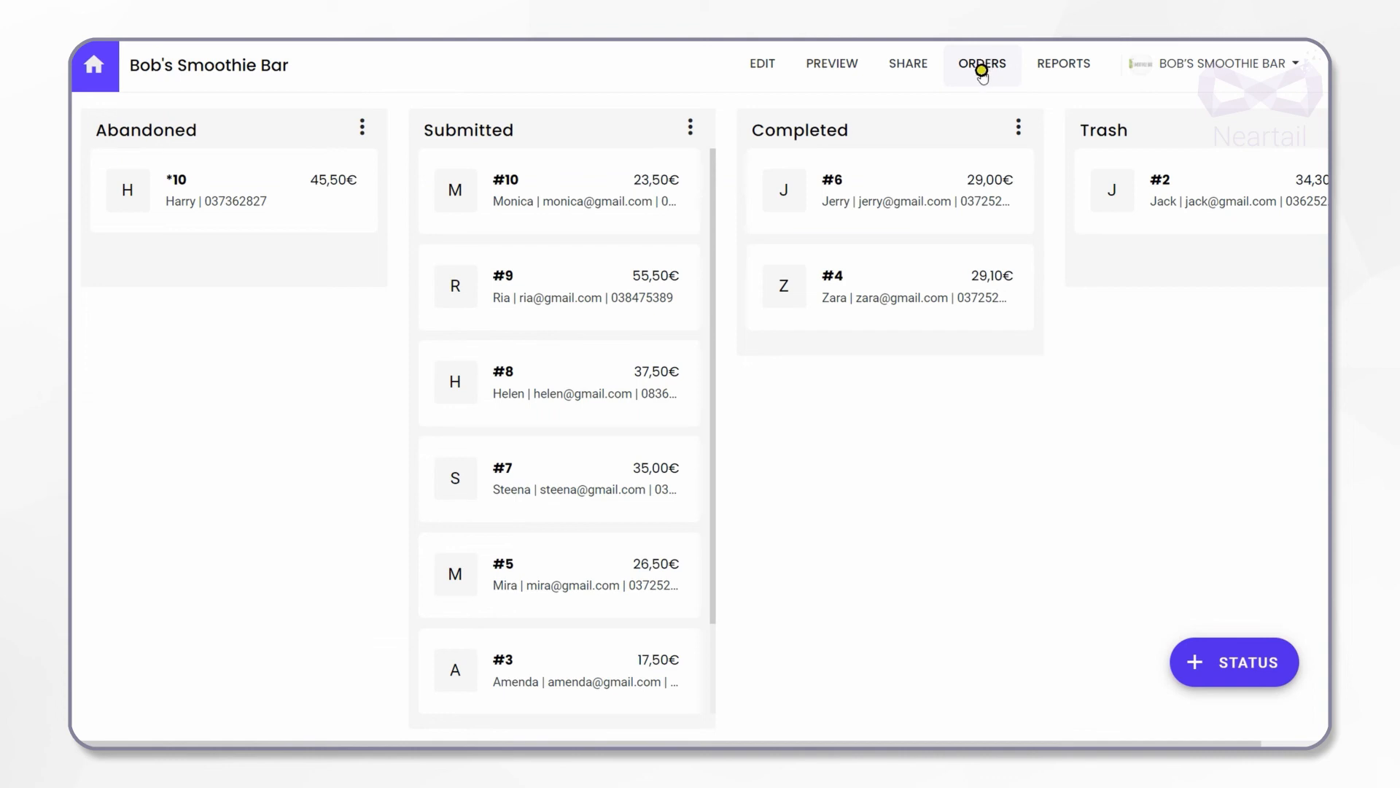
mouse_move(649, 312)
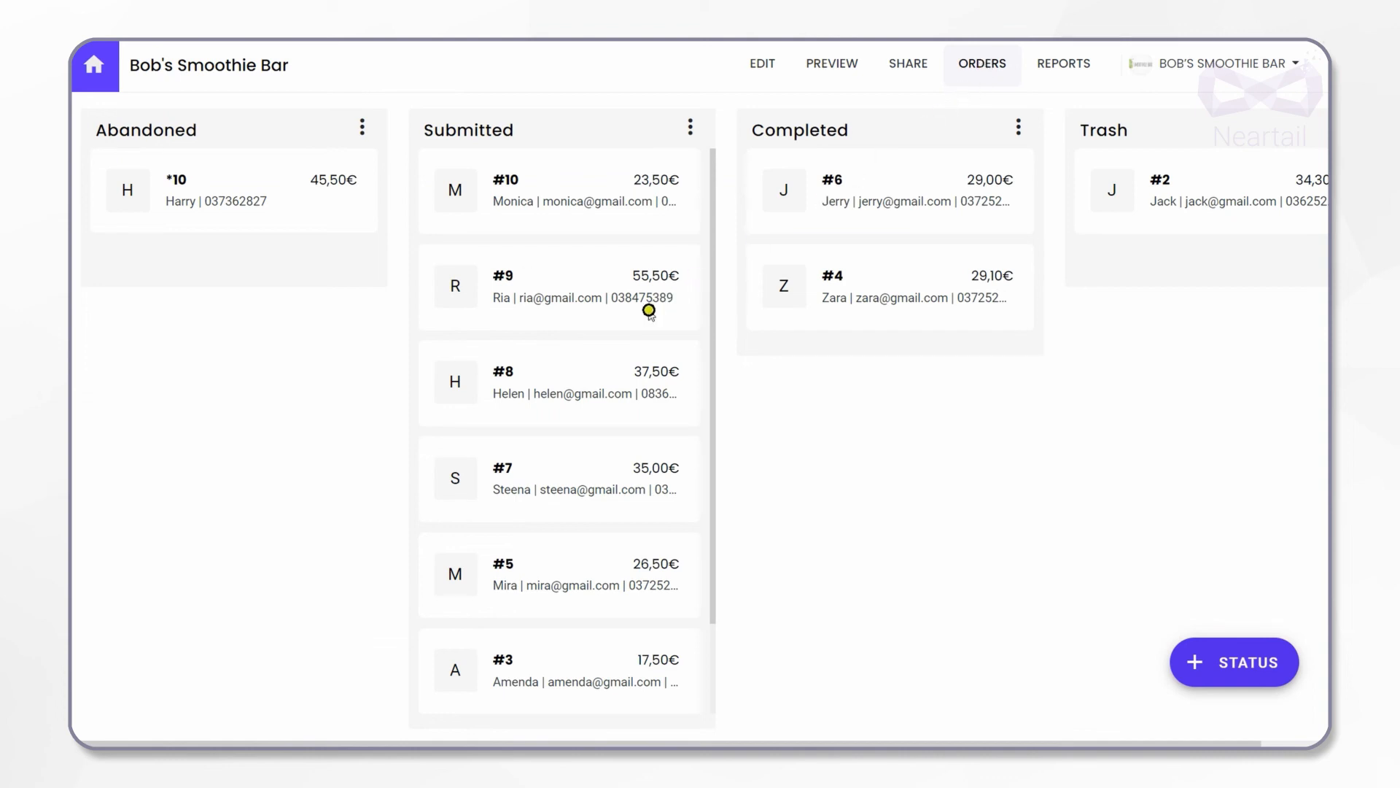
click(558, 189)
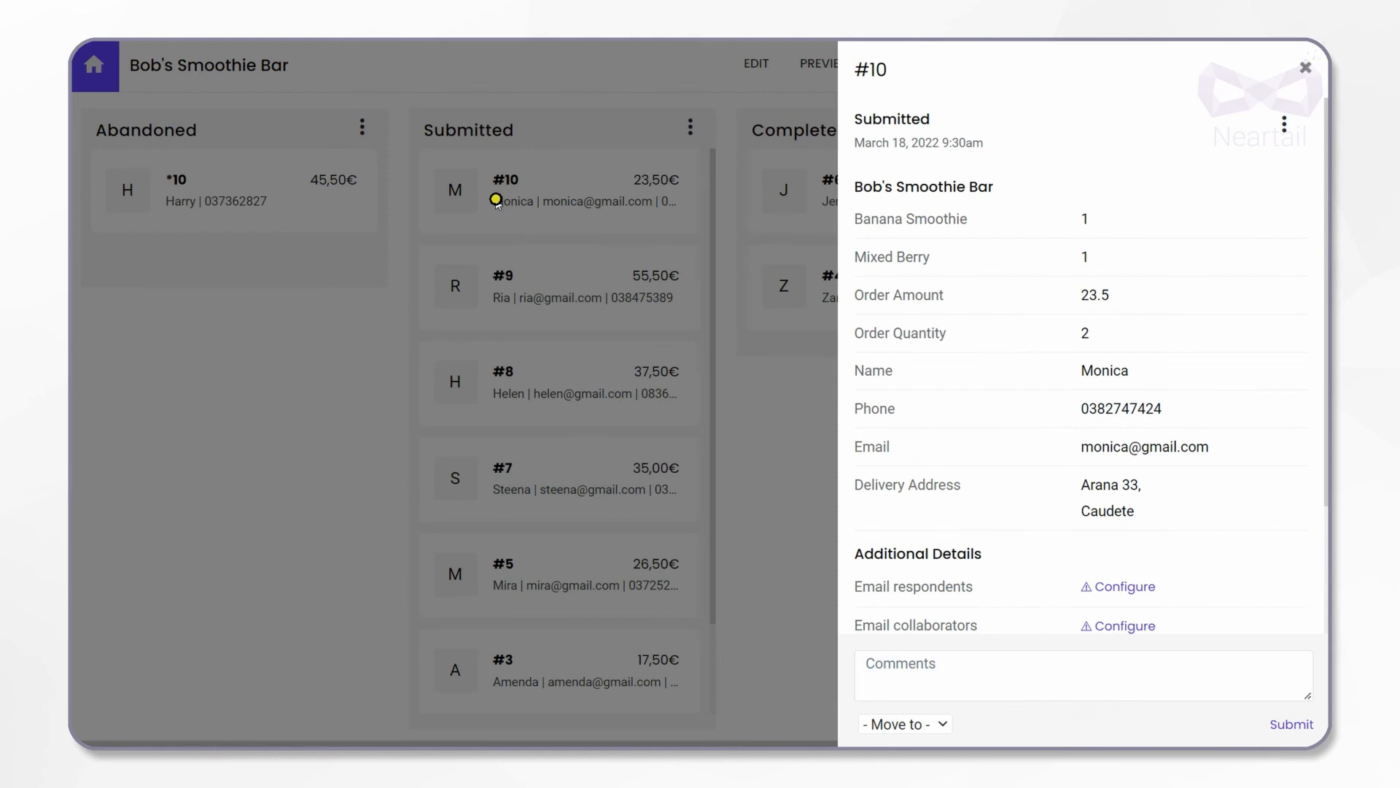
click(1305, 67)
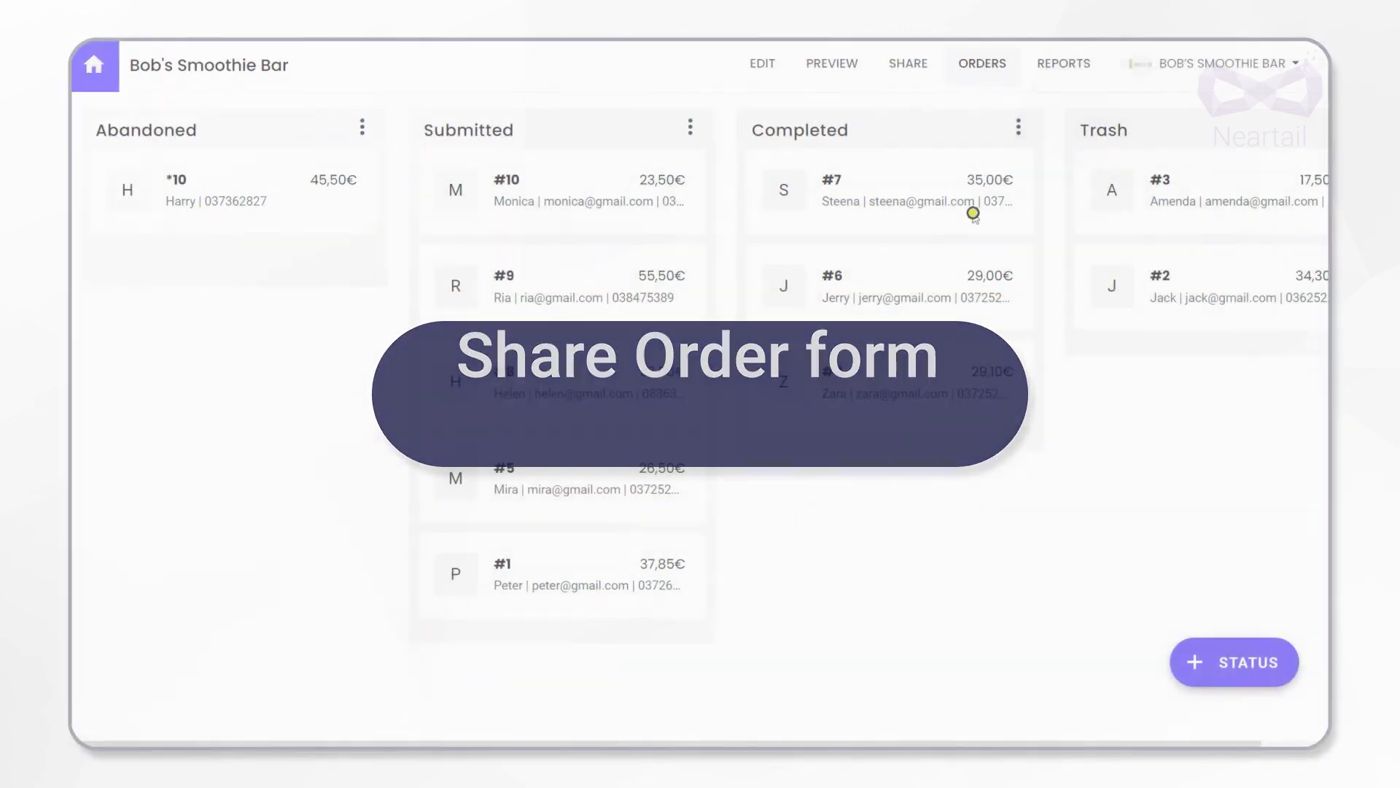
View the form's share link, WhatsApp message and website embed options
click(907, 63)
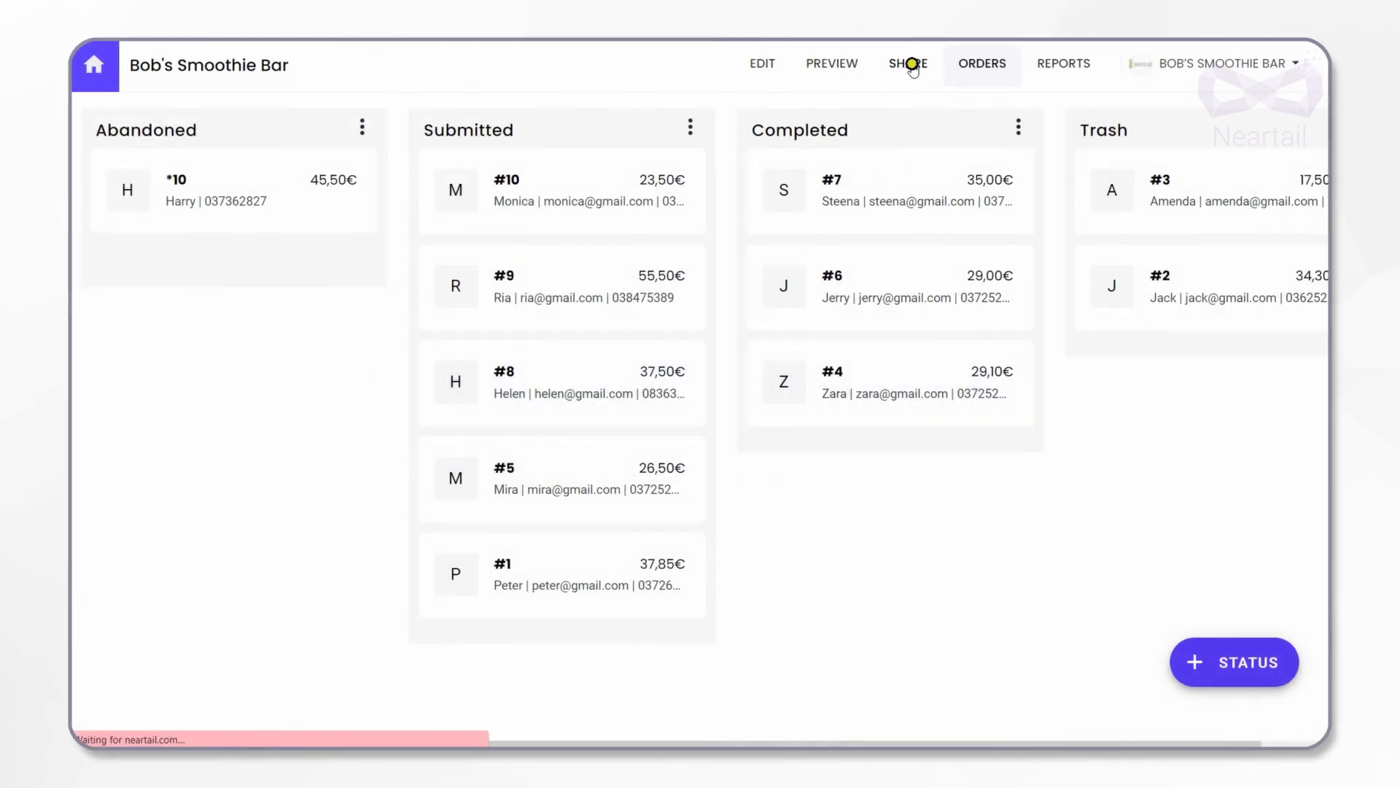
click(907, 64)
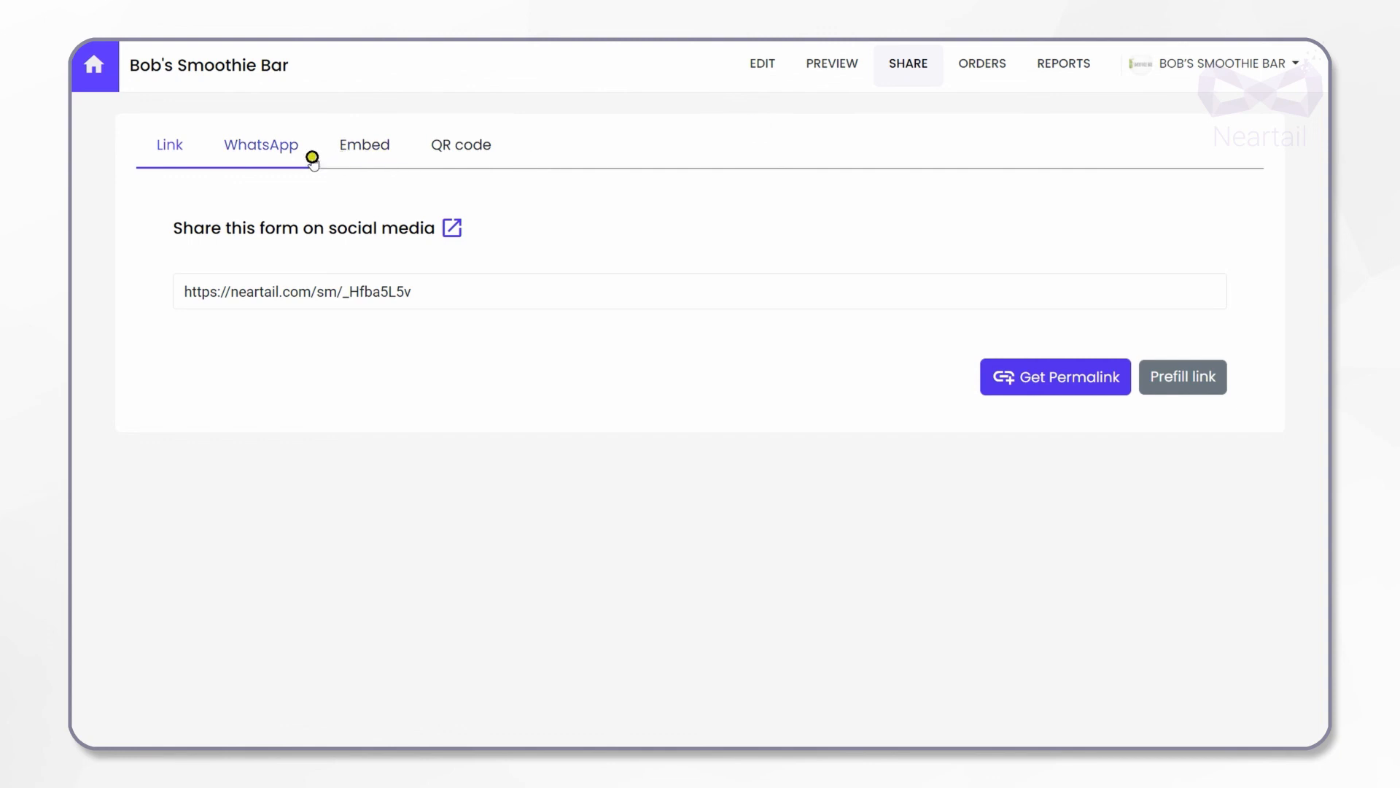
click(262, 145)
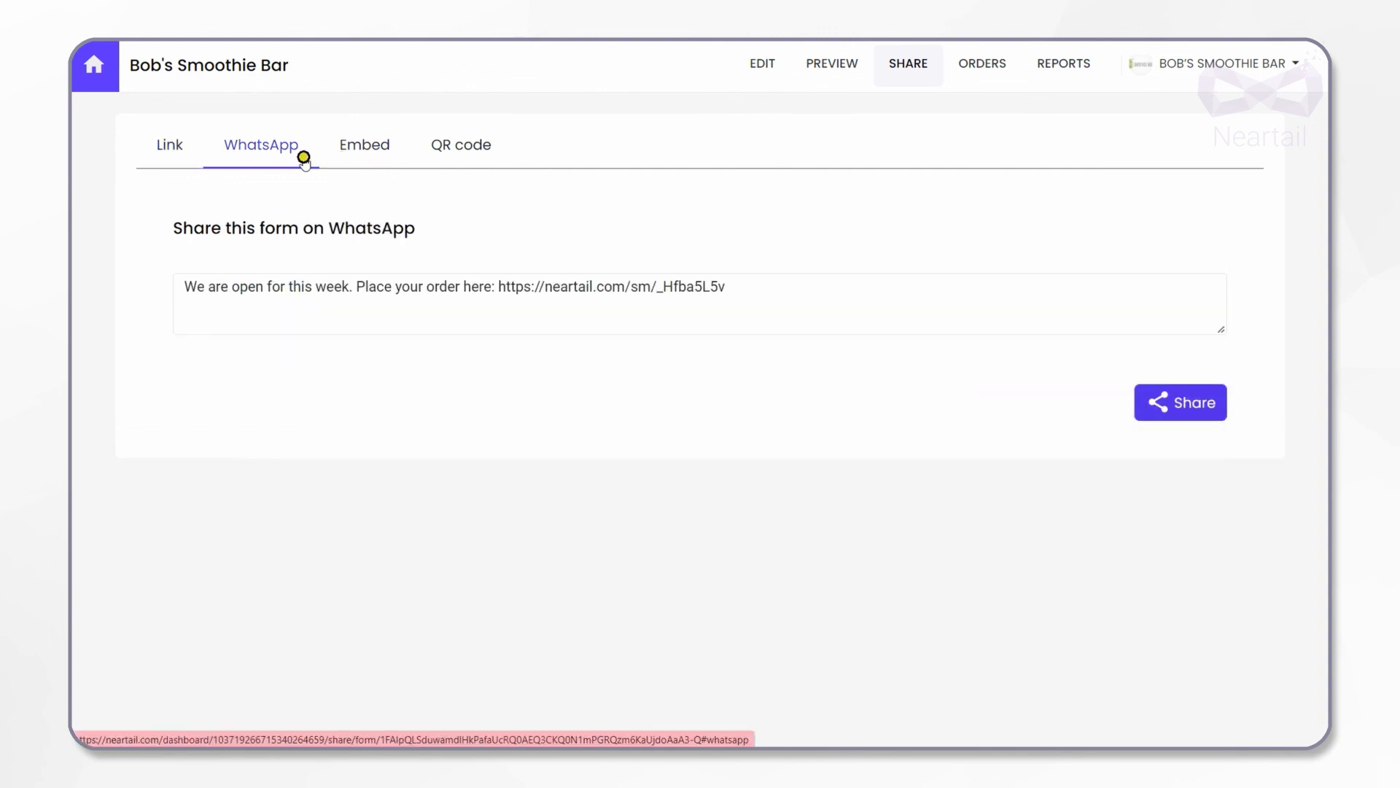
click(365, 144)
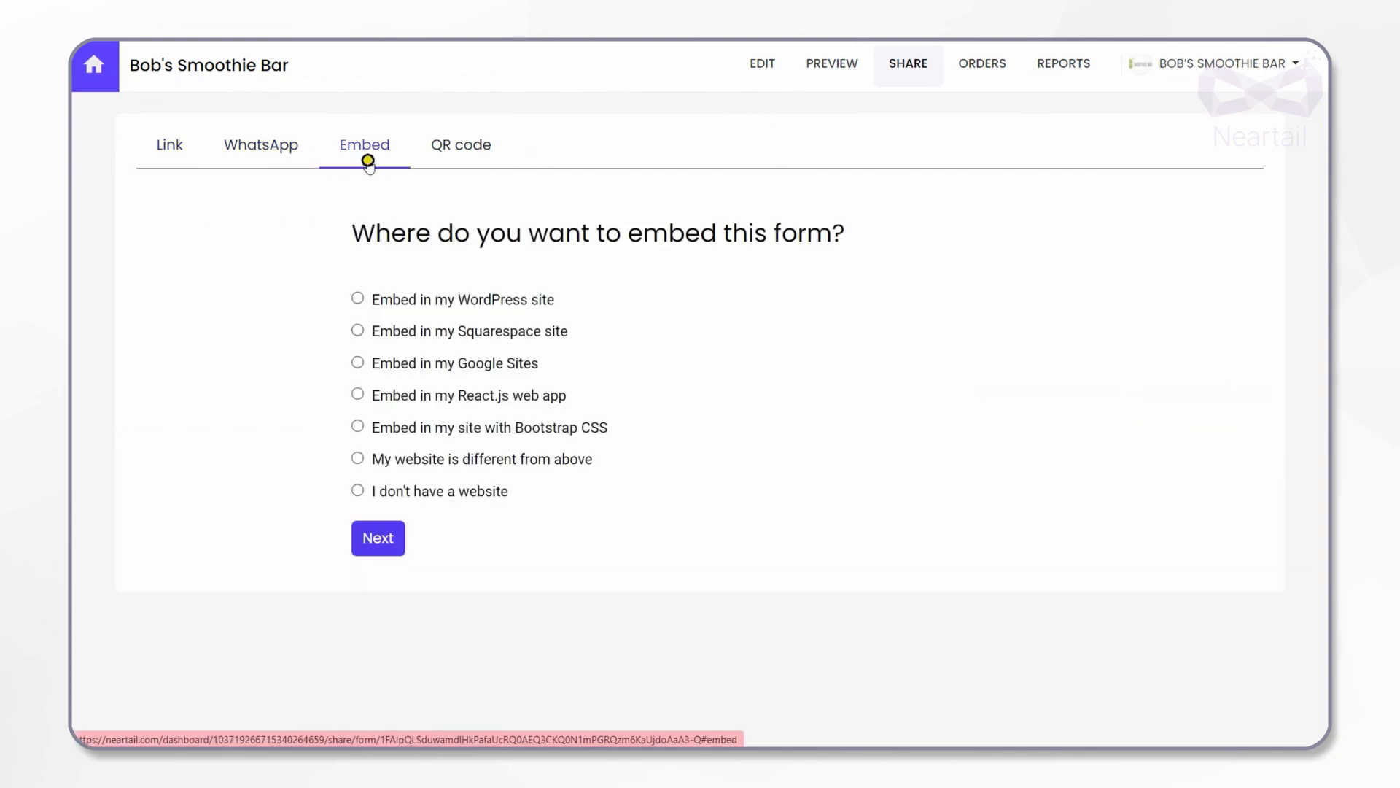